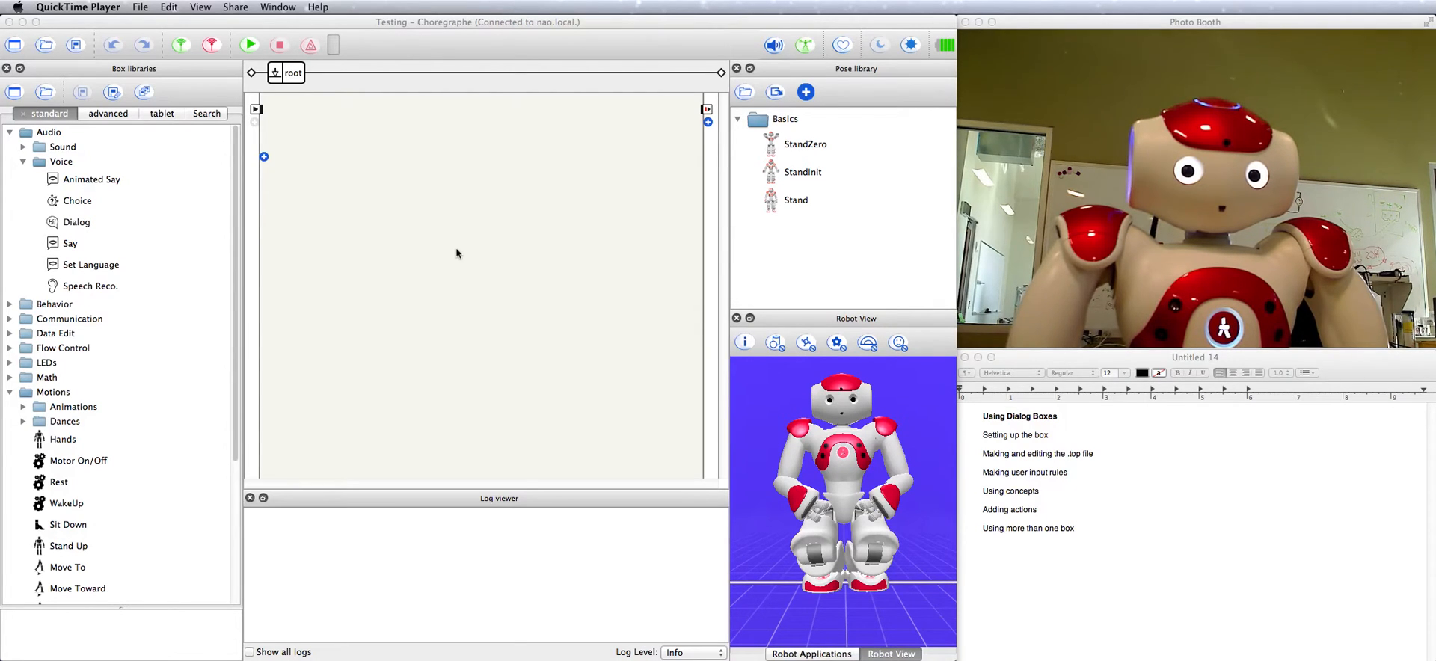
{"action": "mouse_move", "coordinate": [468, 244]}
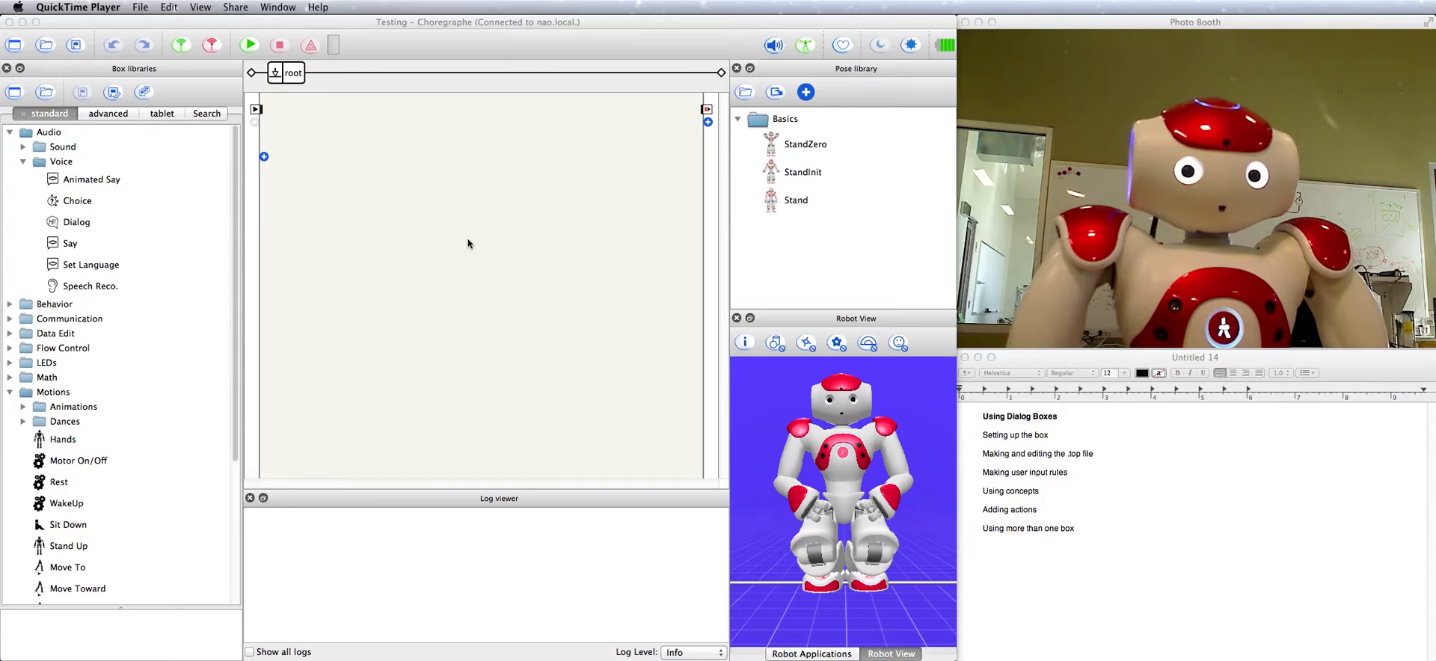
{"action": "mouse_move", "coordinate": [533, 264]}
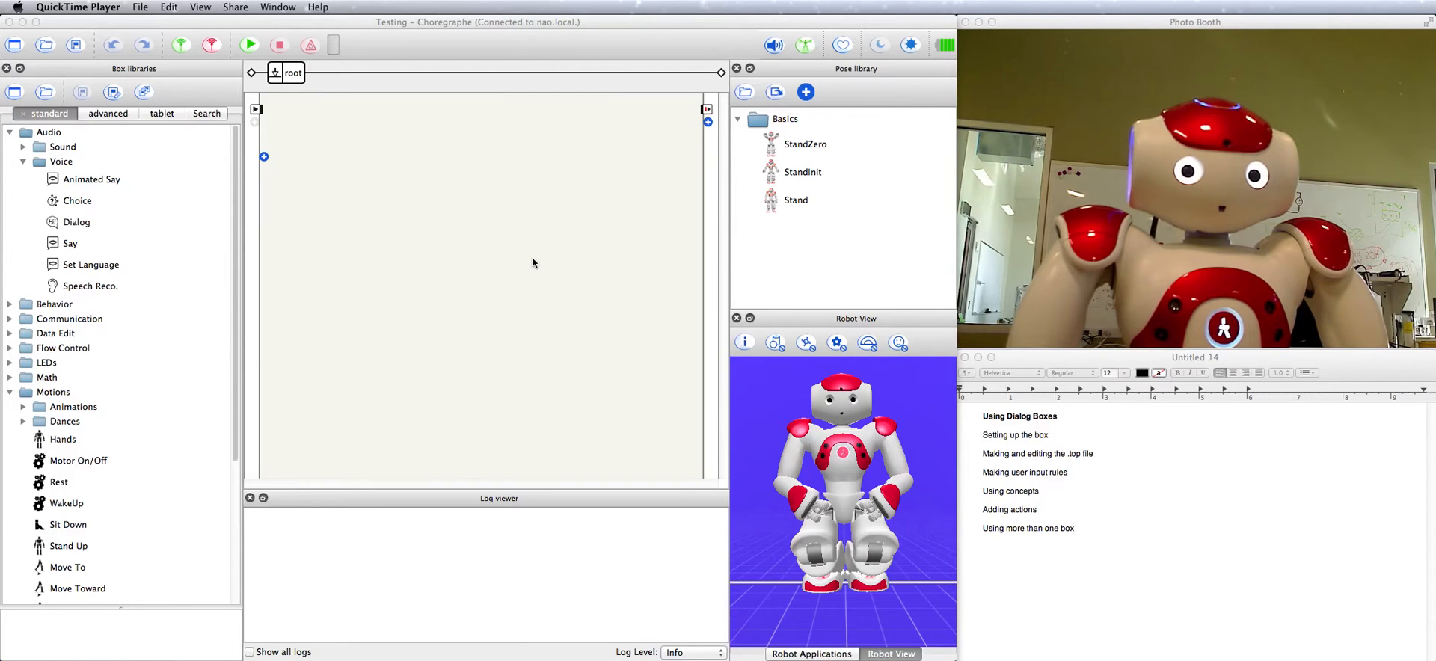
{"action": "mouse_move", "coordinate": [596, 318]}
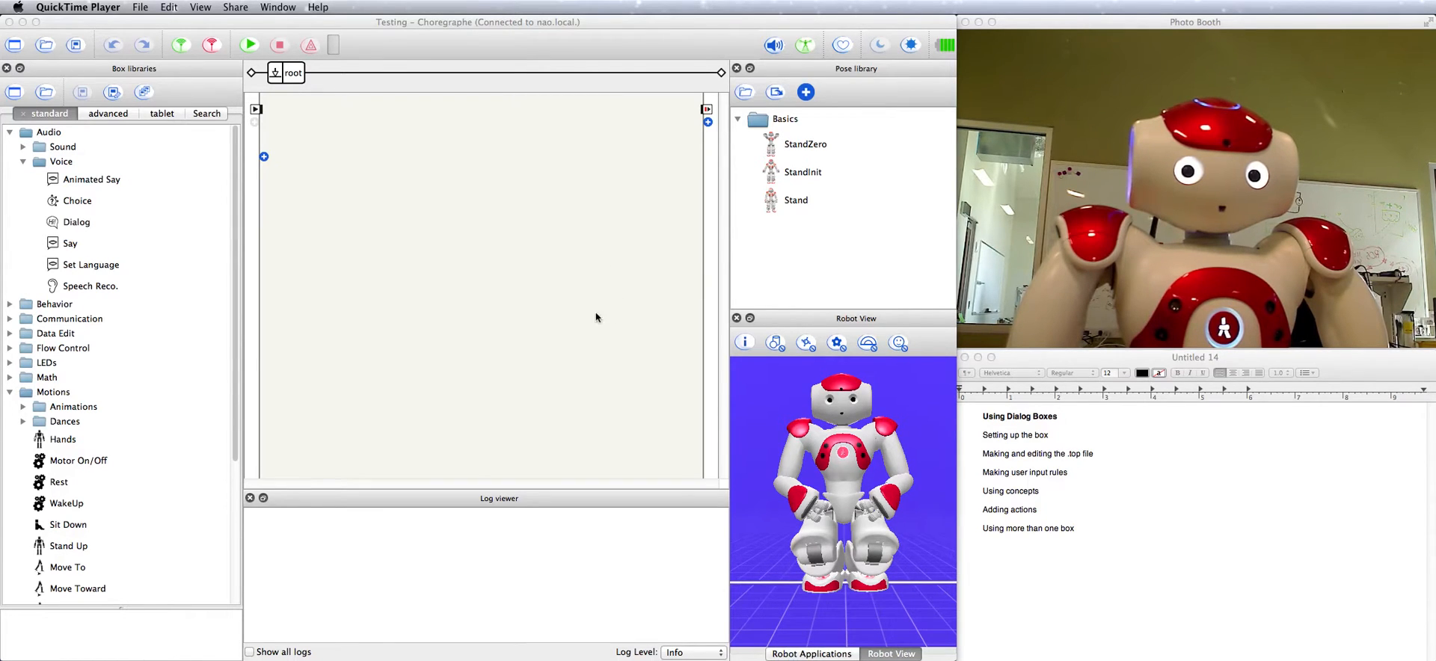
{"action": "mouse_move", "coordinate": [546, 272]}
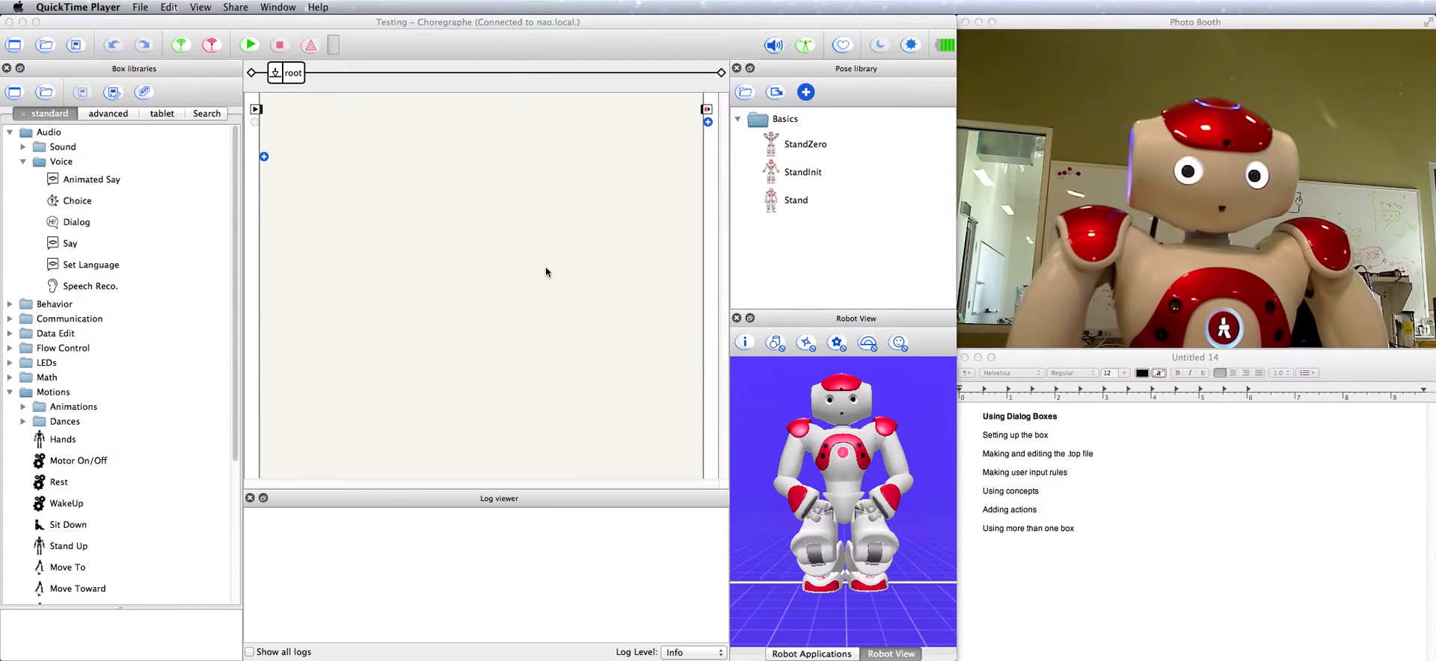
{"action": "mouse_move", "coordinate": [638, 334]}
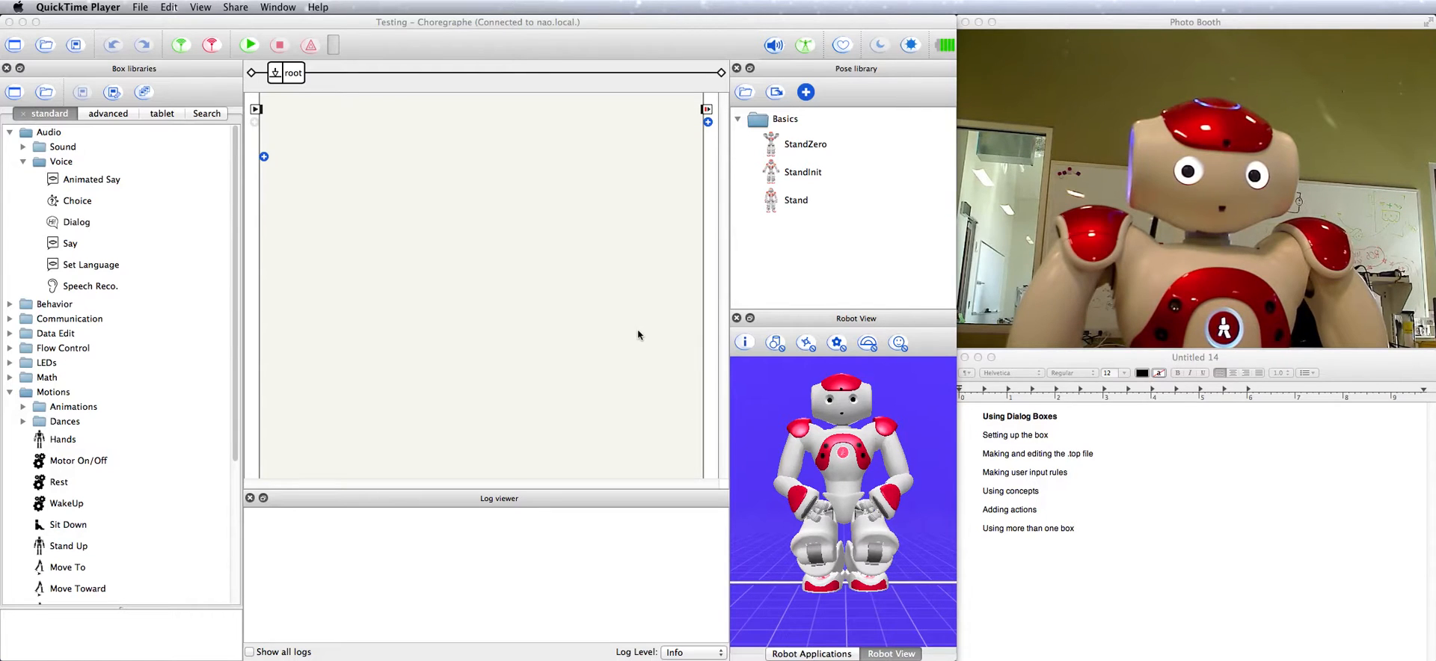
{"action": "mouse_move", "coordinate": [257, 302]}
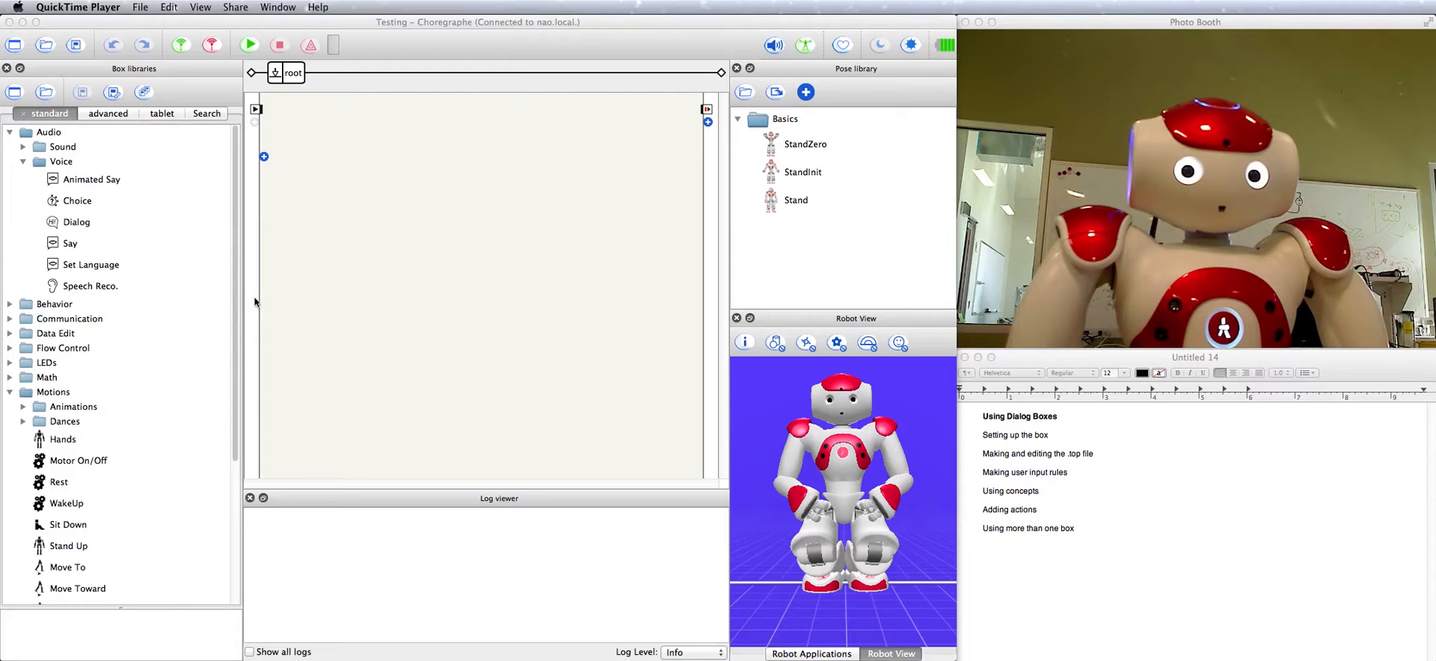
- Add a Set Language box set to English and chain it into the Dialog box
{"action": "scroll", "scroll_direction": "down", "scroll_amount": 3}
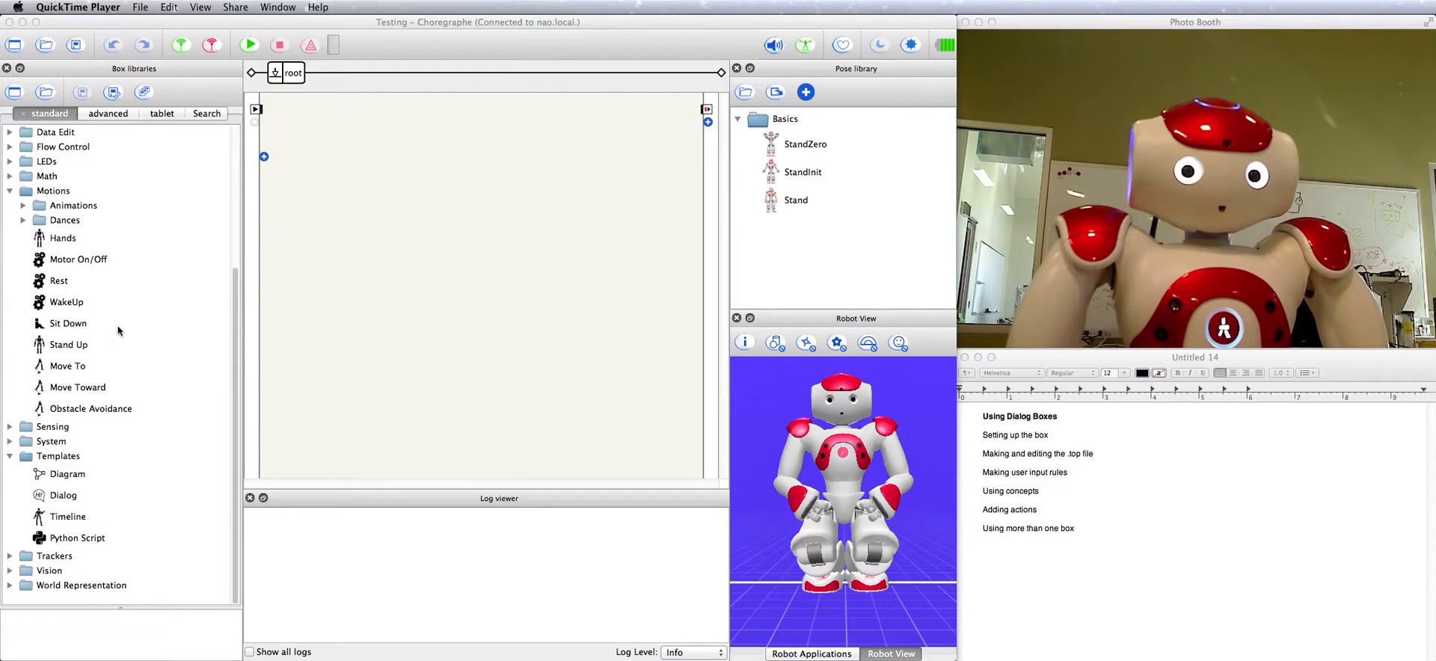
{"action": "mouse_move", "coordinate": [62, 503]}
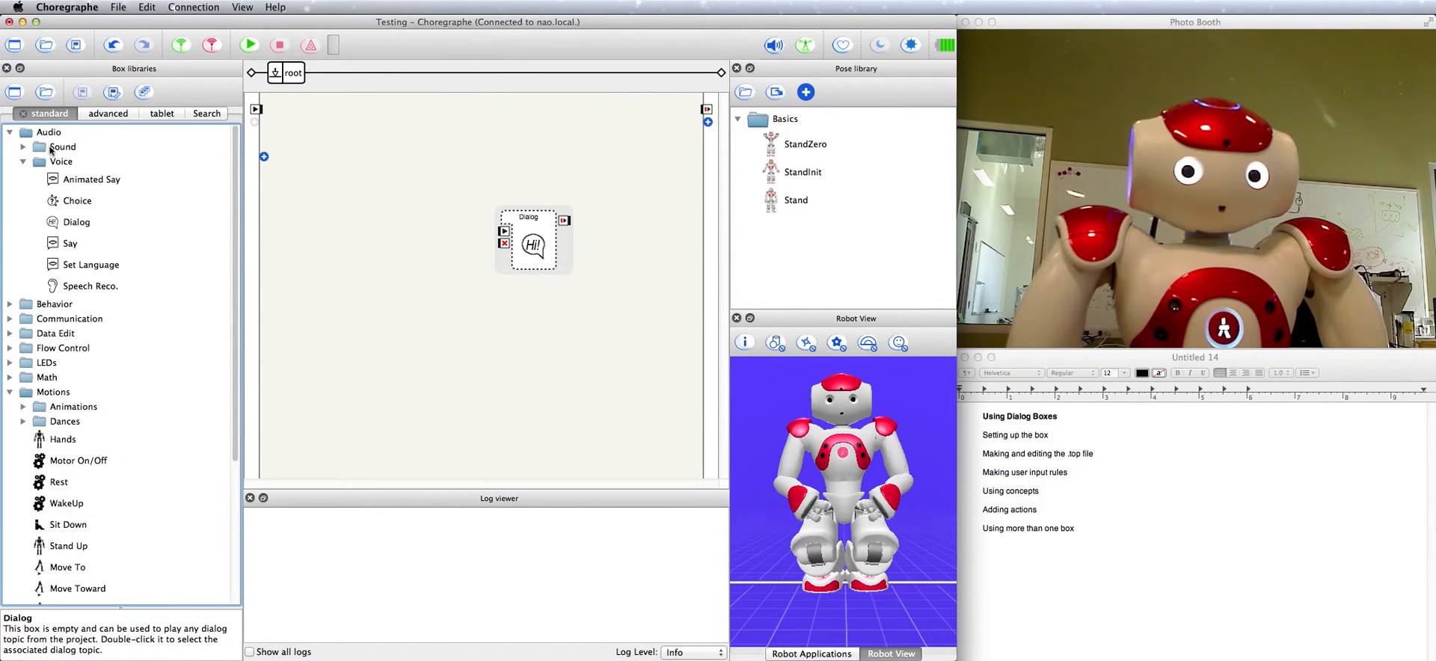
{"action": "mouse_move", "coordinate": [66, 277]}
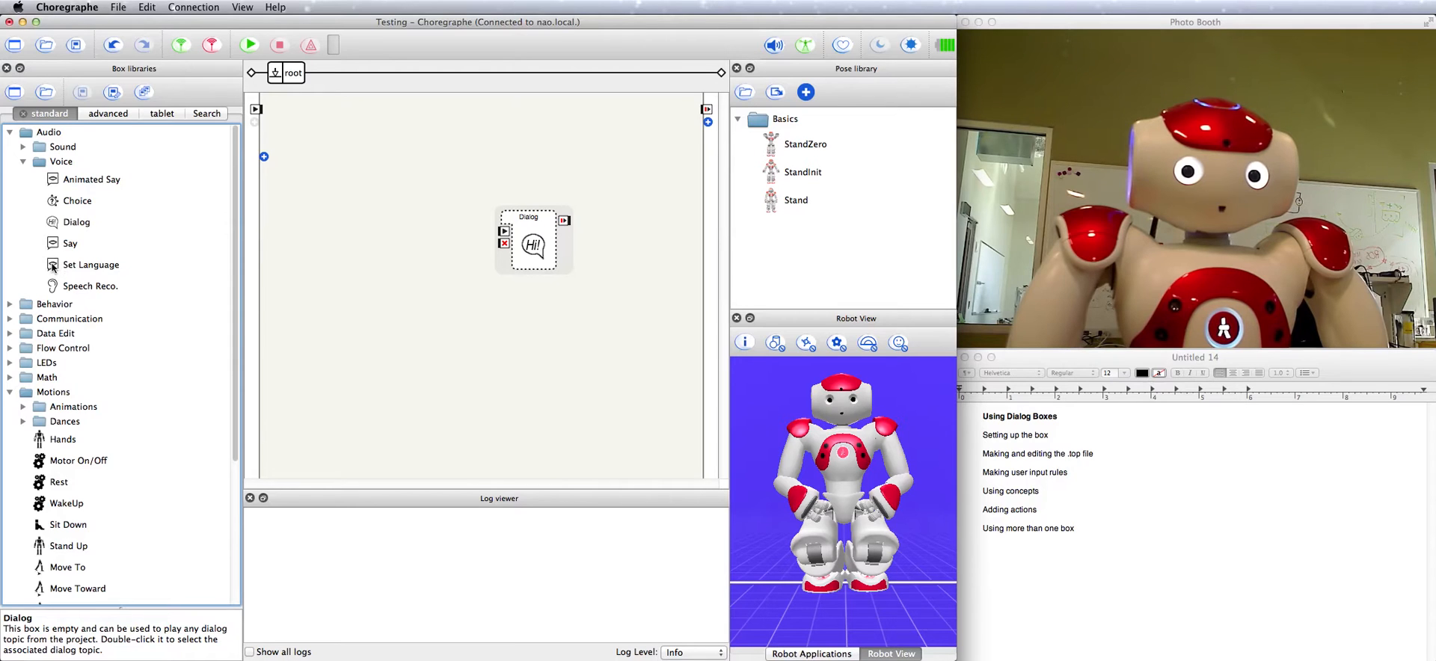
{"action": "left_click_drag", "start_coordinate": [91, 265], "coordinate": [369, 204]}
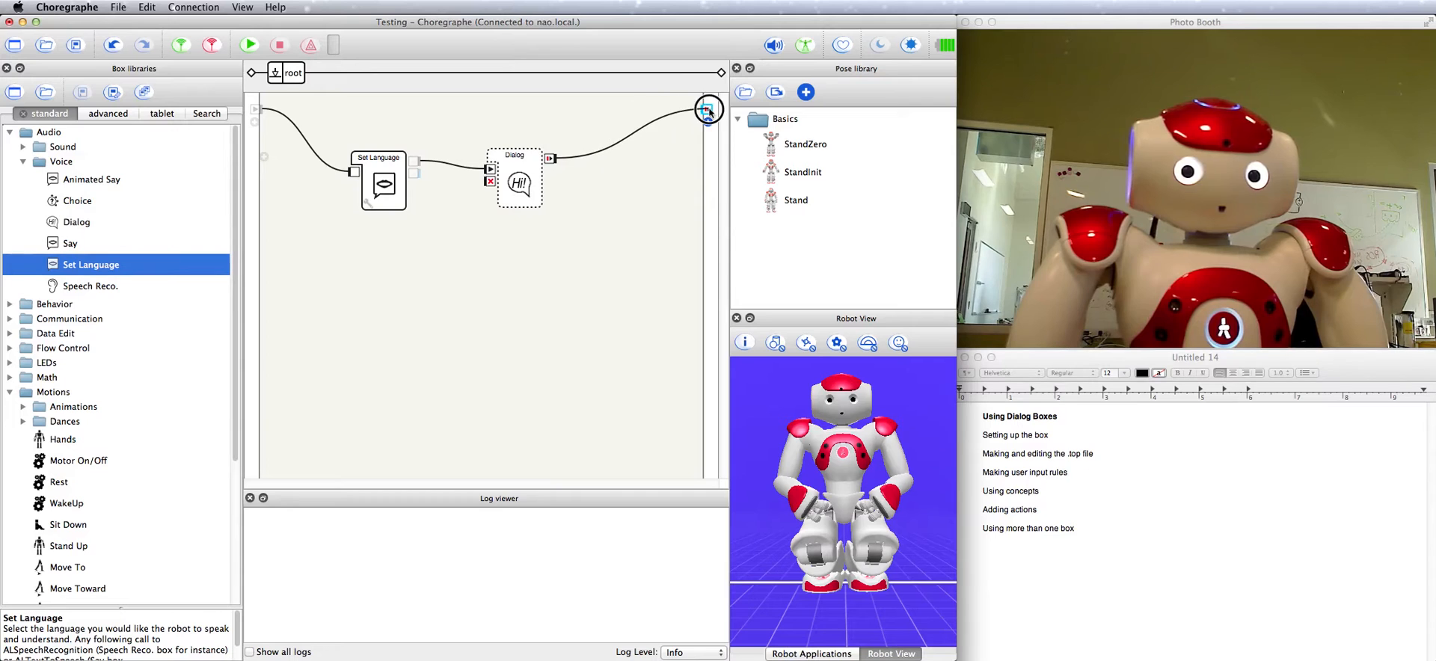
{"action": "double_click", "coordinate": [383, 184]}
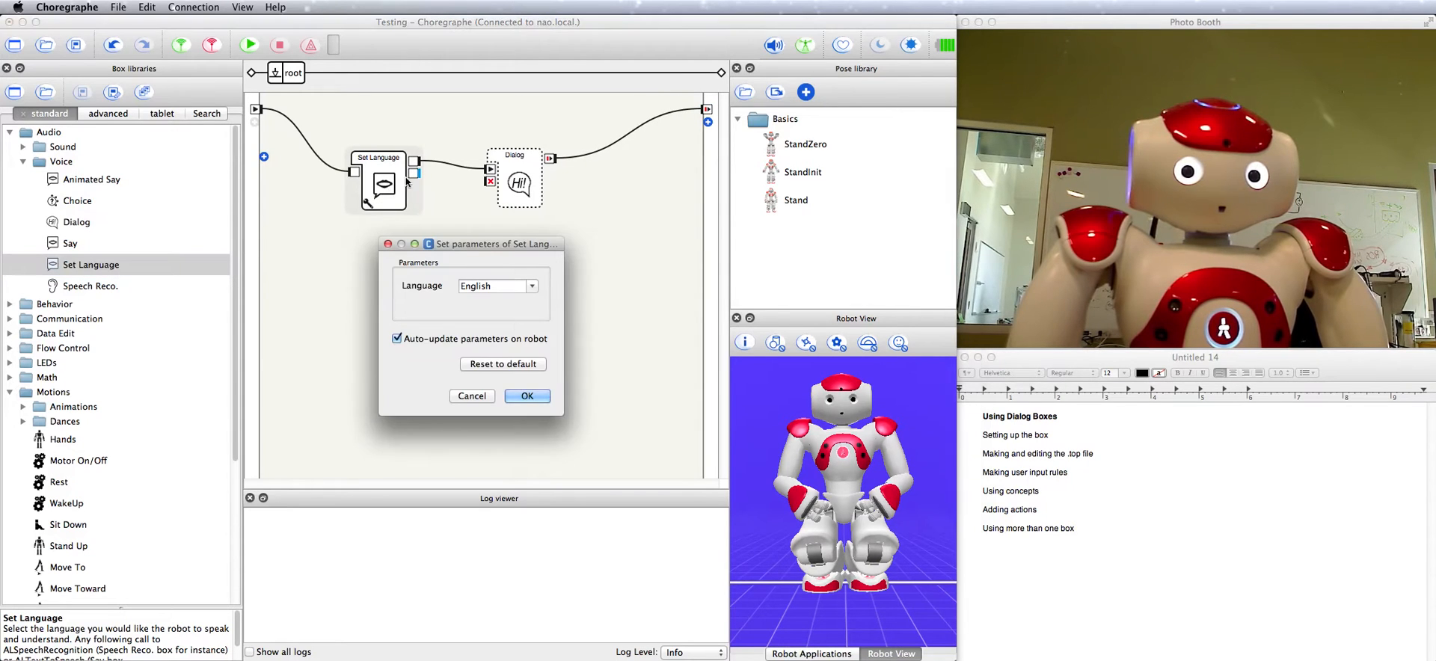
{"action": "left_click", "coordinate": [527, 396]}
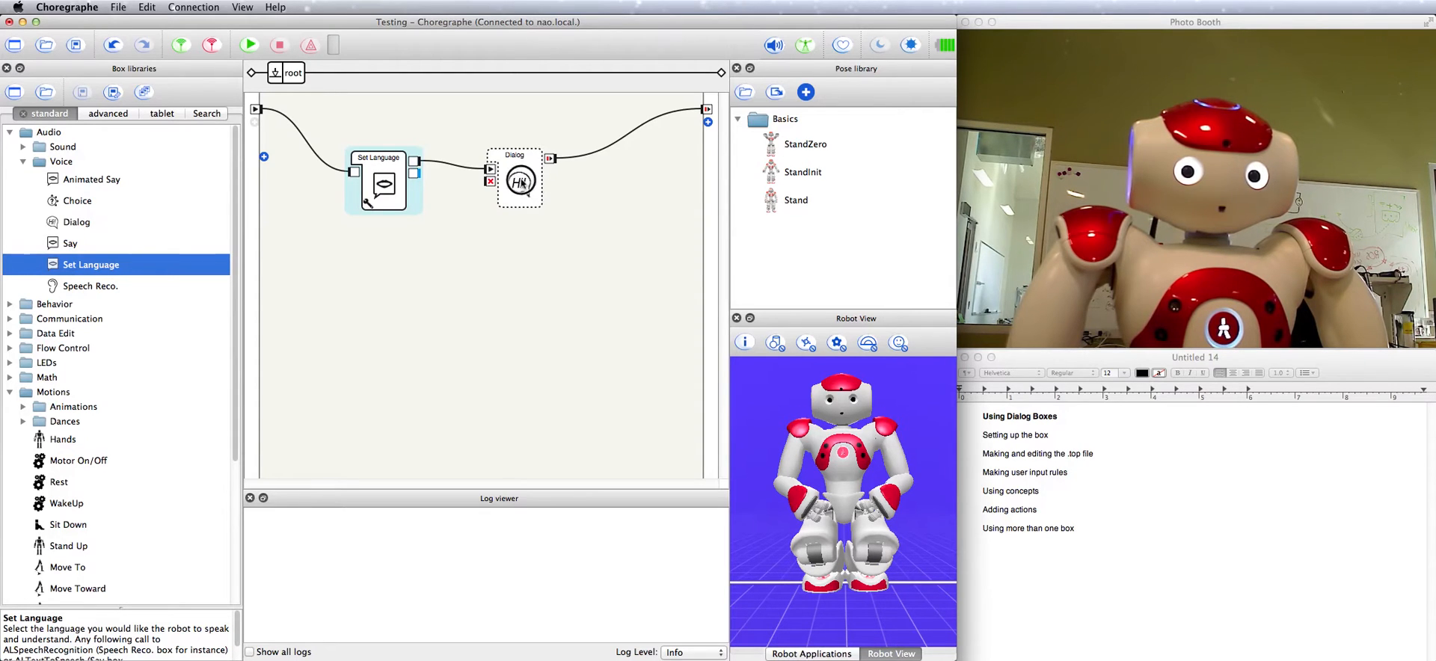
{"action": "left_click", "coordinate": [509, 191]}
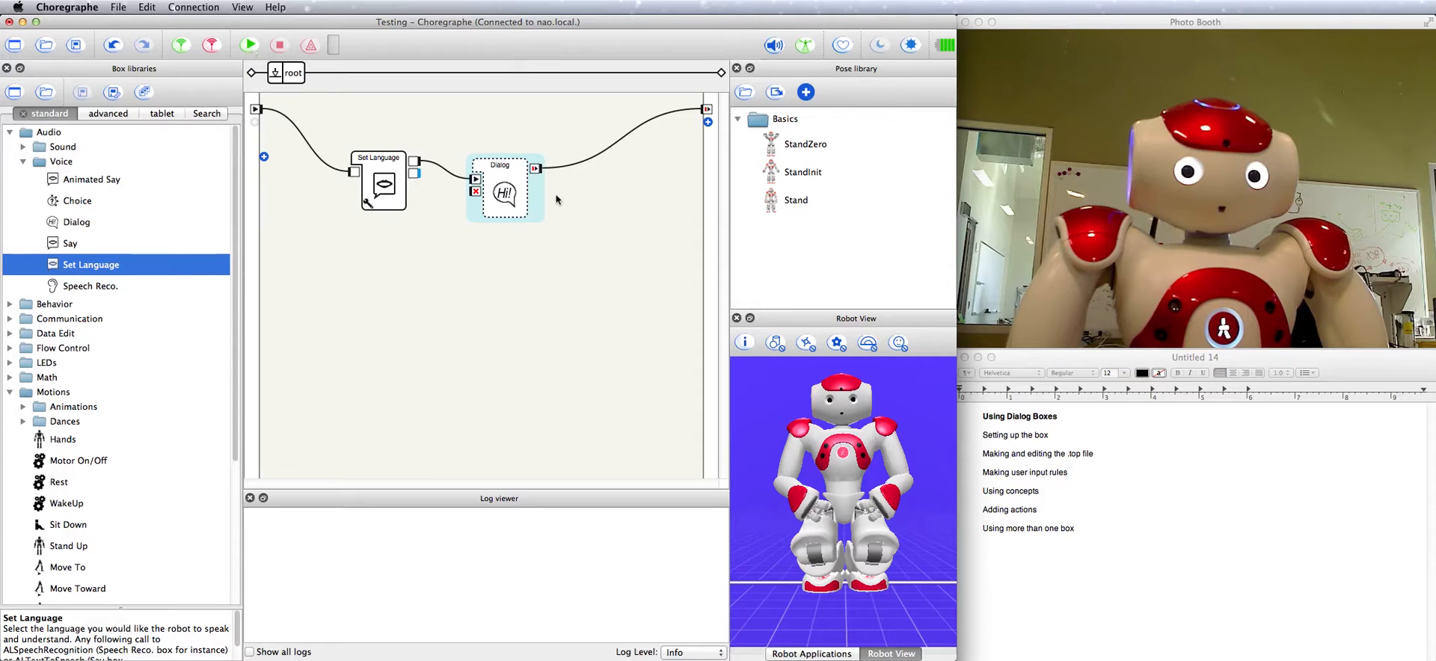
- Name the Dialog box HowdyWorld and create a new English topic HowdyWorld for it
{"action": "double_click", "coordinate": [504, 192]}
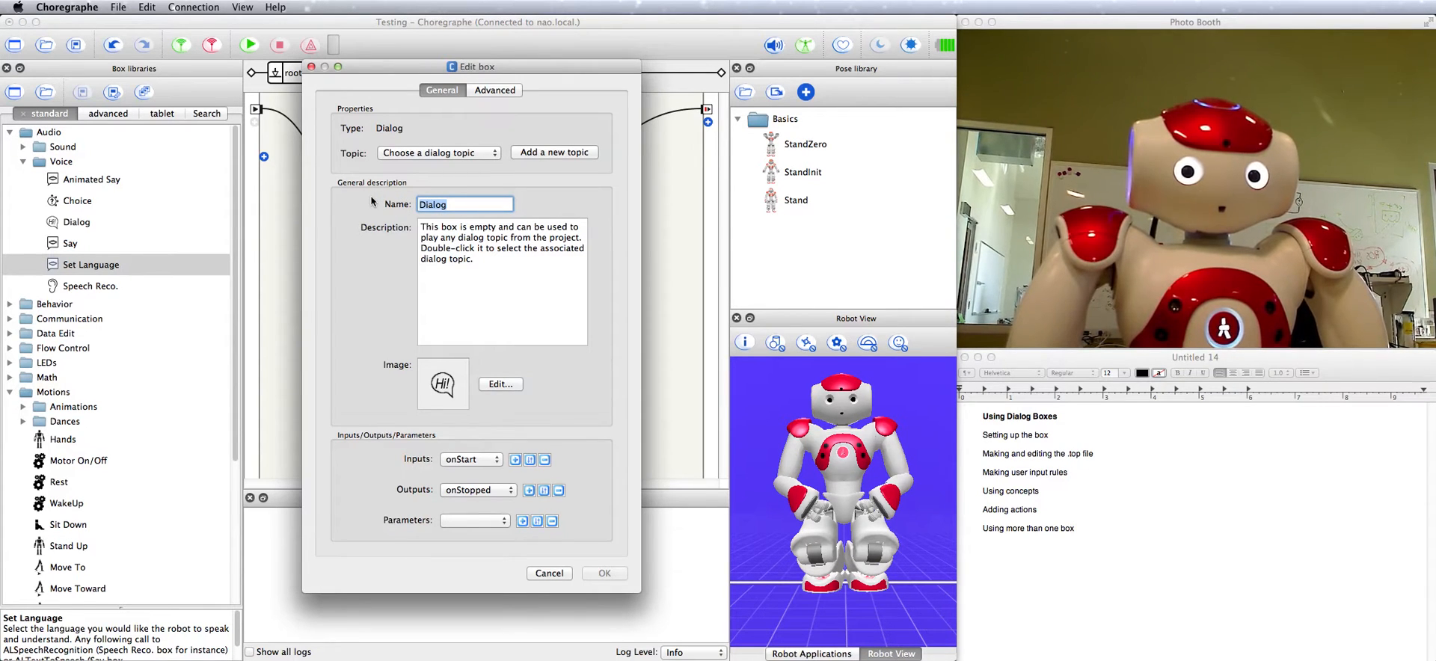
{"action": "type", "text": "HowdyWorld"}
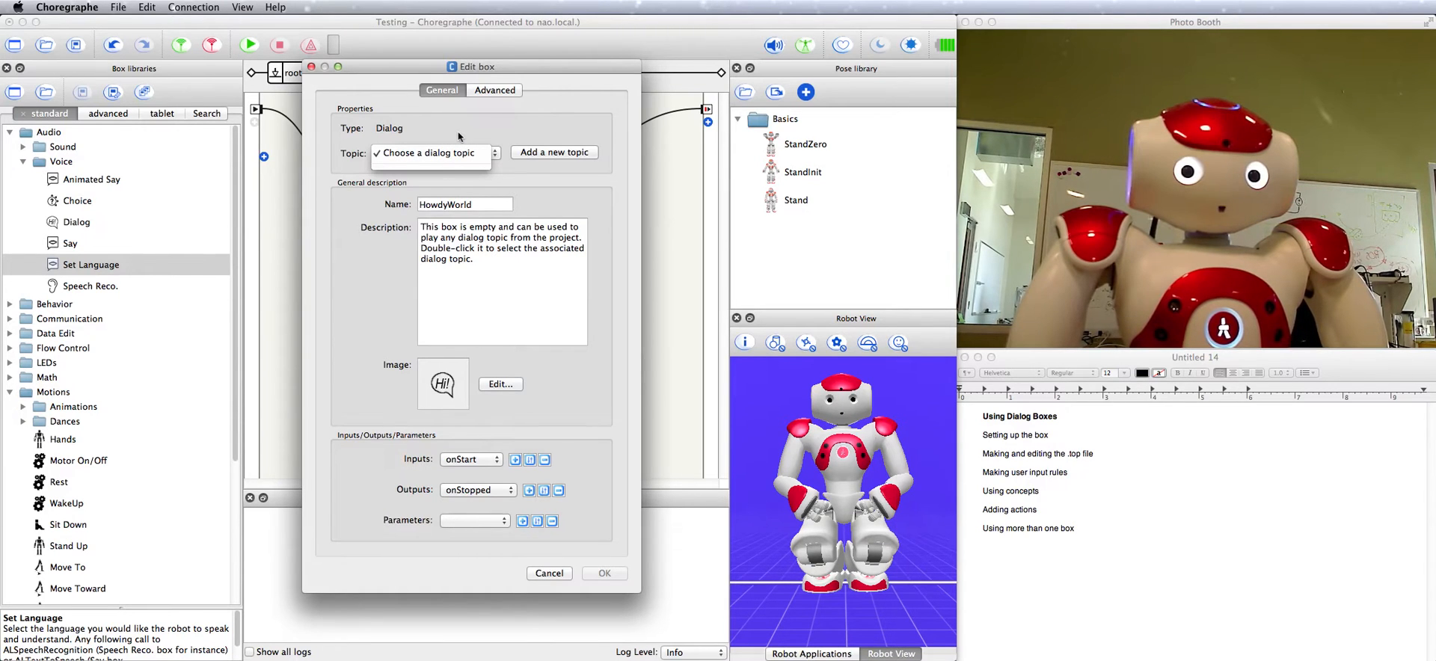
{"action": "left_click", "coordinate": [431, 152]}
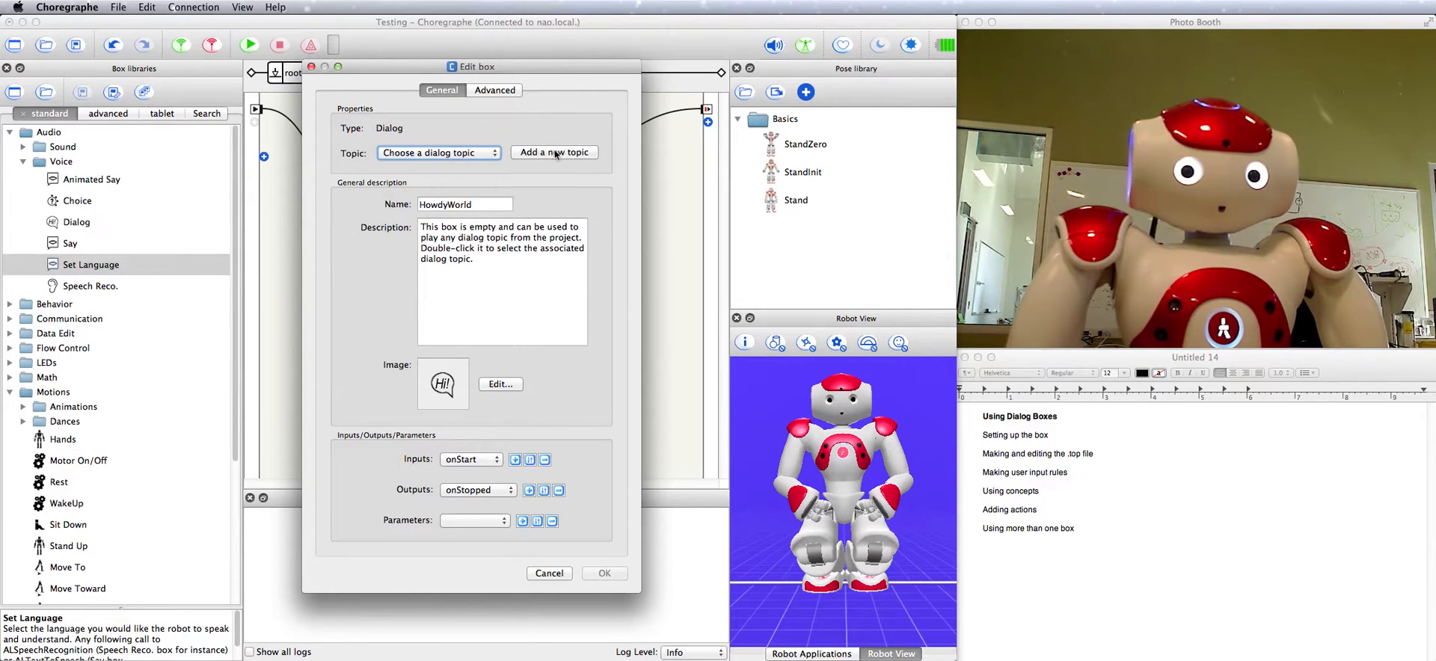
{"action": "left_click", "coordinate": [554, 152]}
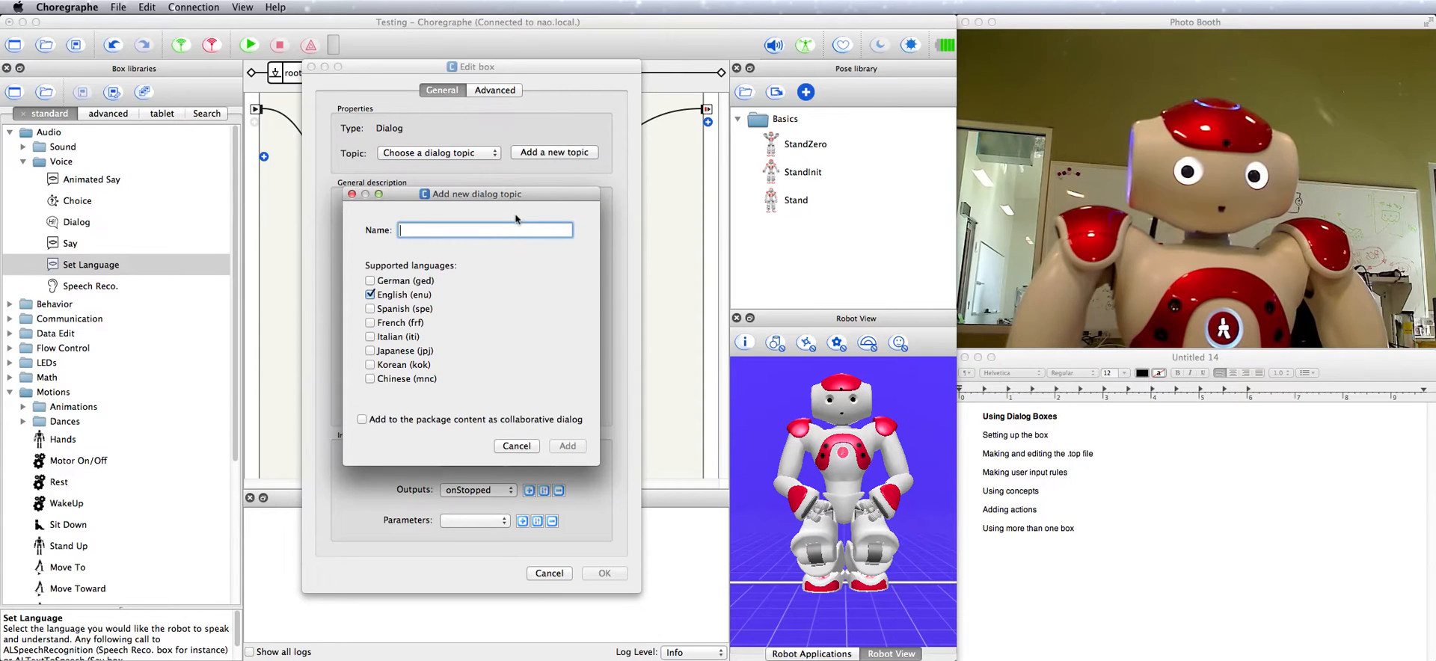
{"action": "type", "text": "HowdyWorld"}
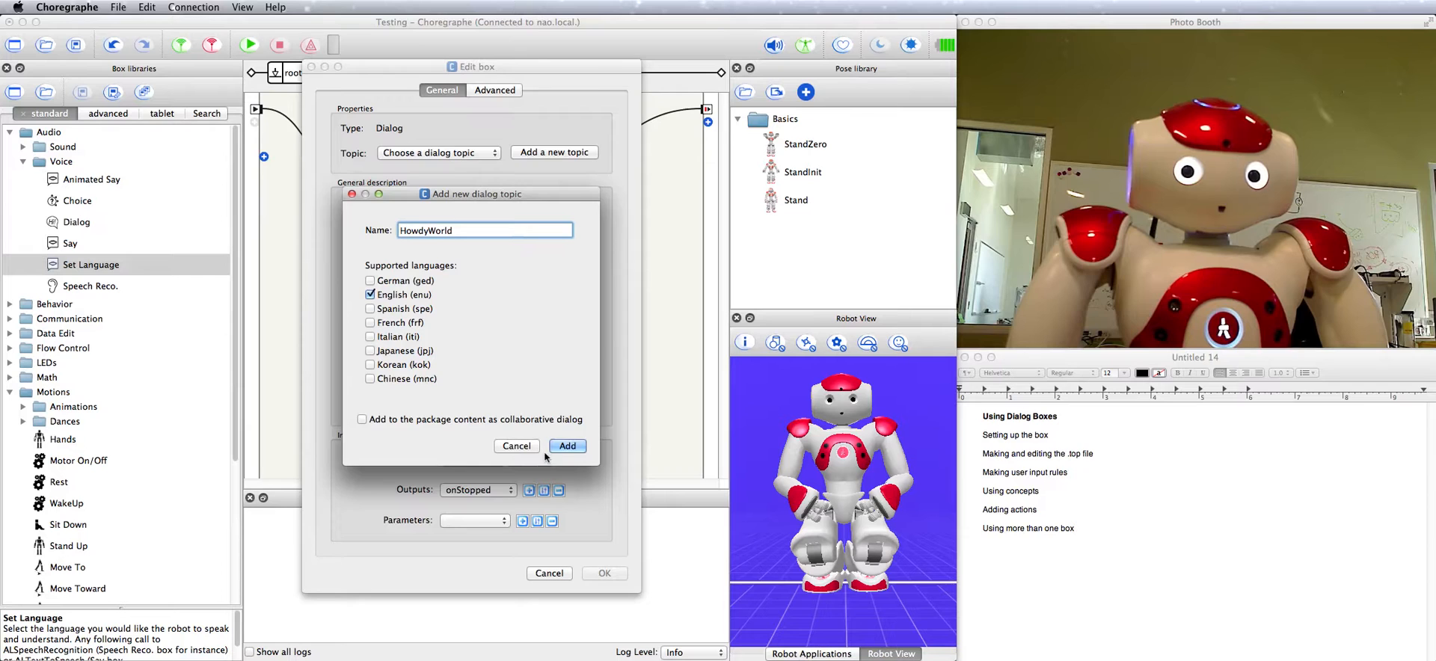
{"action": "left_click", "coordinate": [567, 446]}
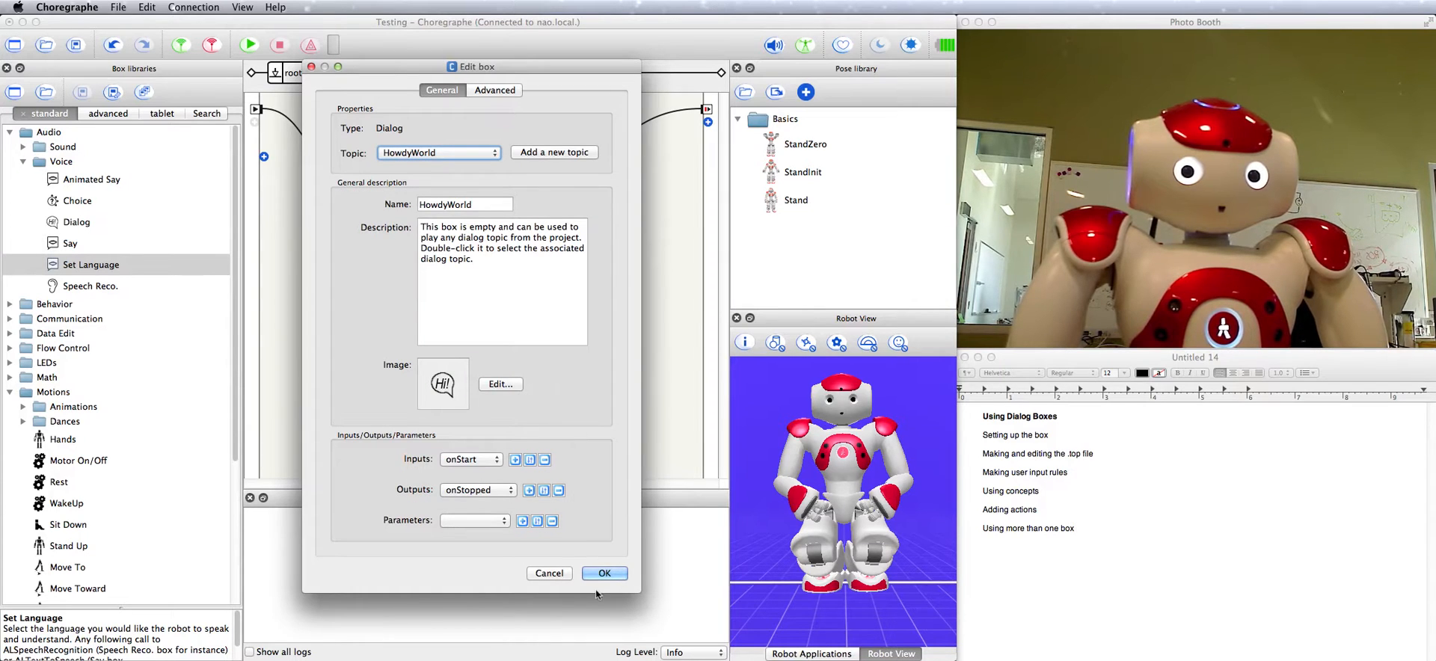
{"action": "left_click", "coordinate": [603, 572]}
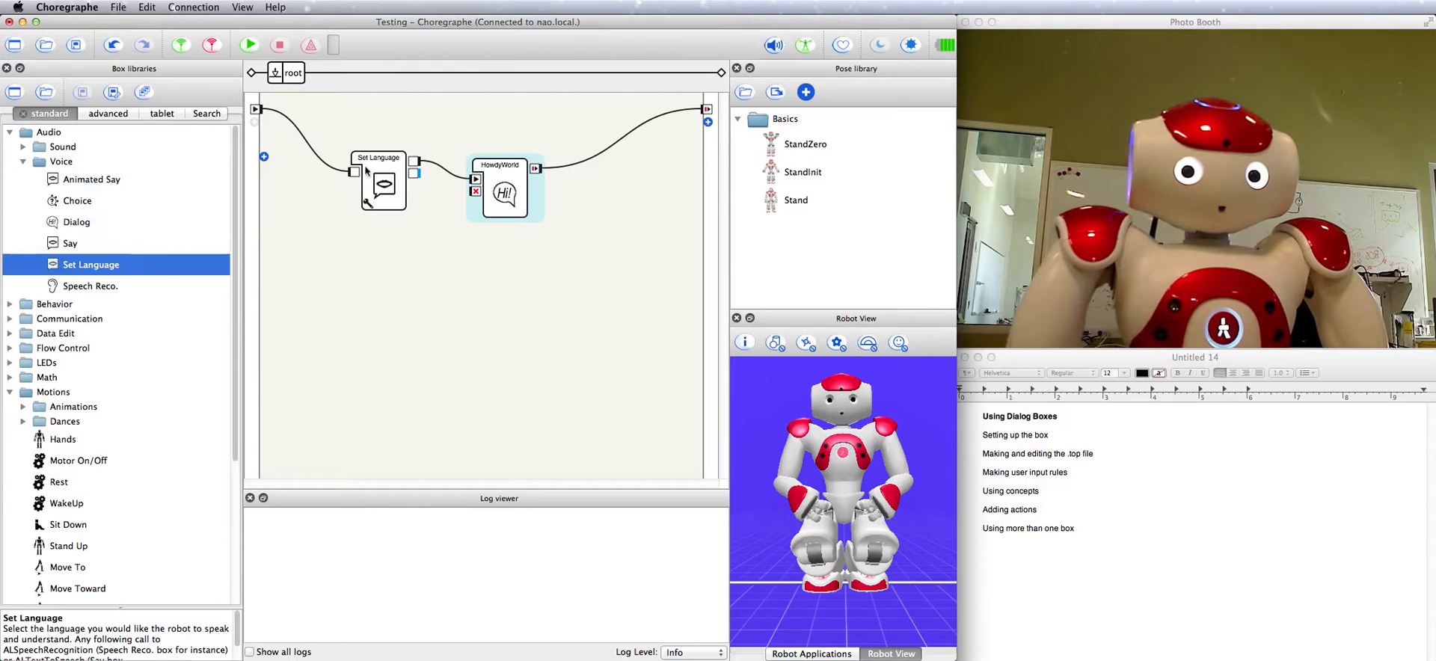
{"action": "mouse_move", "coordinate": [517, 208]}
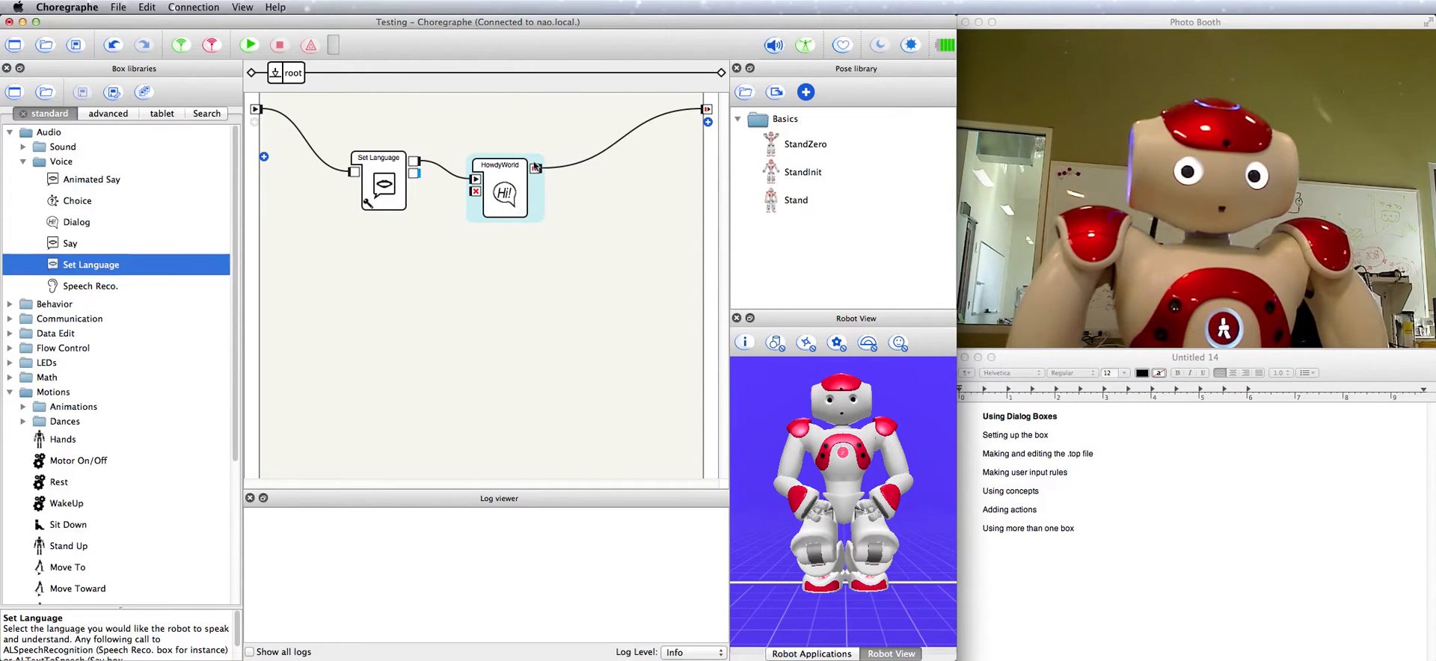
{"action": "mouse_move", "coordinate": [572, 168]}
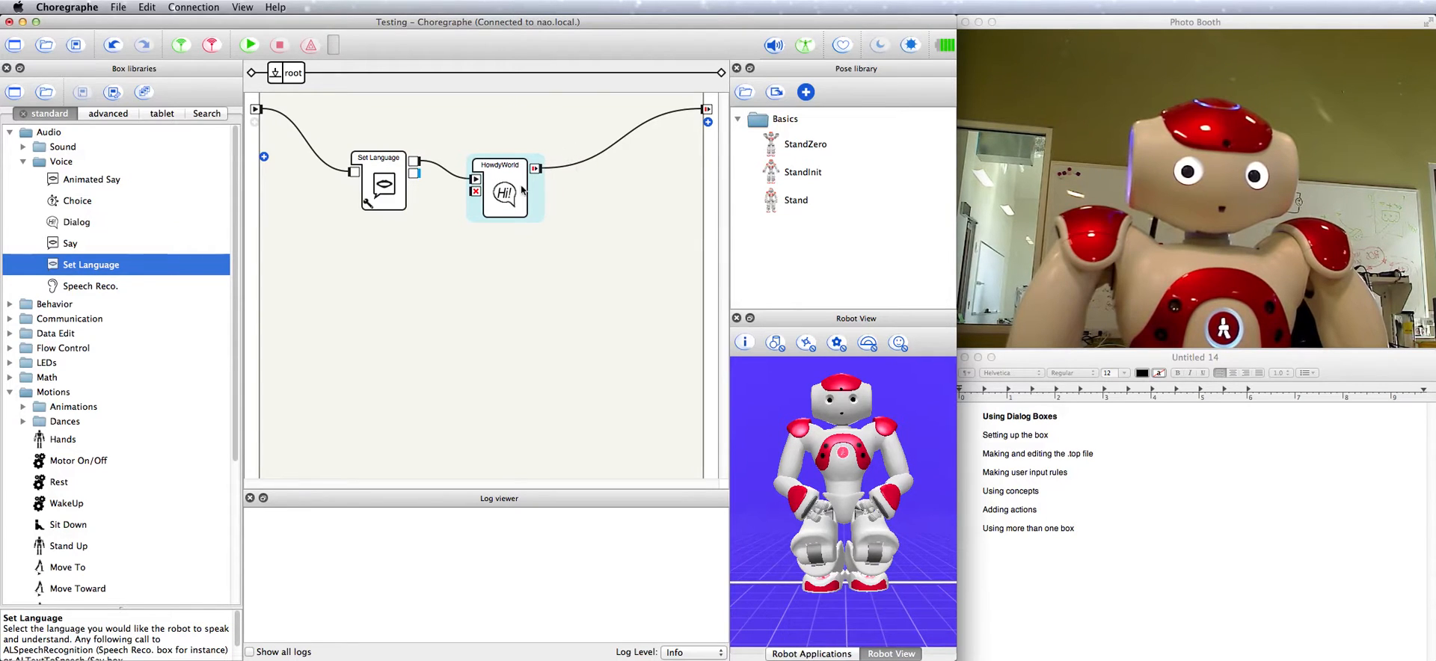
{"action": "mouse_move", "coordinate": [347, 200]}
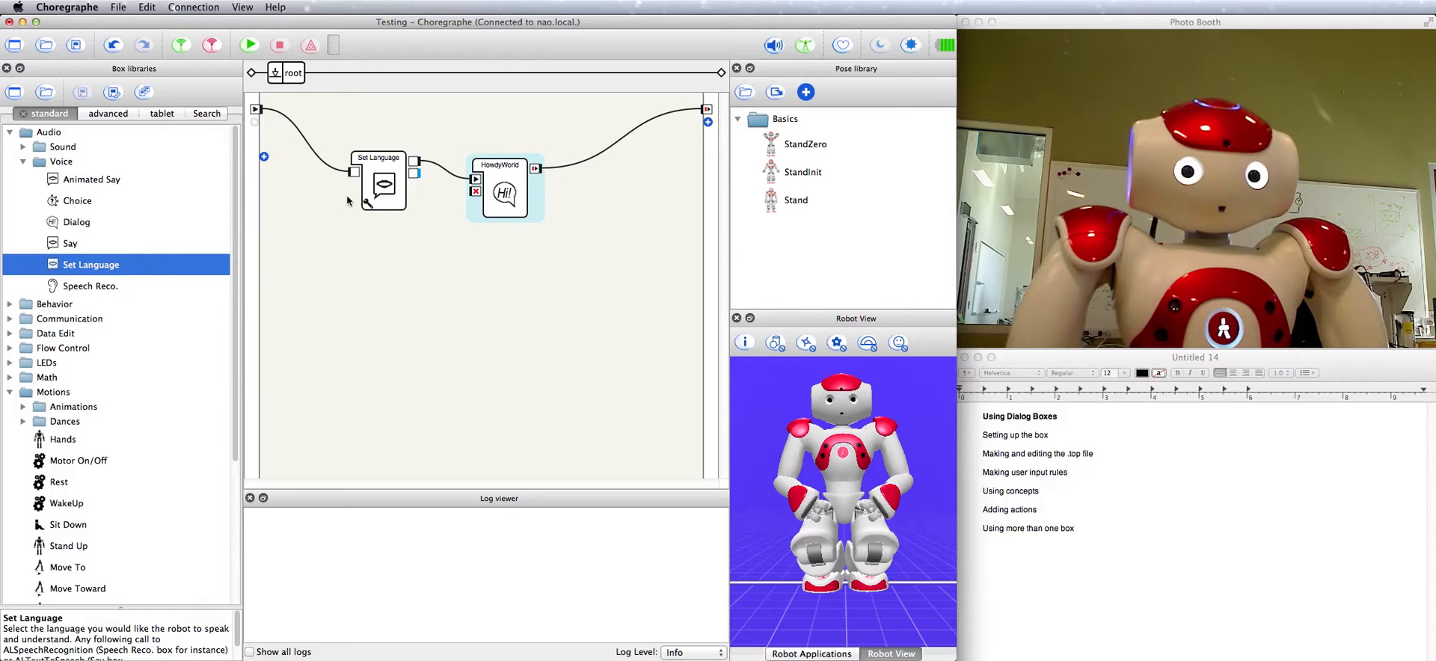
- Show the Project content panel listing HowdyWorld.dlg and HowdyWorld_enu.top
{"action": "left_click", "coordinate": [241, 7]}
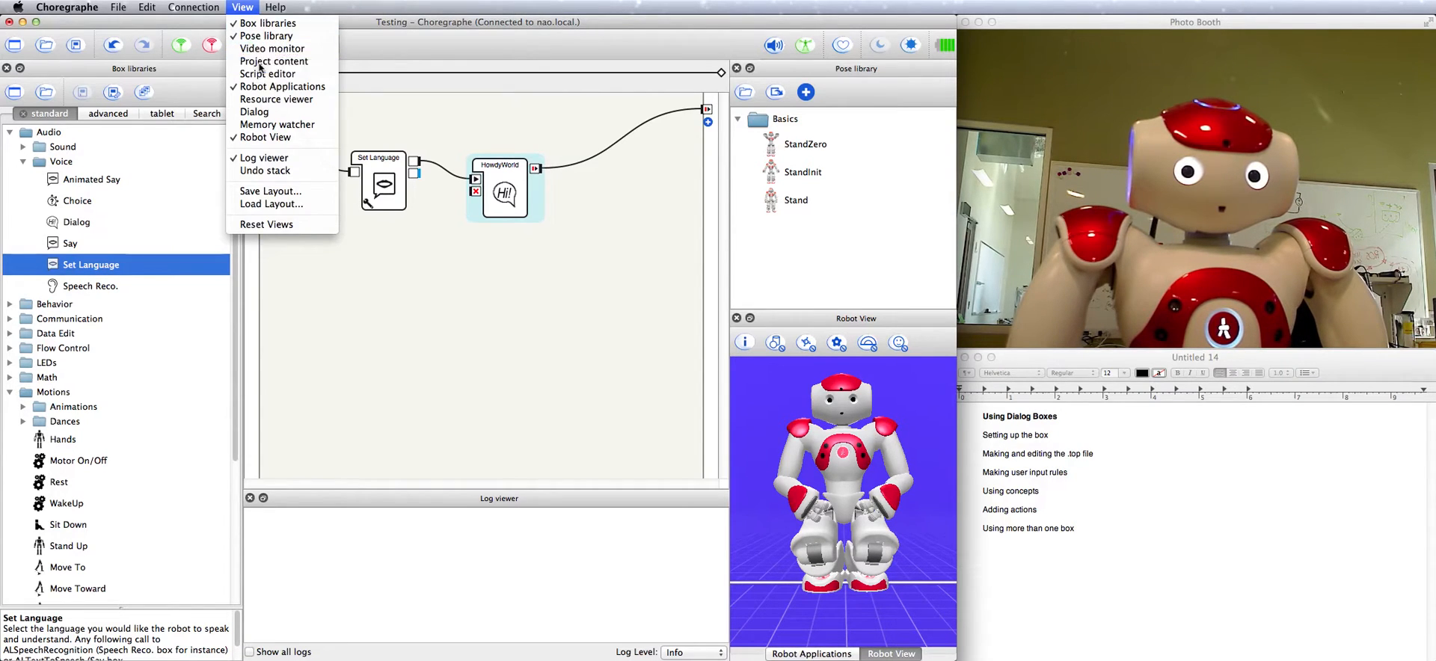
{"action": "left_click", "coordinate": [272, 60]}
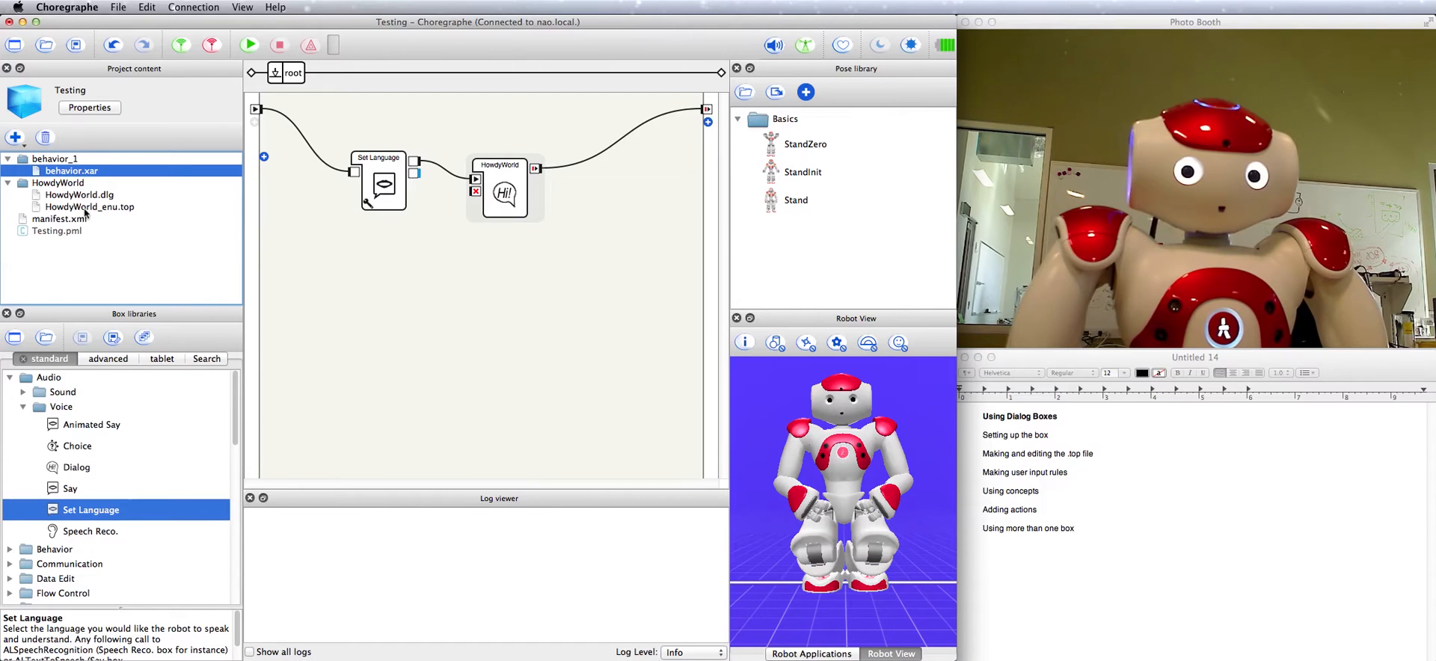
- Write the rule u:(Hello) Howdy there partner in HowdyWorld_enu.top
{"action": "double_click", "coordinate": [90, 207]}
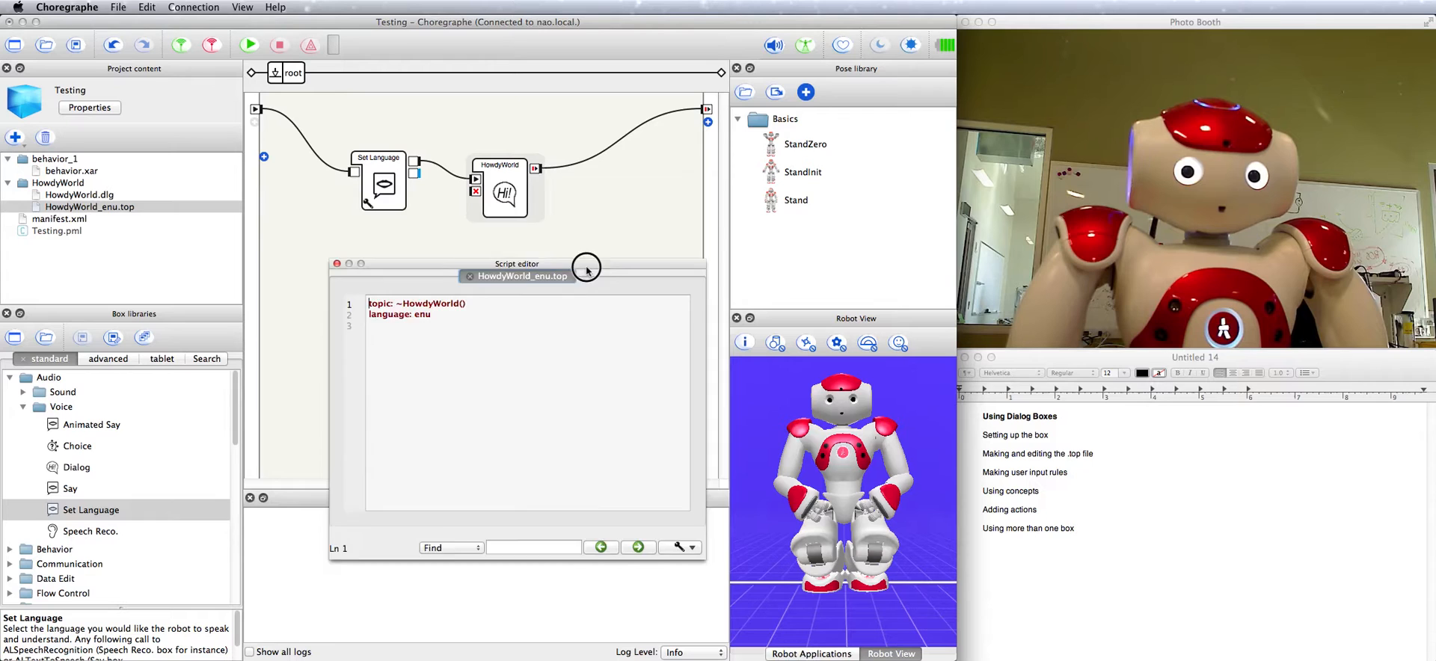
{"action": "left_click_drag", "start_coordinate": [587, 266], "coordinate": [530, 228]}
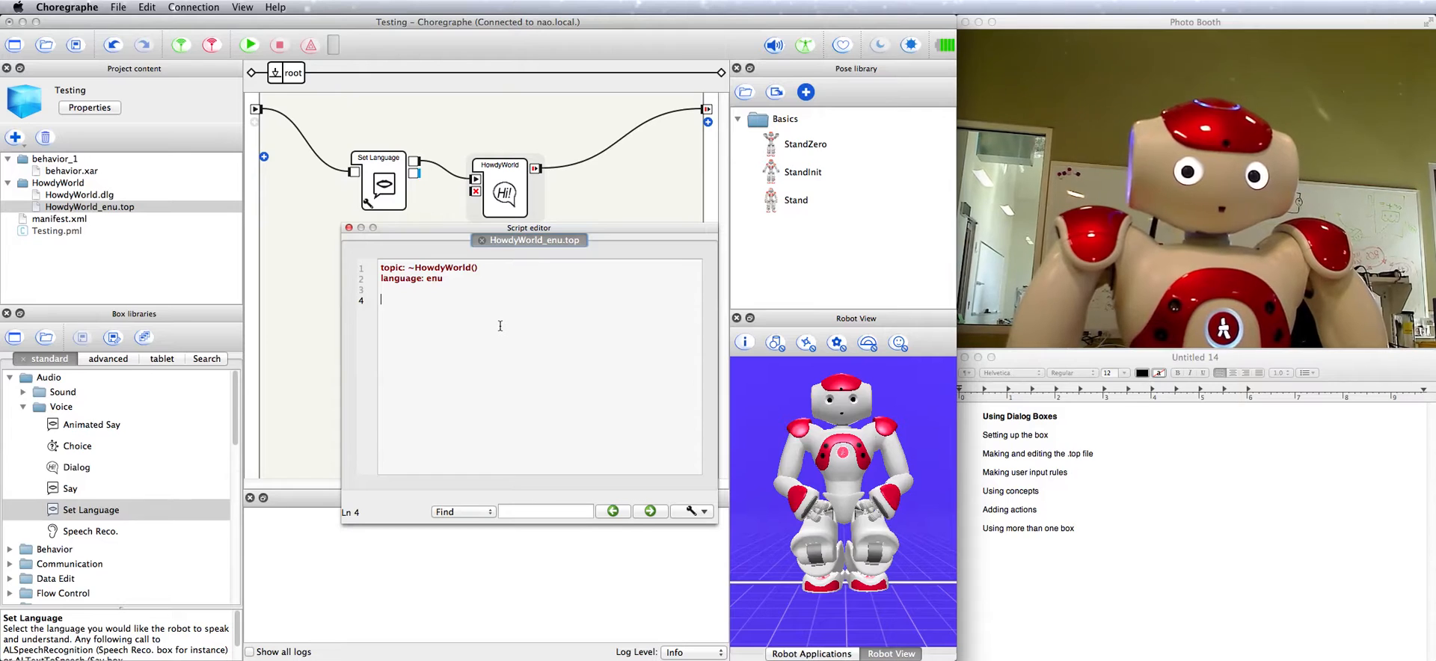
{"action": "type", "text": "u: ("}
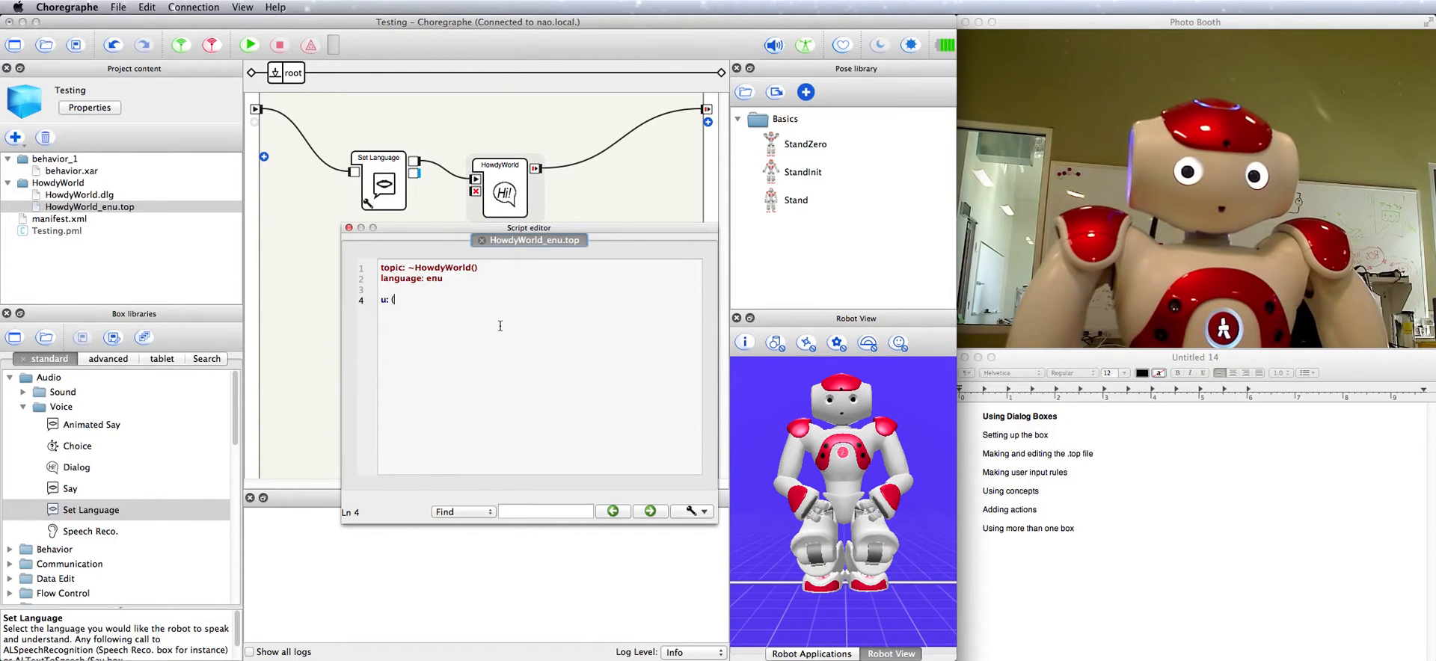
{"action": "type", "text": "Hel"}
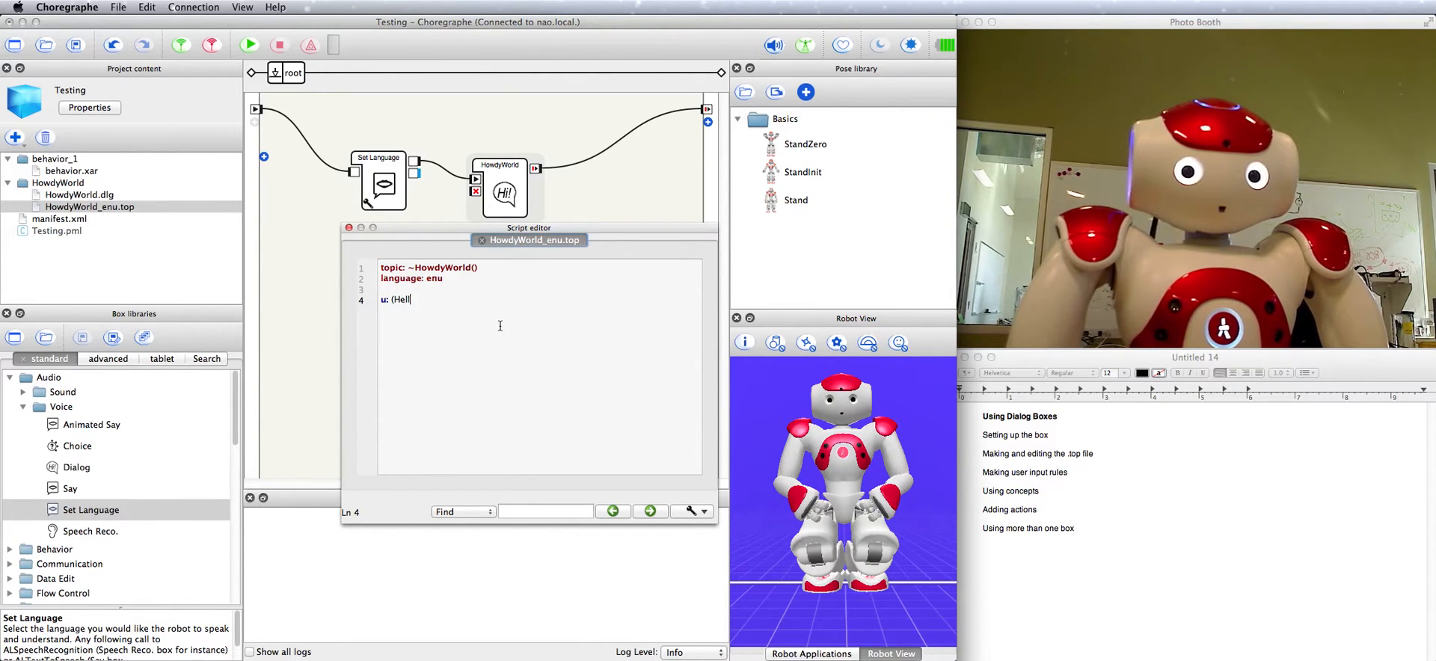
{"action": "type", "text": "lo)"}
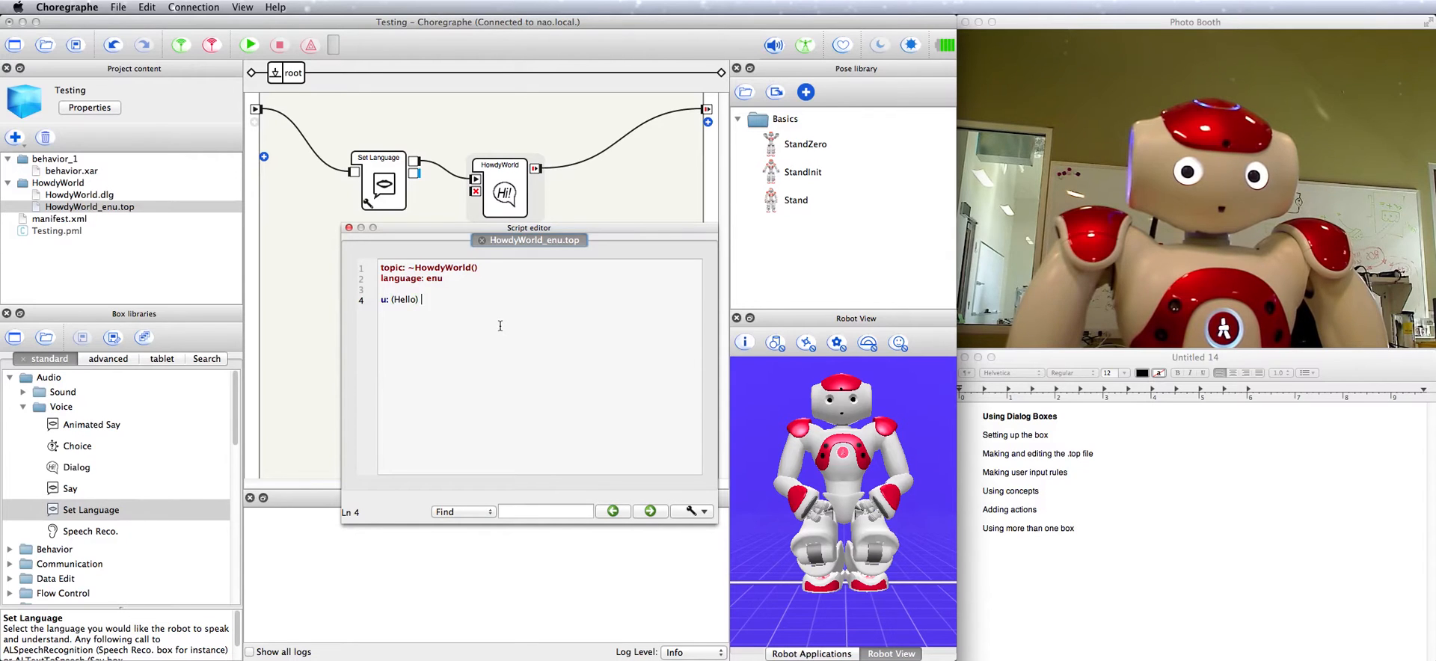
{"action": "type", "text": "Howdy there partner"}
{"action": "type", "text": "u"}
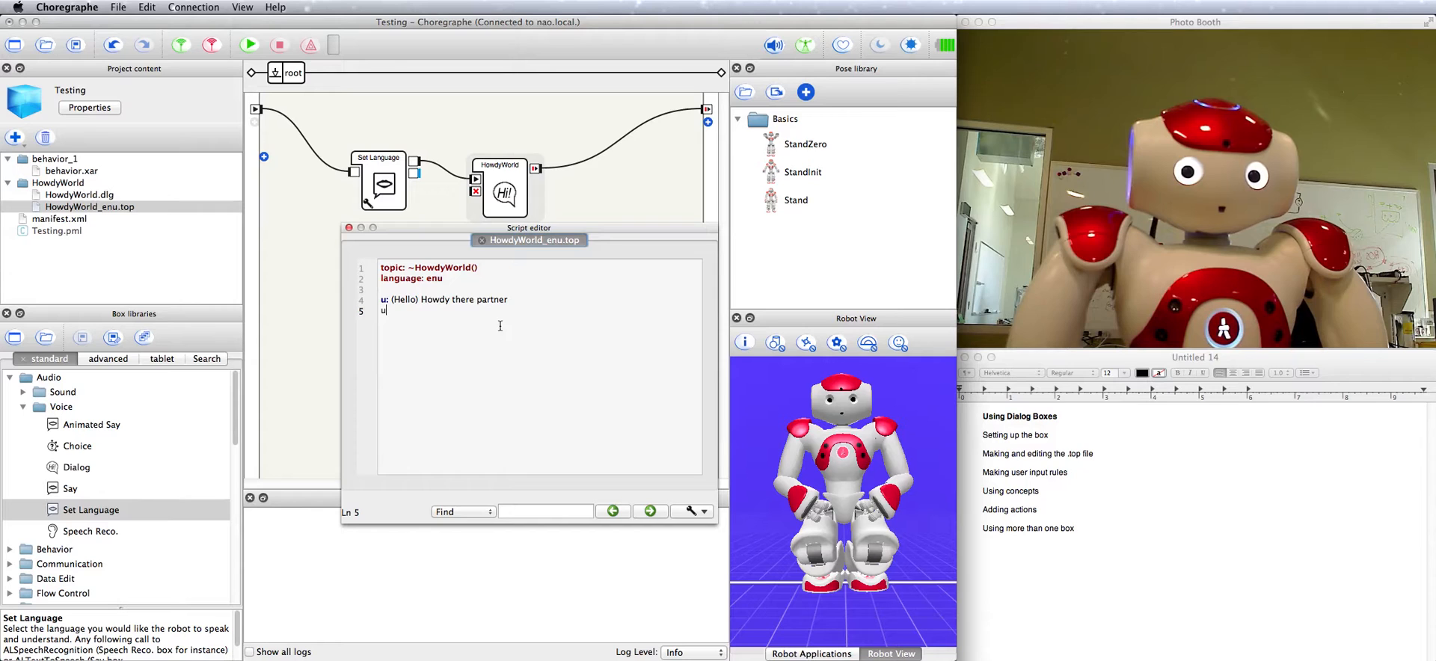
- Add the rule u:(How are you) My horse ran away
{"action": "type", "text": ": ("}
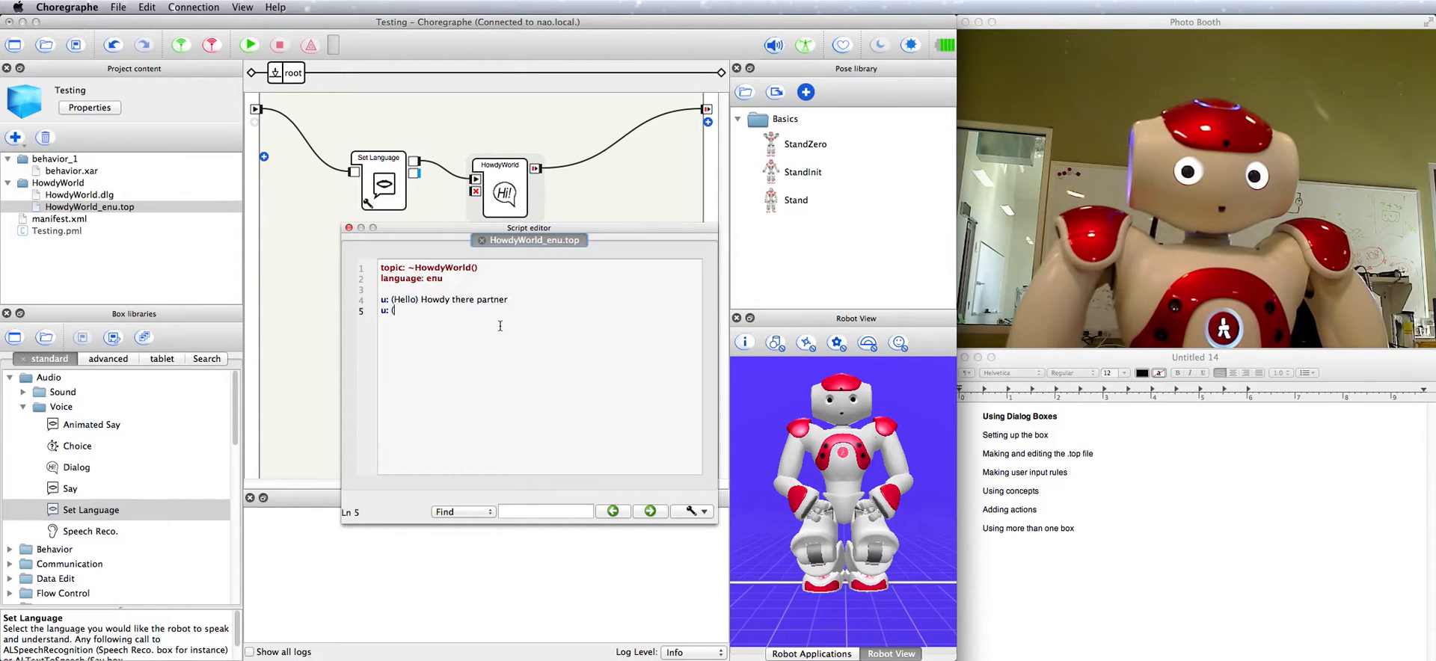
{"action": "type", "text": "How are yu"}
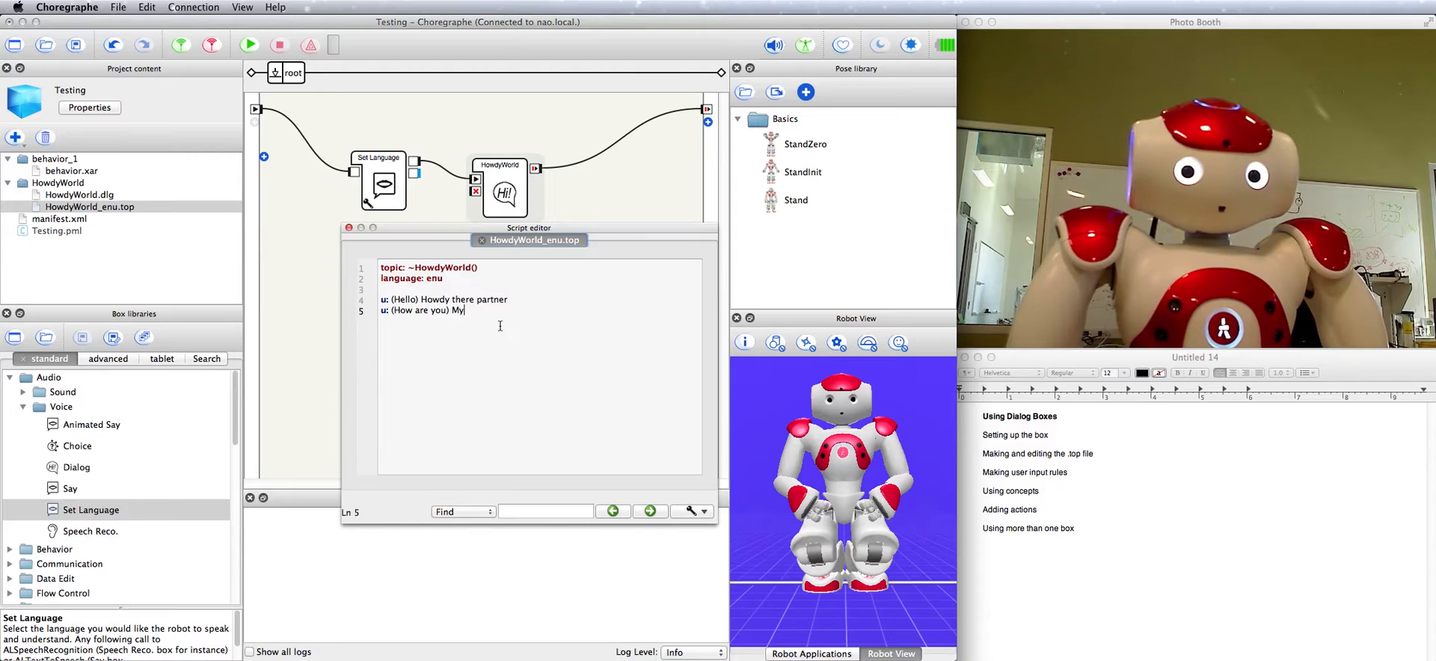
{"action": "type", "text": "horse ran away"}
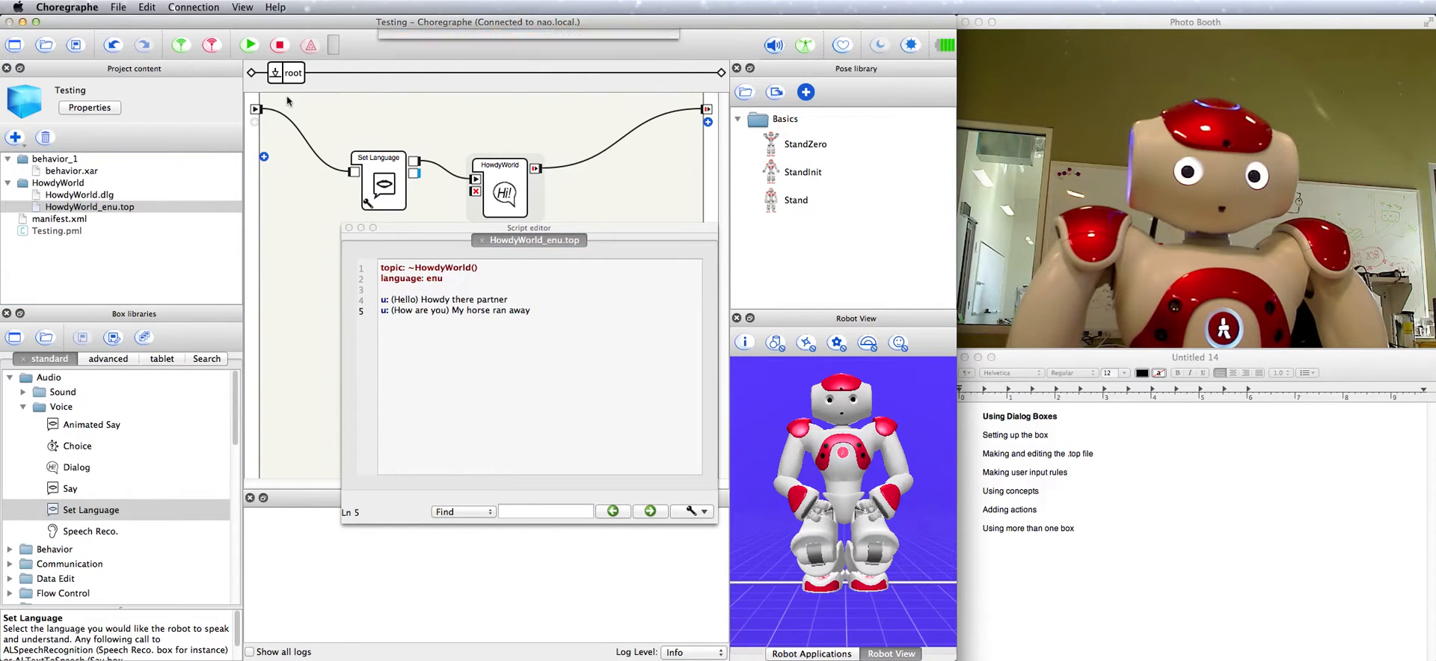
- Run the behavior on NAO, stop it, and widen the first rule to u:(Hello Hi)
{"action": "left_click", "coordinate": [90, 207]}
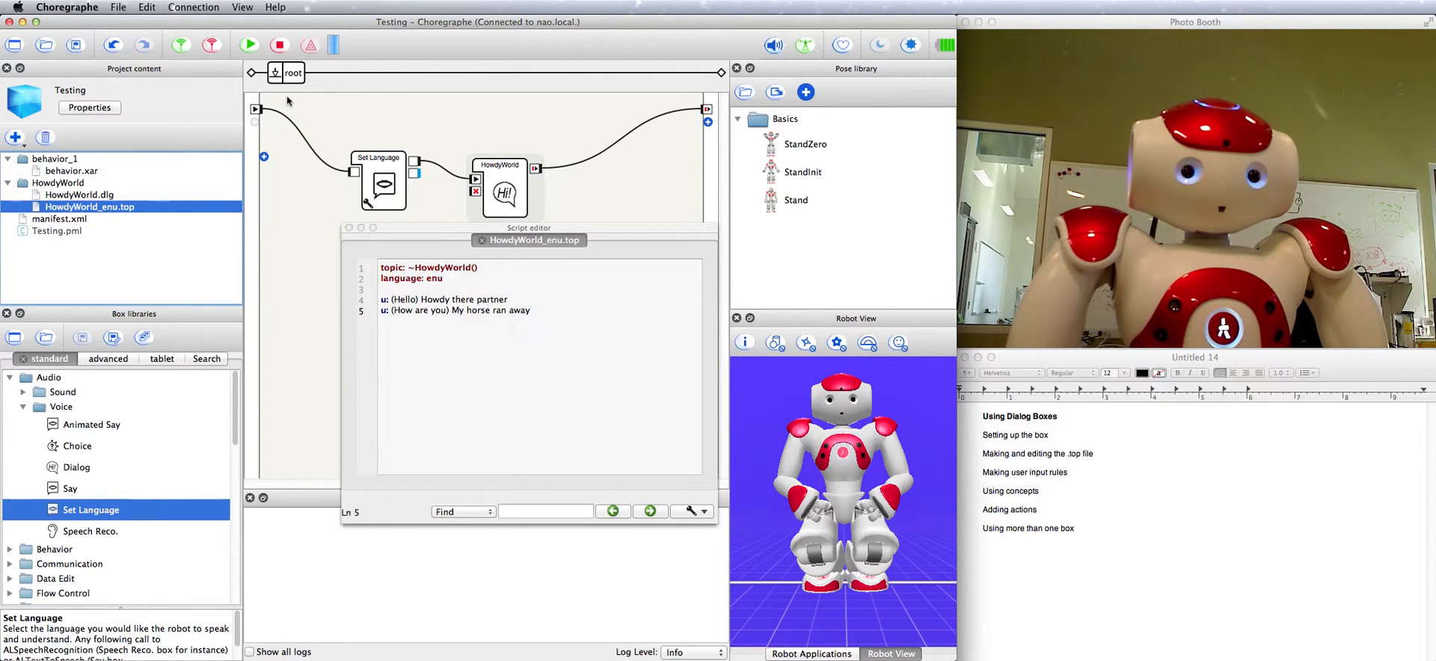
{"action": "left_click", "coordinate": [249, 45]}
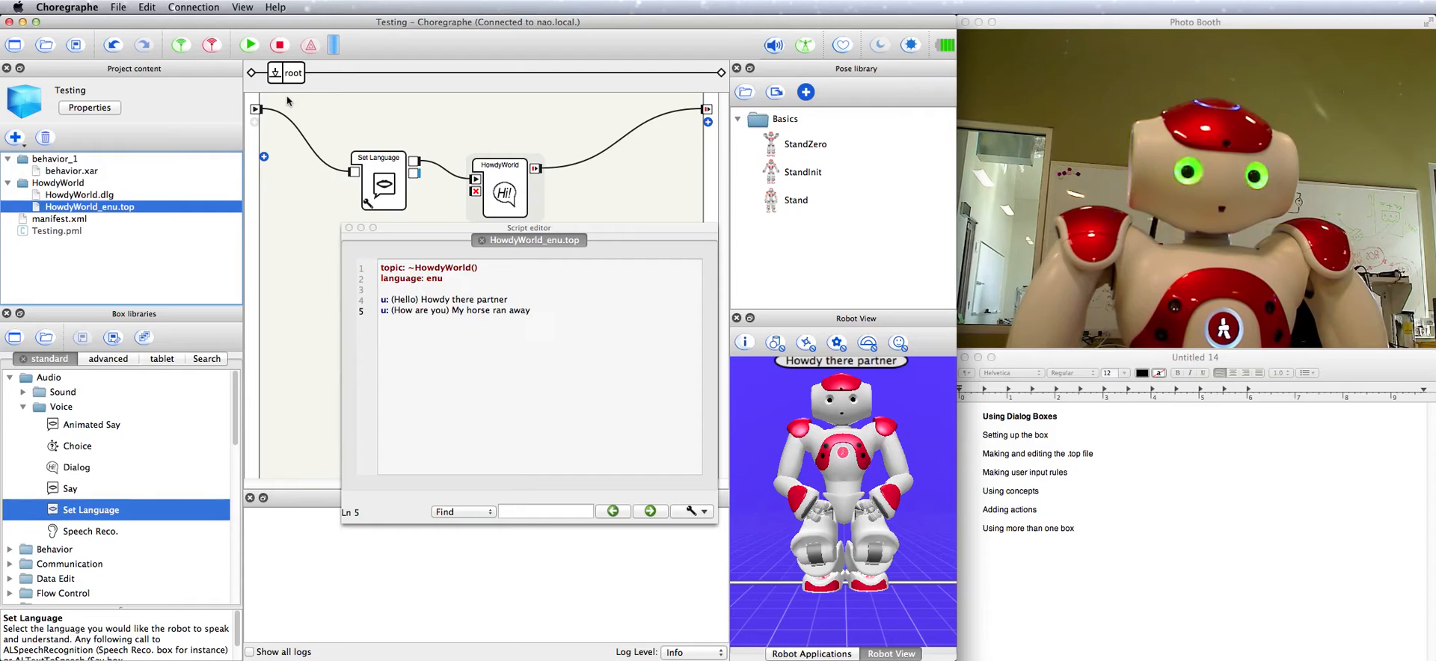
{"action": "left_click", "coordinate": [250, 44]}
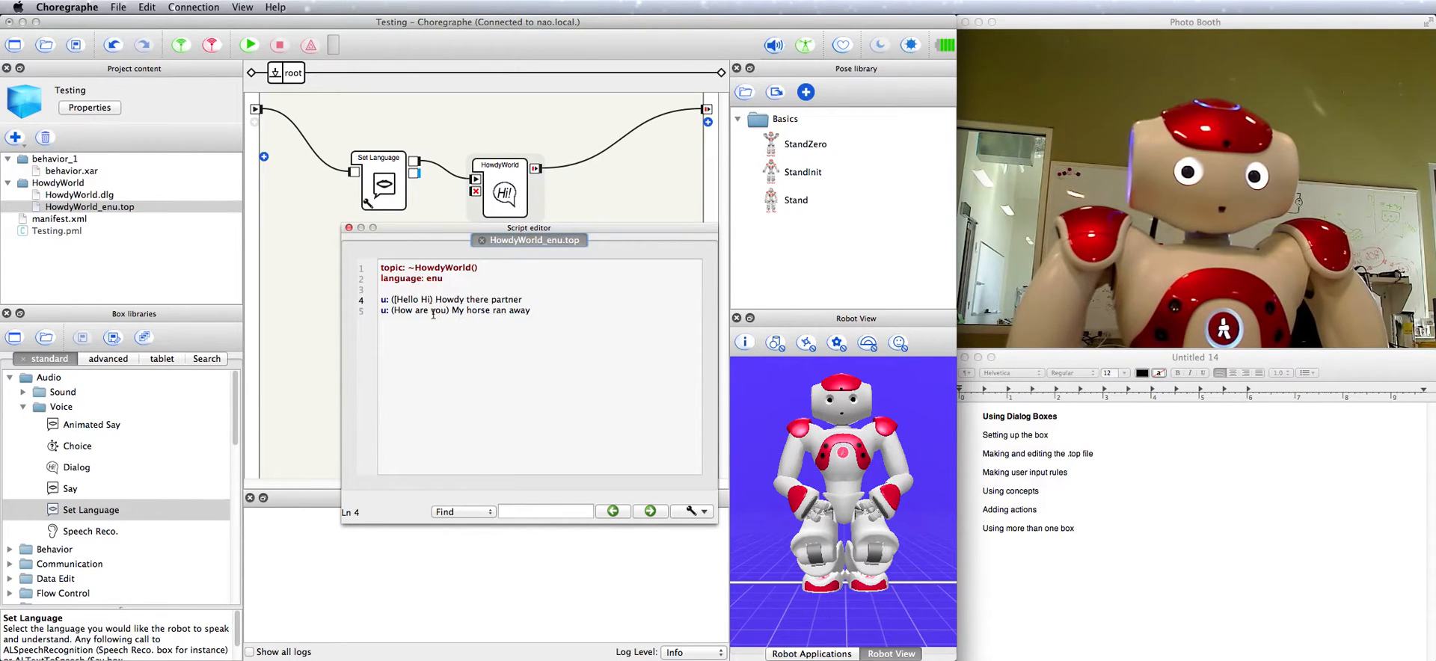
- List Hey, "Hey there", "Hi there", Howdy in the rule input, then select and cut the list
{"action": "type", "text": "Hey"}
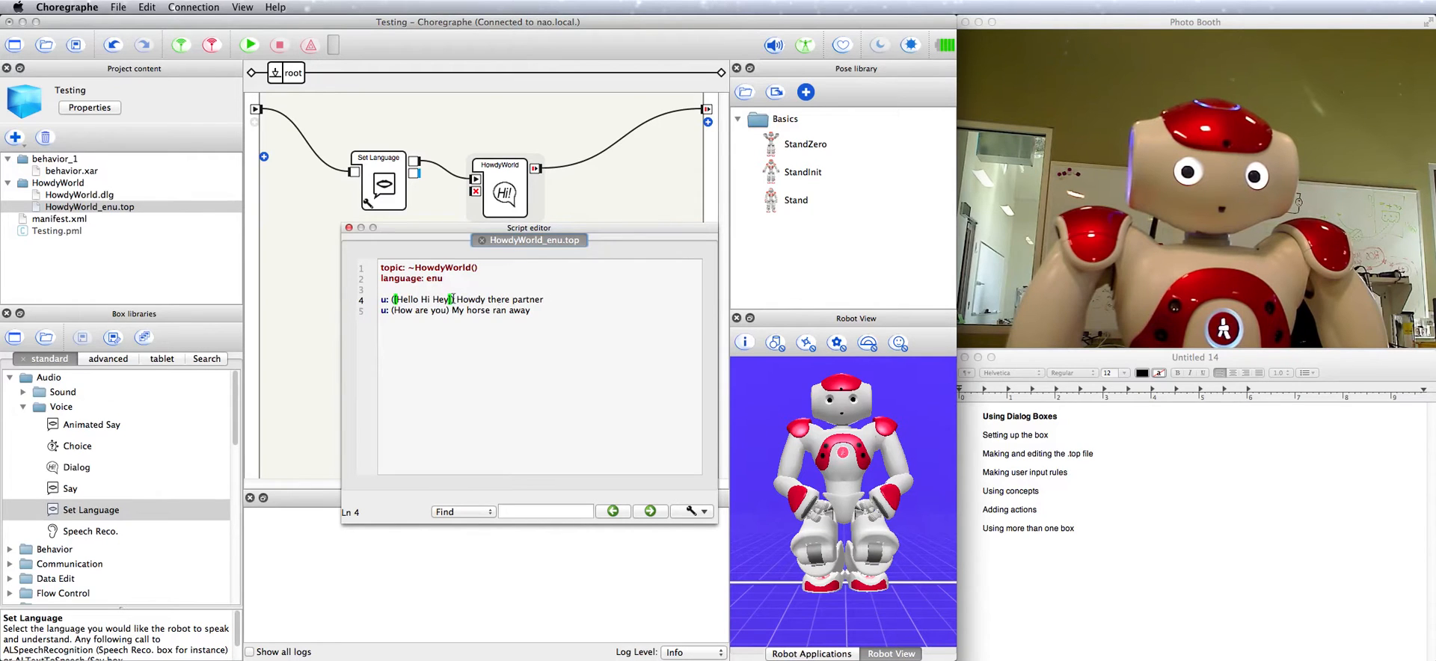
{"action": "mouse_move", "coordinate": [360, 134]}
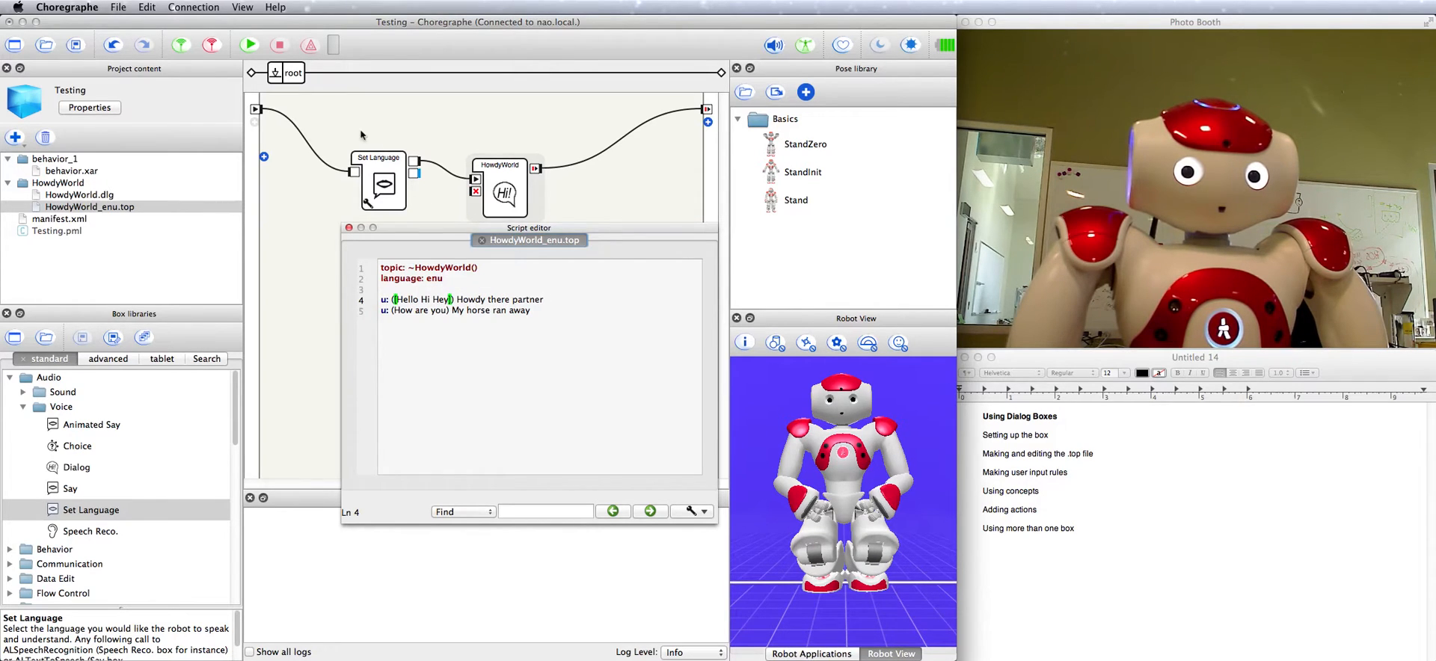
{"action": "left_click", "coordinate": [250, 44]}
{"action": "type", "text": " \"Hey there\" \"Hi there\" "}
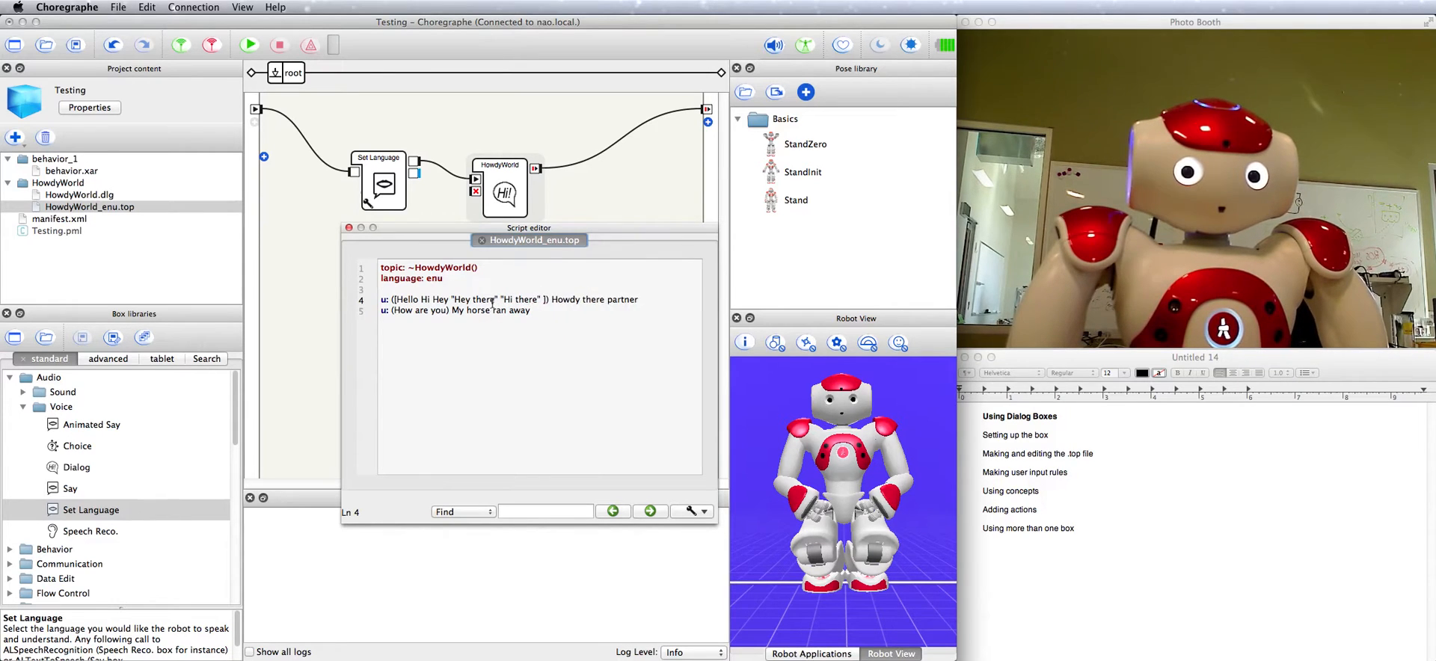
{"action": "type", "text": "Howdy"}
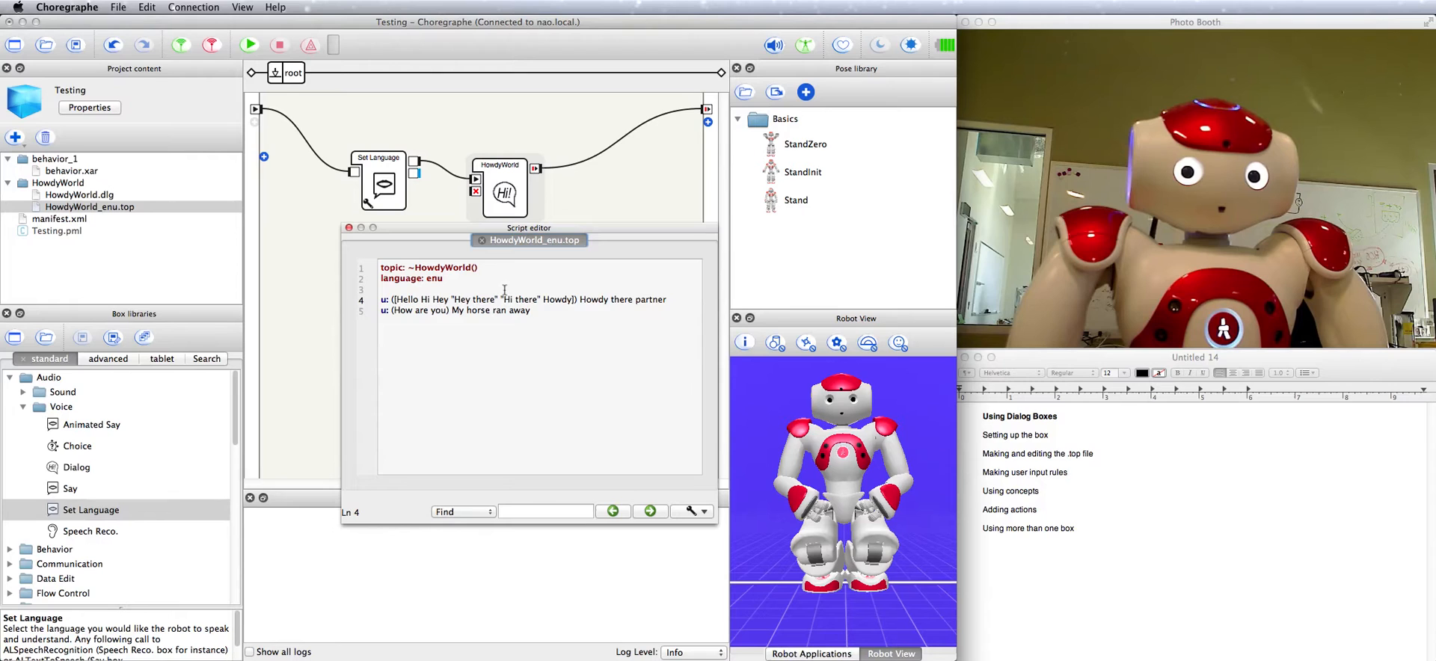
{"action": "double_click", "coordinate": [525, 300]}
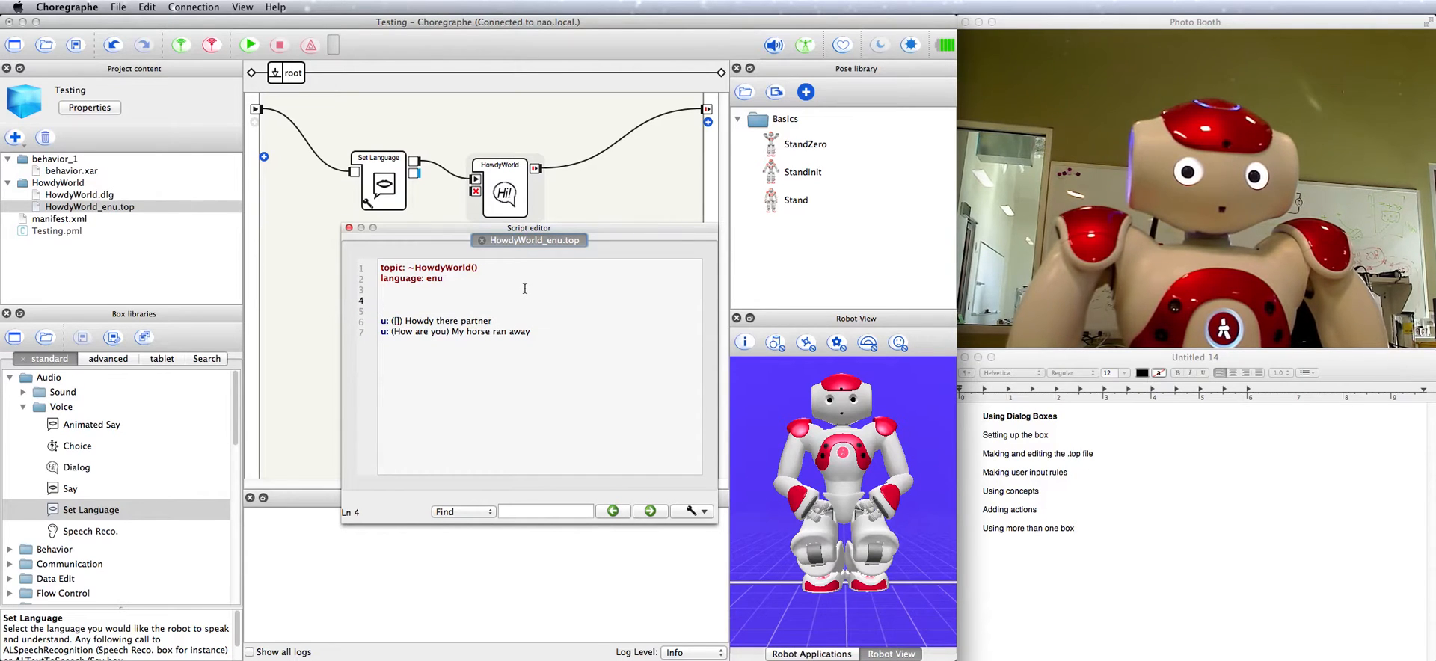
- Define concept:(greeting) with Hello Hi Hey "Hey there" "Hi there" Howdy and match the rule on ~greeting
{"action": "type", "text": "concept: ("}
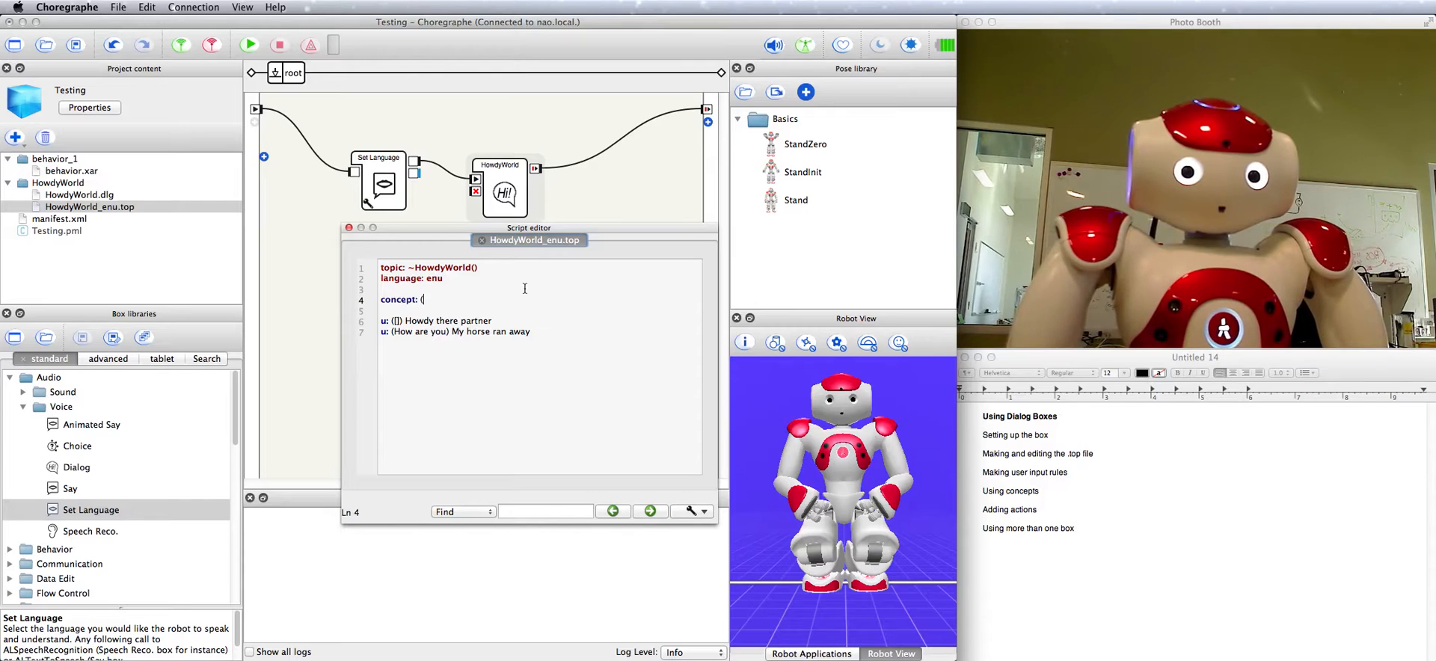
{"action": "type", "text": "greeting) ["}
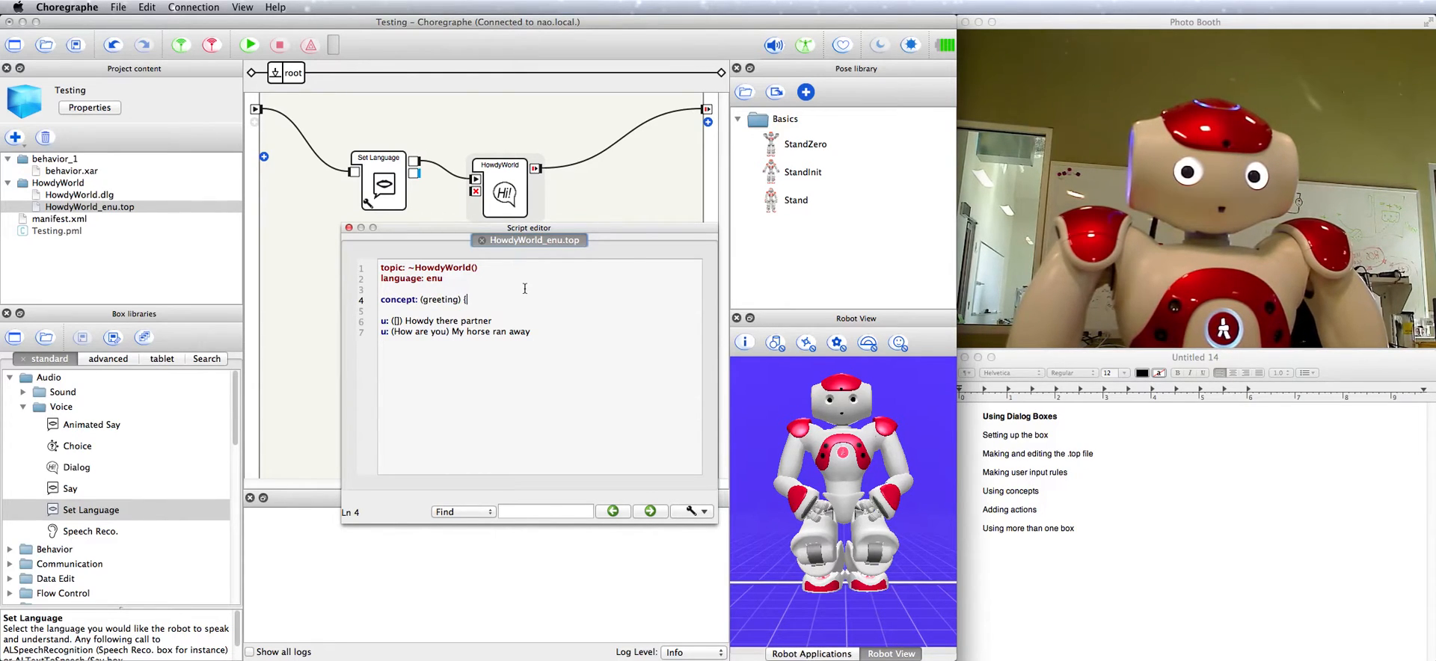
{"action": "type", "text": "Hello Hi Hey \"Hey there\" \"Hi there\" Howdy}"}
{"action": "left_click", "coordinate": [540, 320]}
{"action": "type", "text": "~g"}
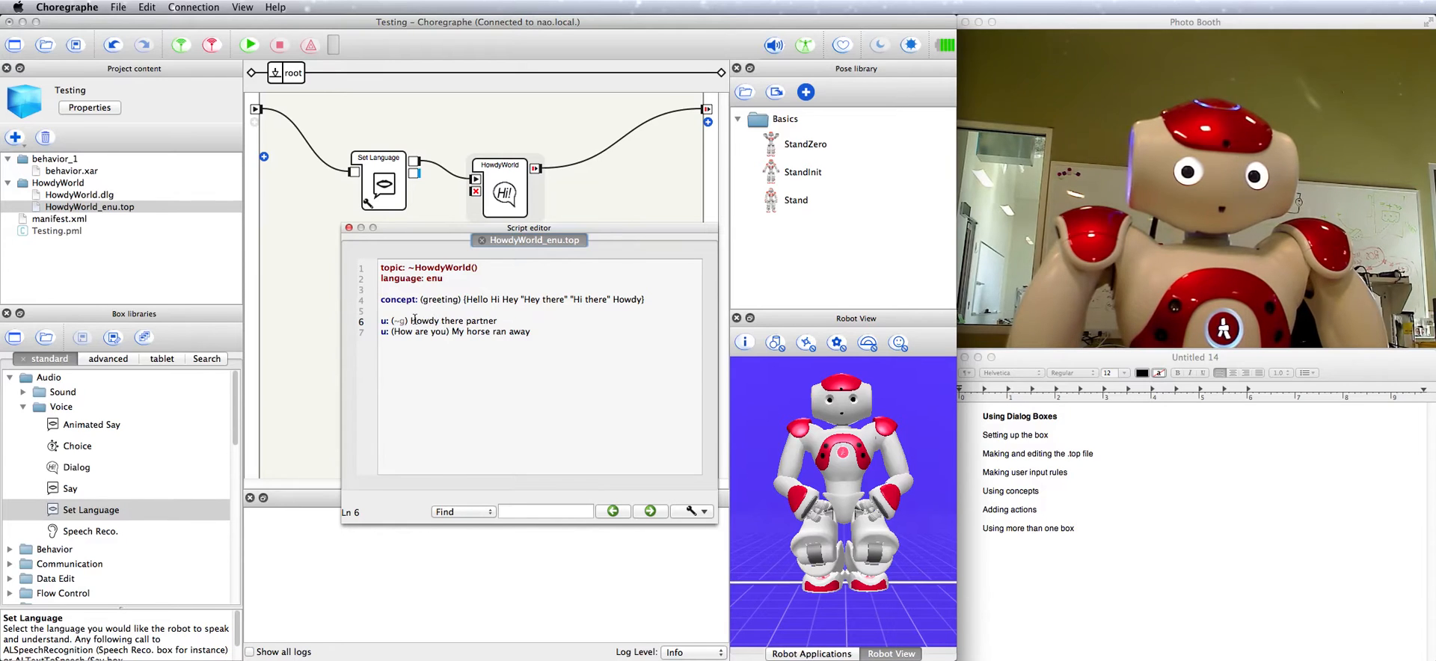
{"action": "type", "text": "reeting"}
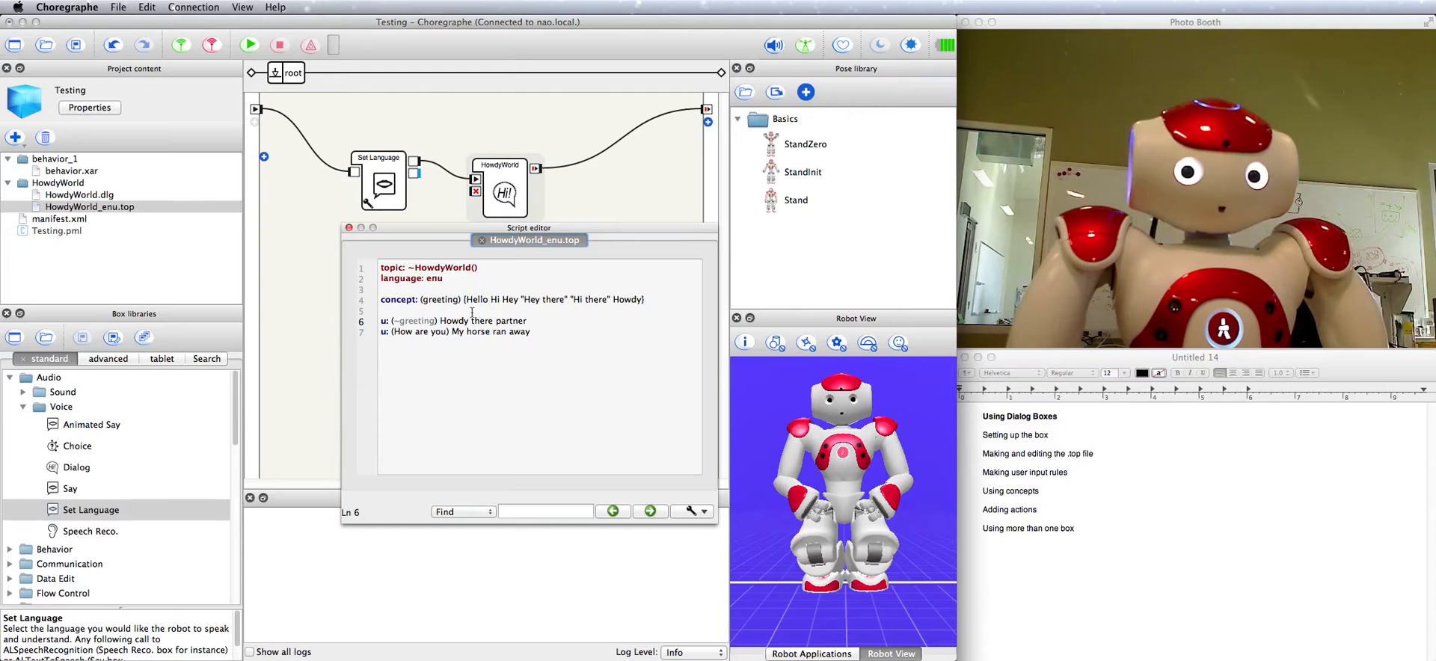
{"action": "left_click", "coordinate": [90, 207]}
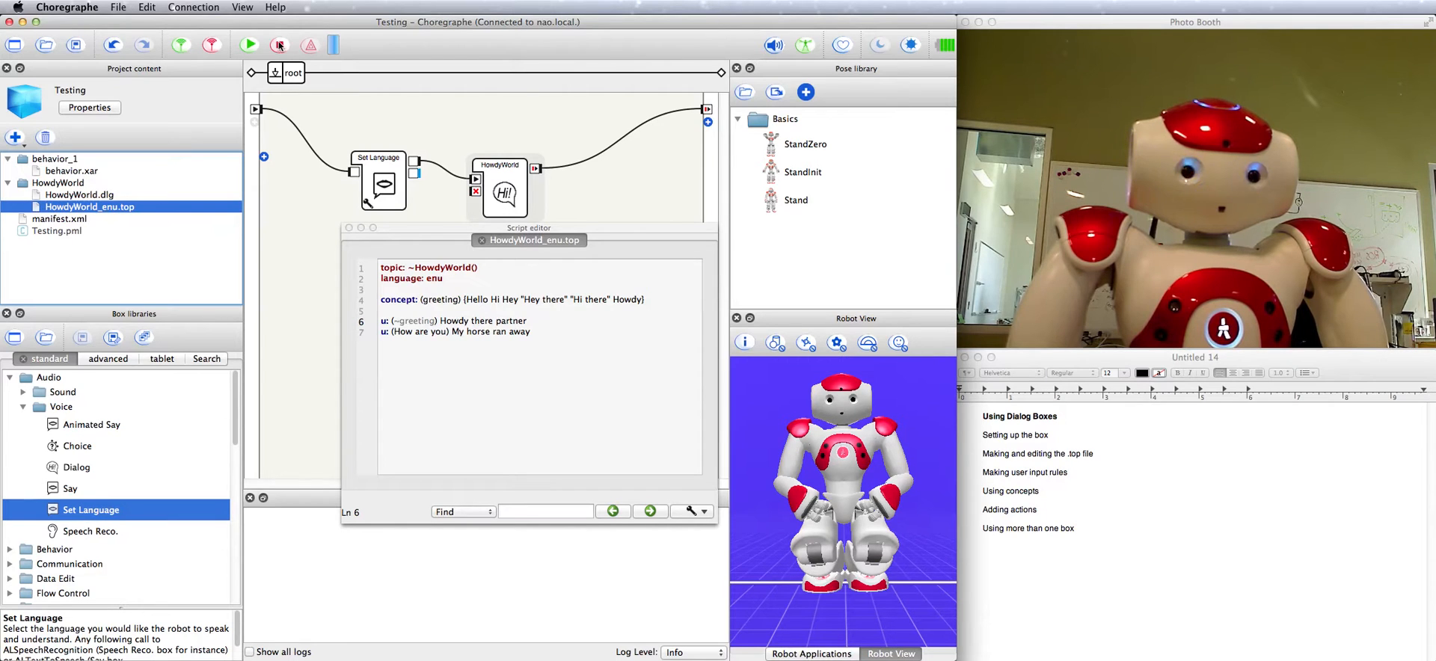
- Stop the test run and select the "Howdy there partner" reply to replace it with ~
{"action": "left_click", "coordinate": [279, 44]}
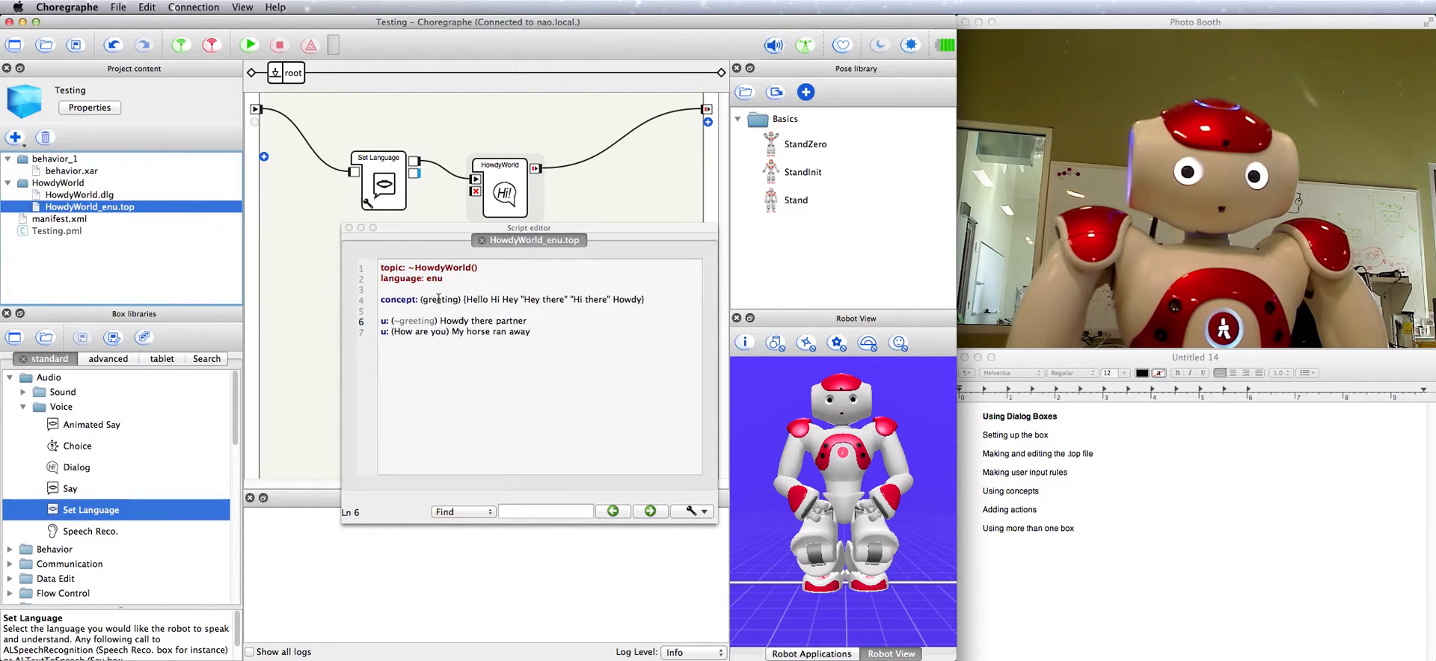
{"action": "double_click", "coordinate": [483, 320]}
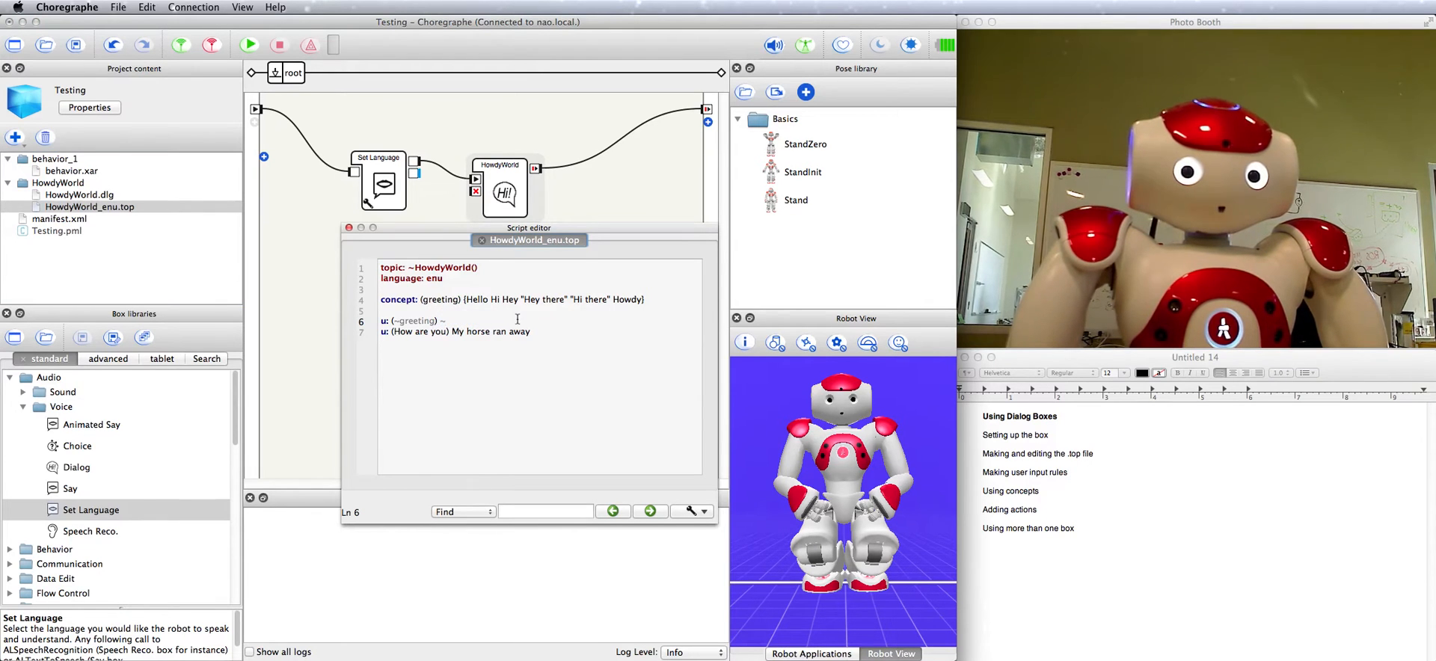
- Make the rule reply ~greeting and run it on NAO, then stop
{"action": "type", "text": "greeting"}
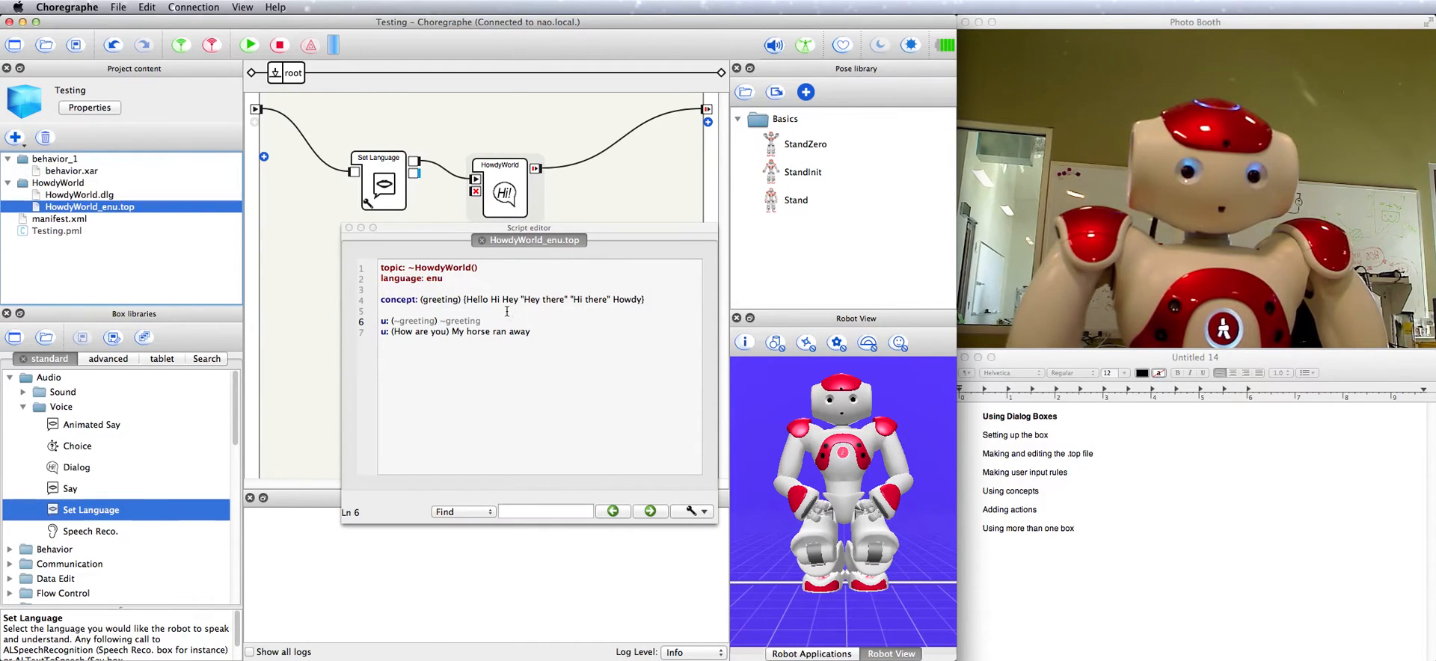
{"action": "left_click", "coordinate": [249, 45]}
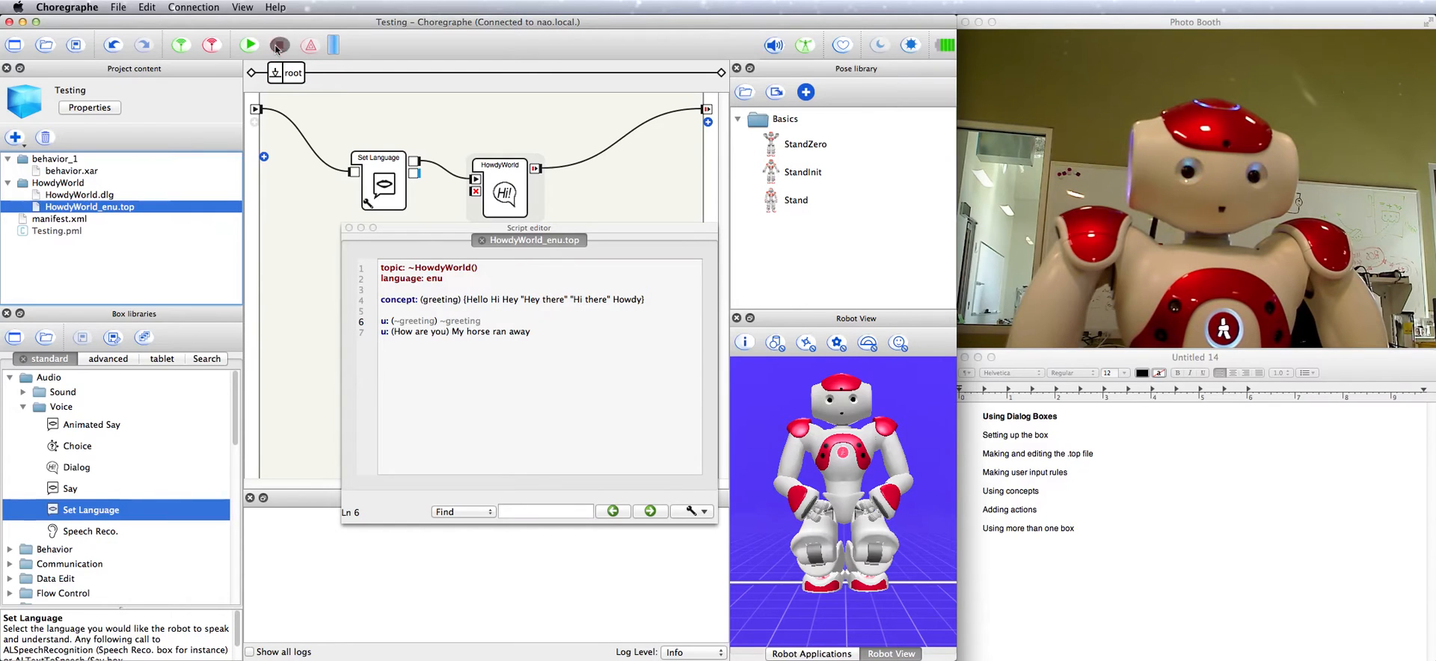
{"action": "left_click", "coordinate": [249, 44]}
{"action": "type", "text": "^rand "}
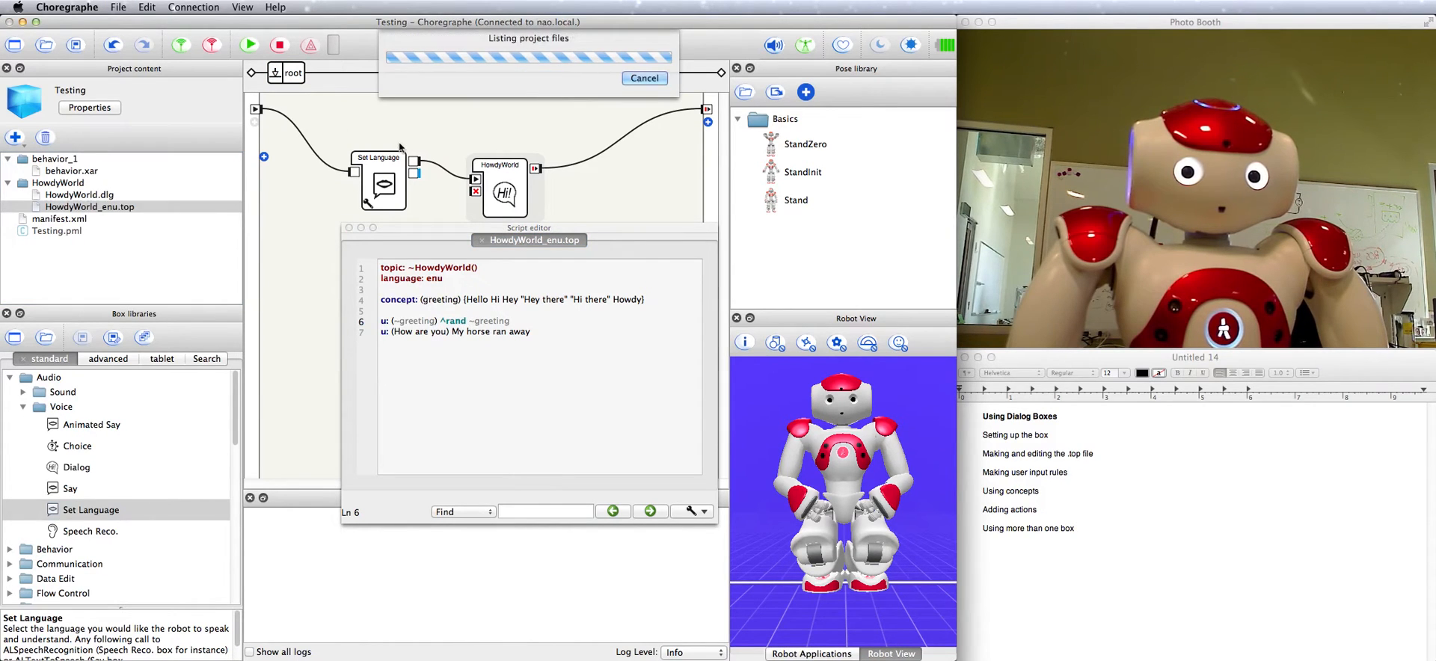
- Run the ^rand ~greeting reply on NAO and stop after it says Howdy
{"action": "left_click", "coordinate": [250, 44]}
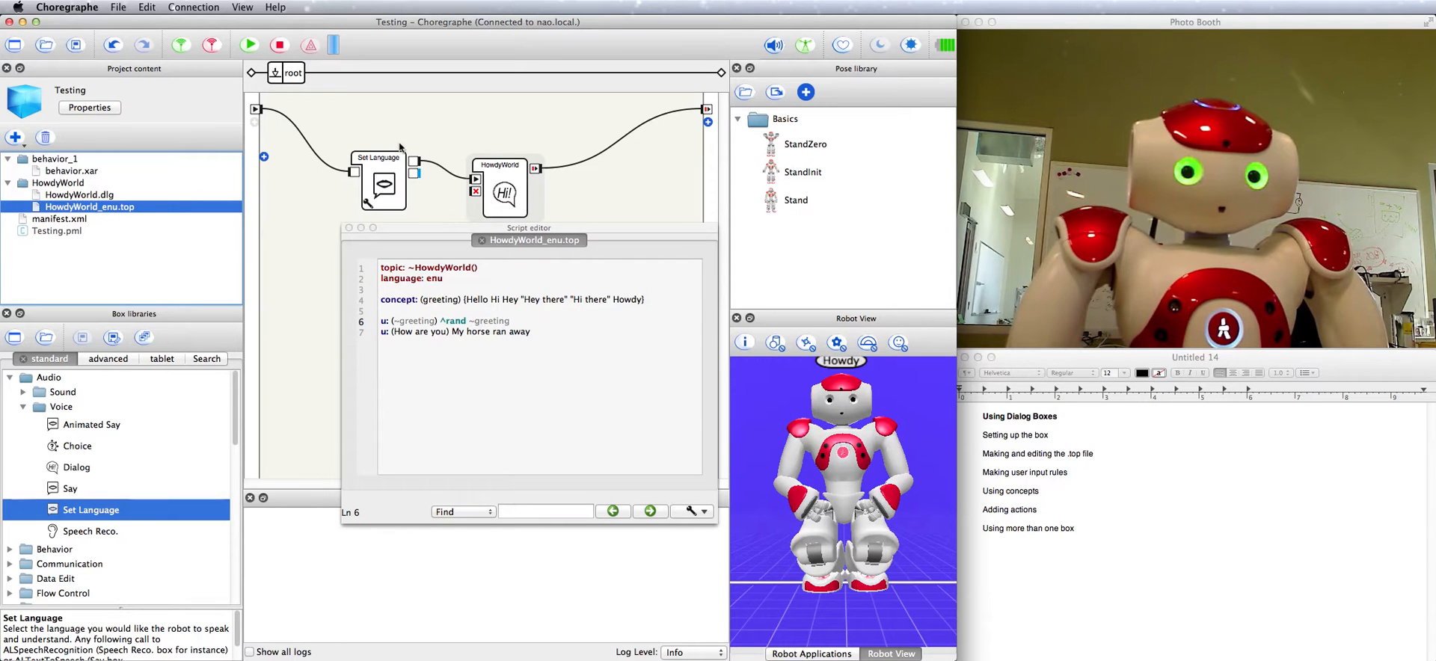
{"action": "left_click", "coordinate": [249, 44]}
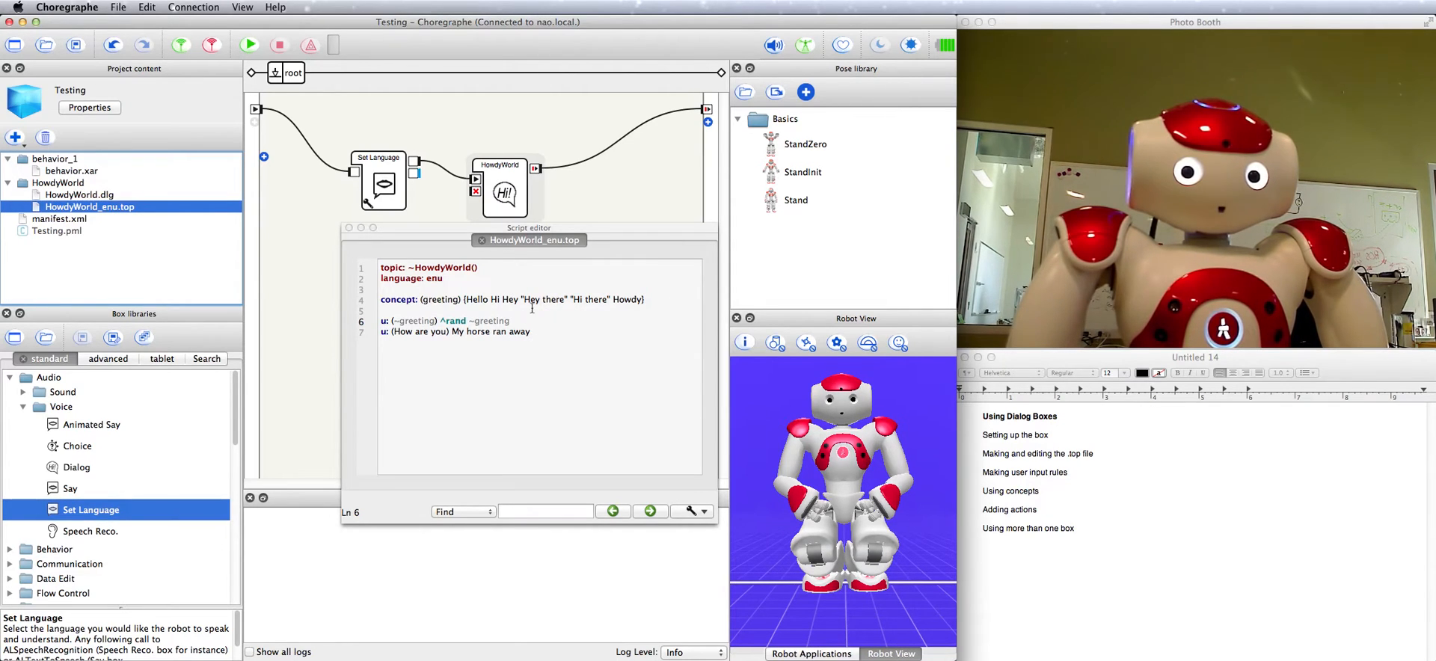
- Extend the How are you reply to 'My horse ran away and I'm tired'
{"action": "left_click_drag", "start_coordinate": [528, 228], "coordinate": [490, 297]}
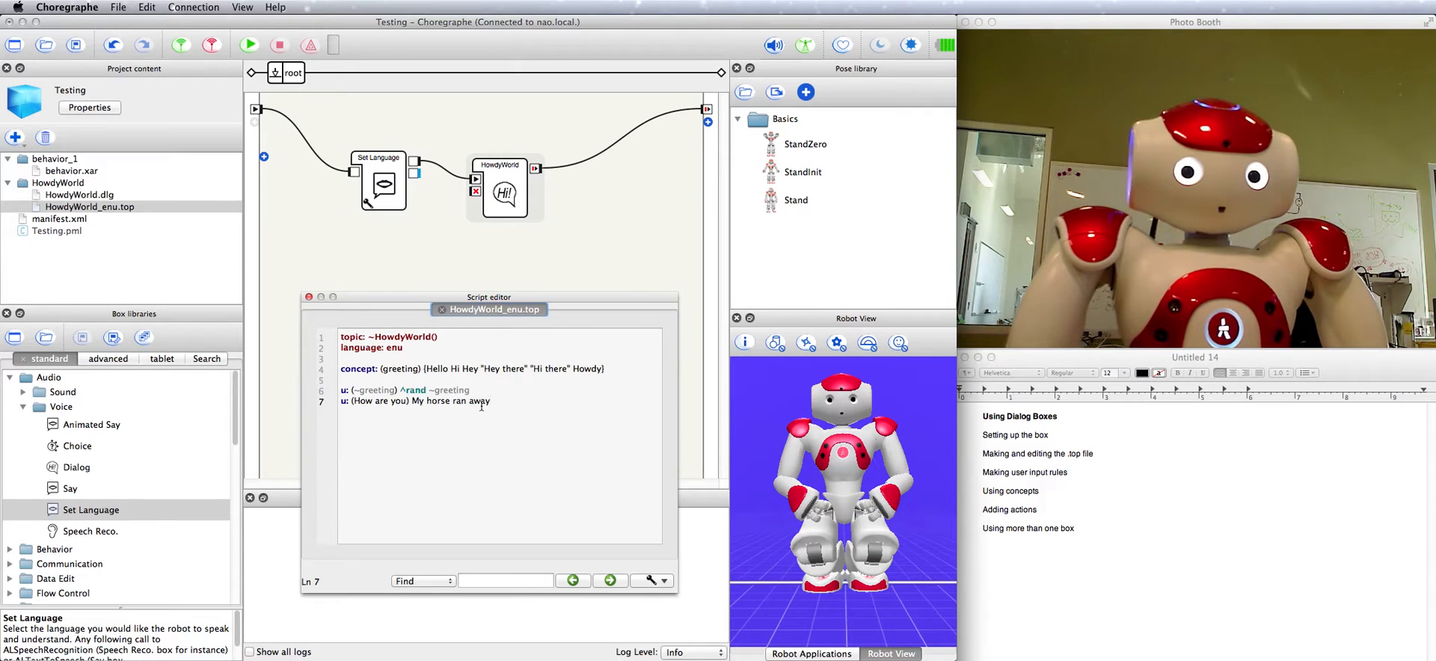
{"action": "type", "text": "and I'm tir"}
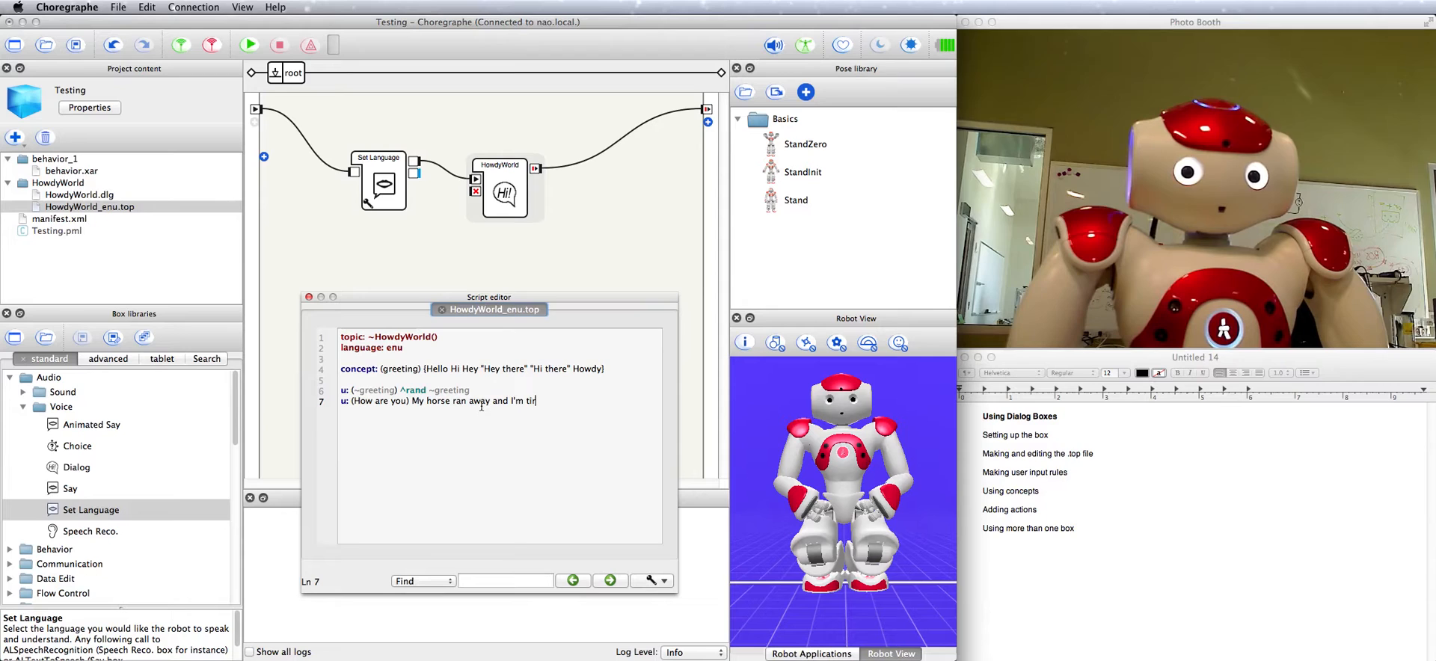
{"action": "type", "text": "ed"}
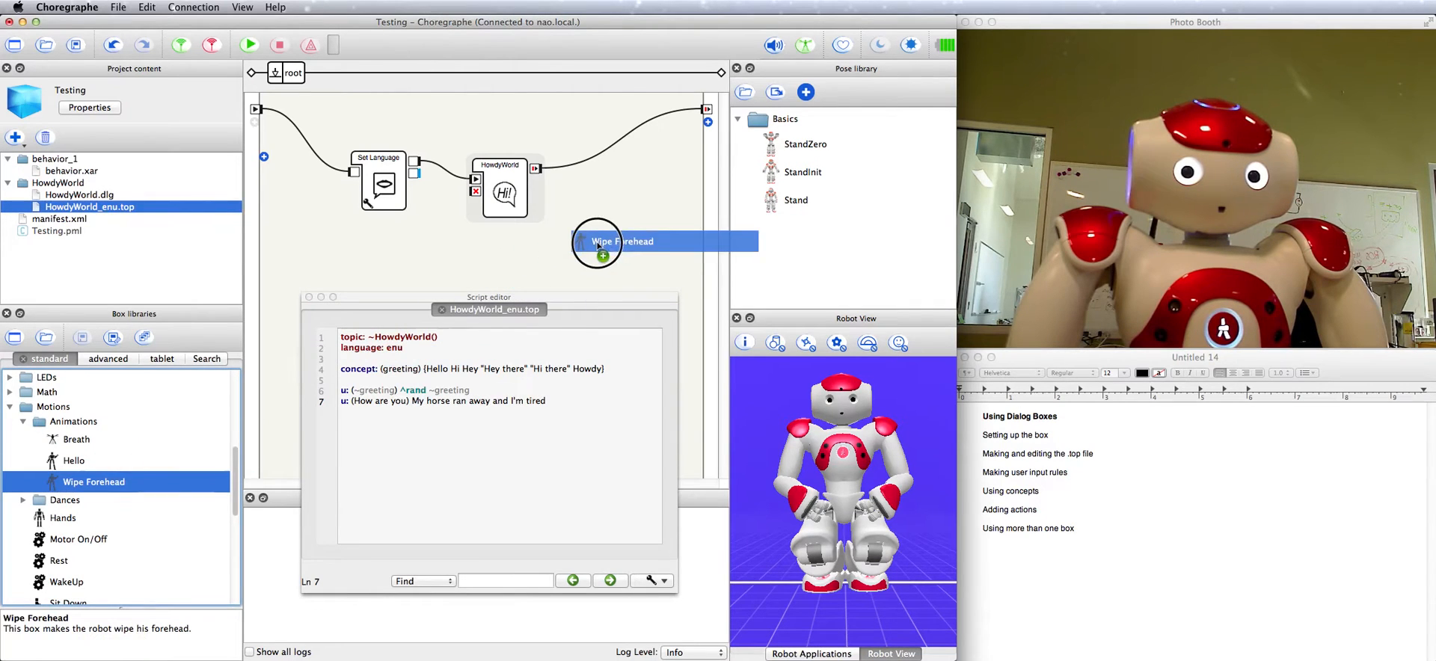
- Place a Wipe Forehead animation box on the flow diagram, unwired for now
{"action": "left_click_drag", "start_coordinate": [596, 241], "coordinate": [628, 248]}
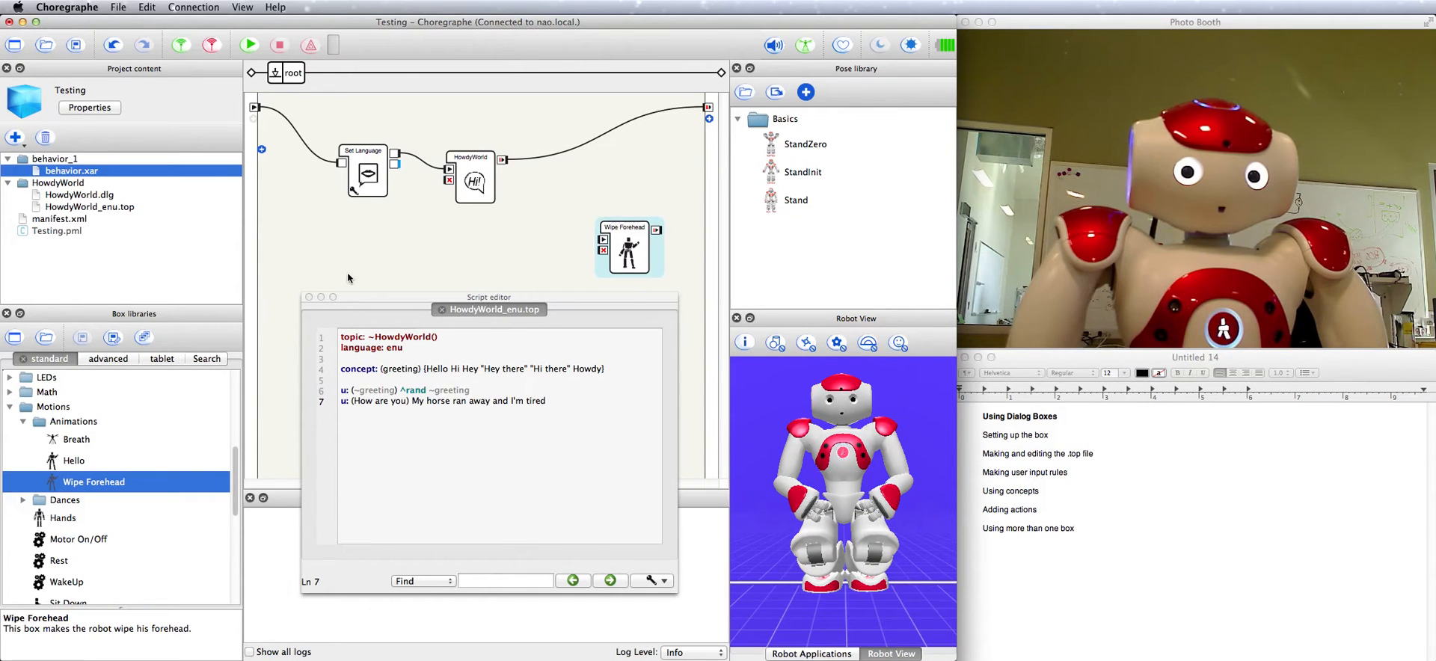
- Add a new output named wipeHead to the HowdyWorld dialog box and apply it
{"action": "right_click", "coordinate": [469, 174]}
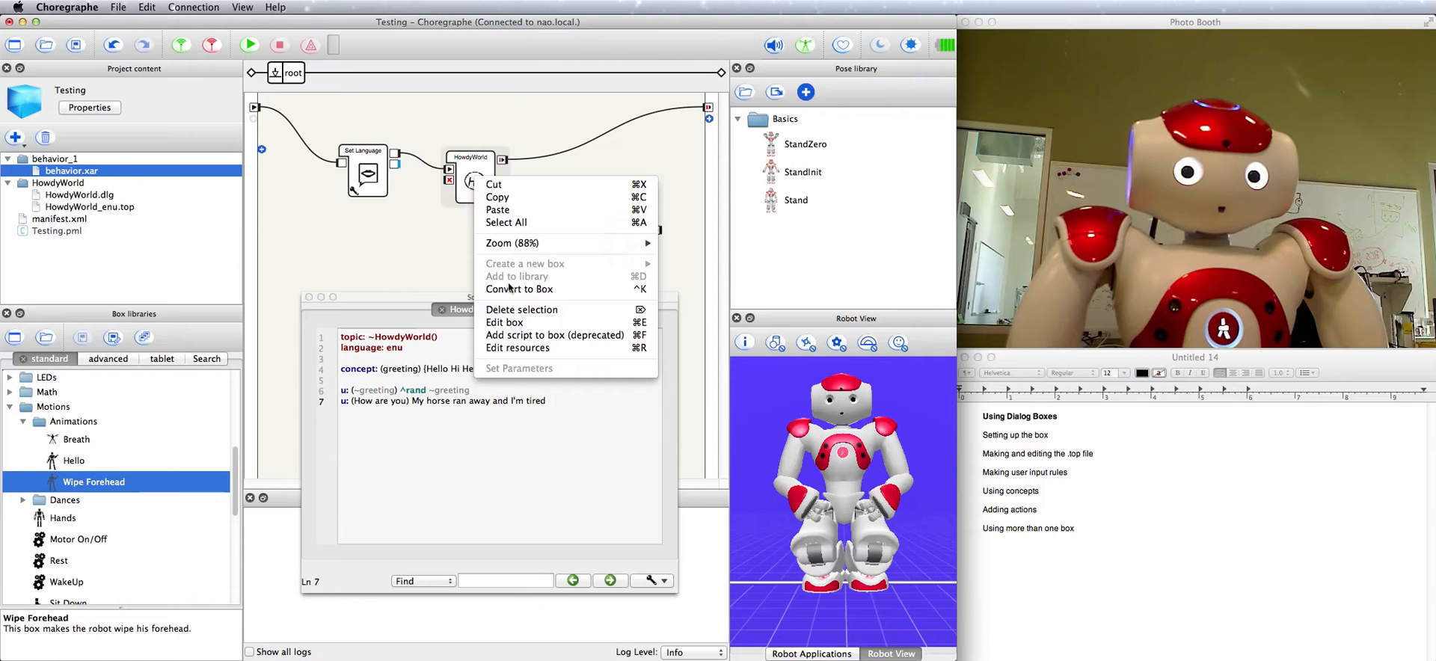
{"action": "left_click", "coordinate": [504, 323]}
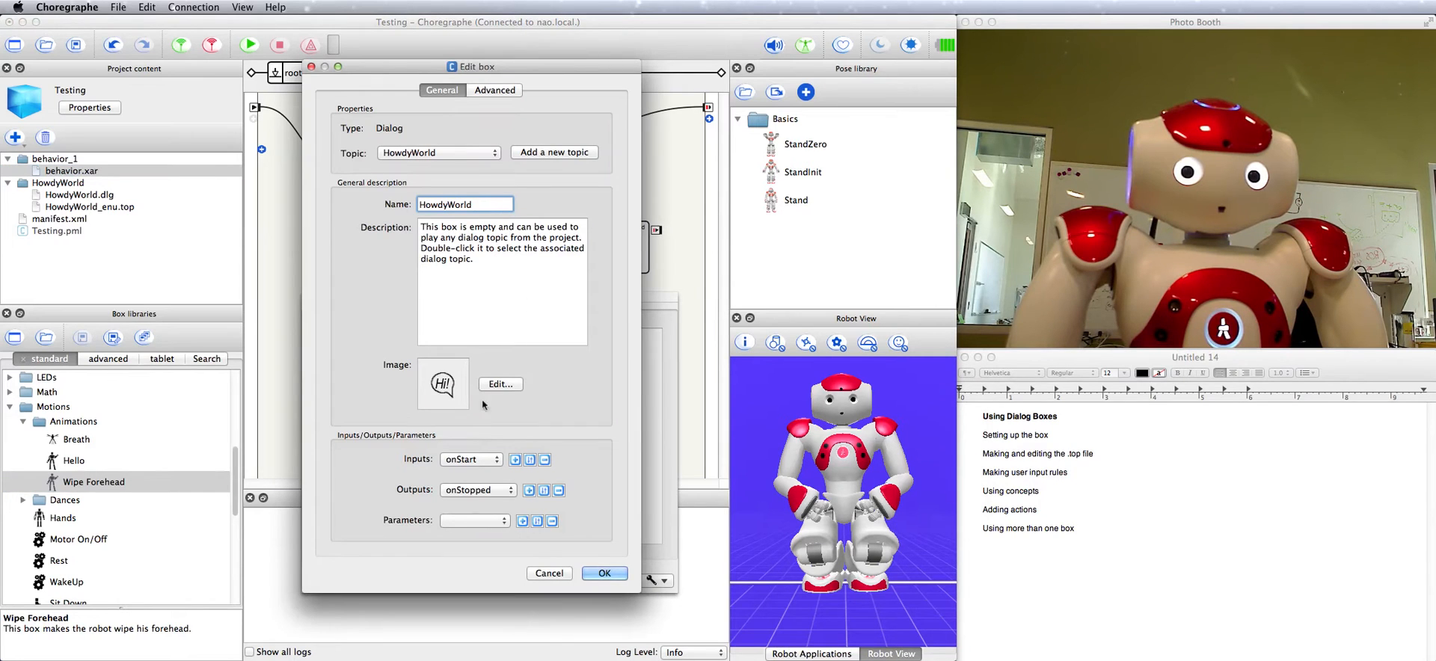
{"action": "left_click", "coordinate": [470, 490]}
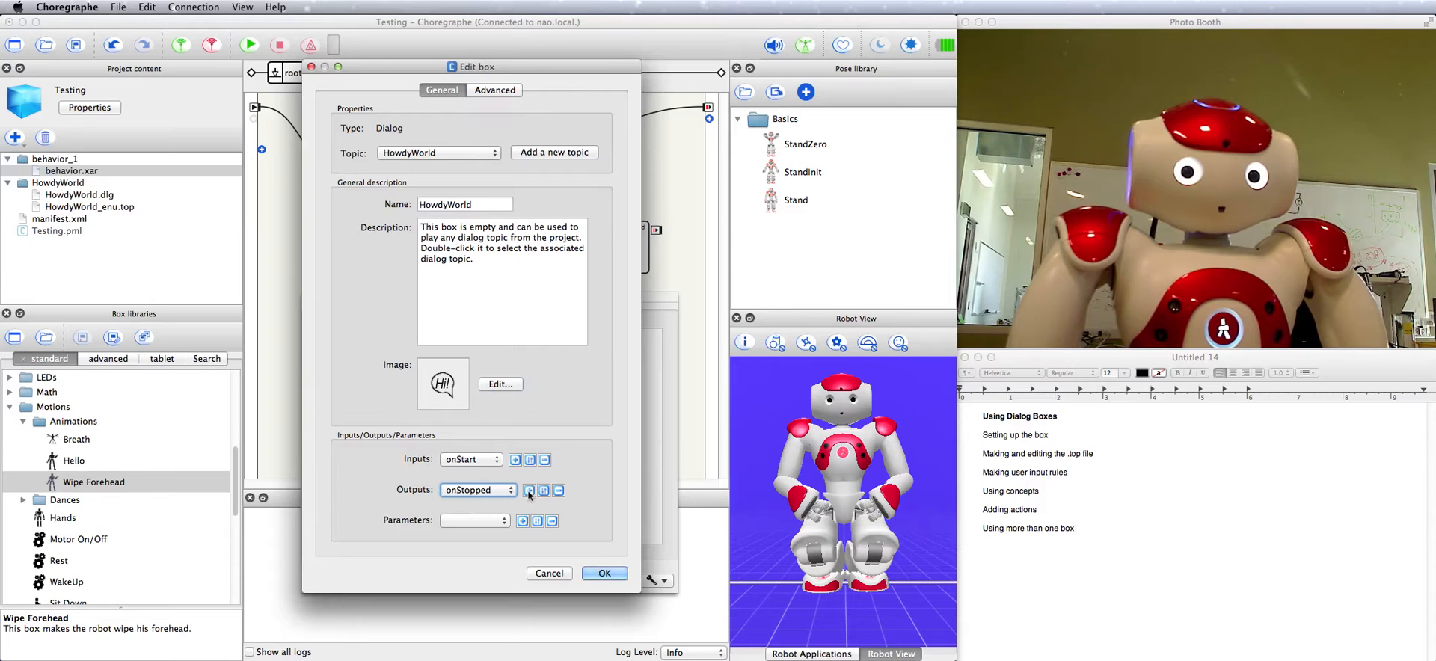
{"action": "left_click", "coordinate": [529, 490]}
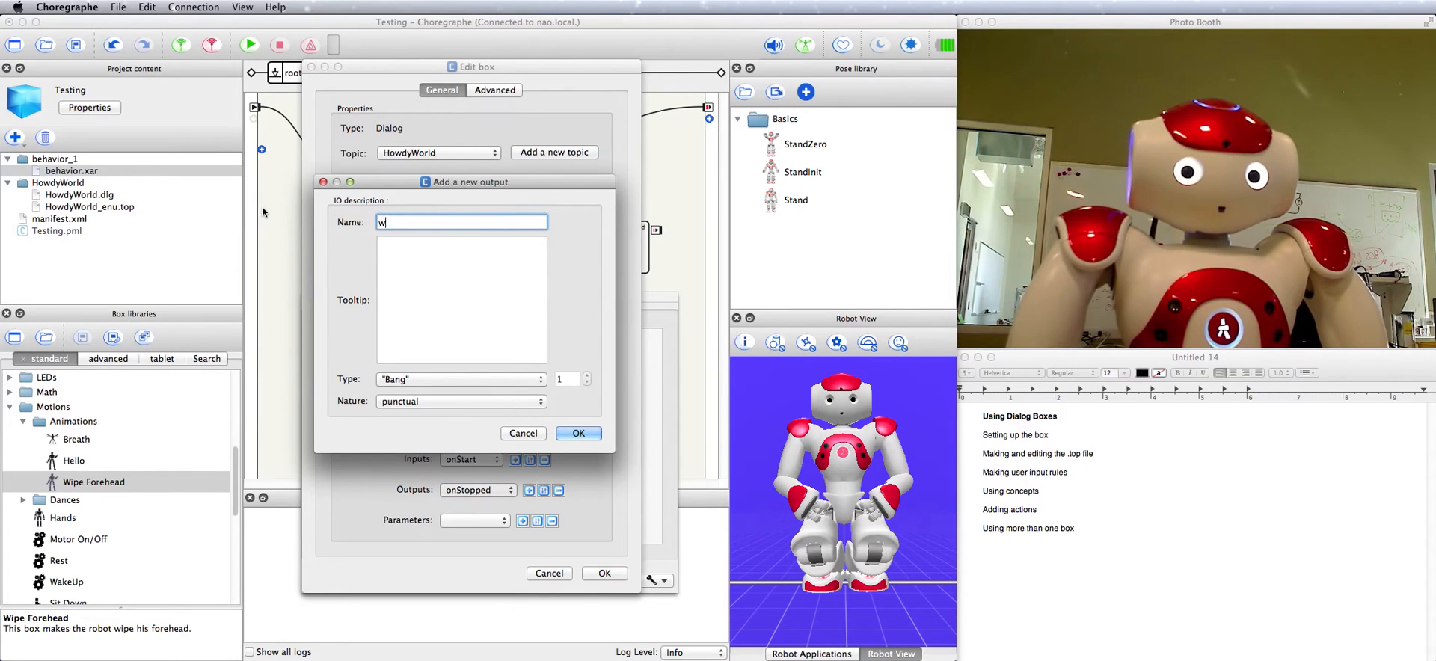
{"action": "type", "text": "ipeHead"}
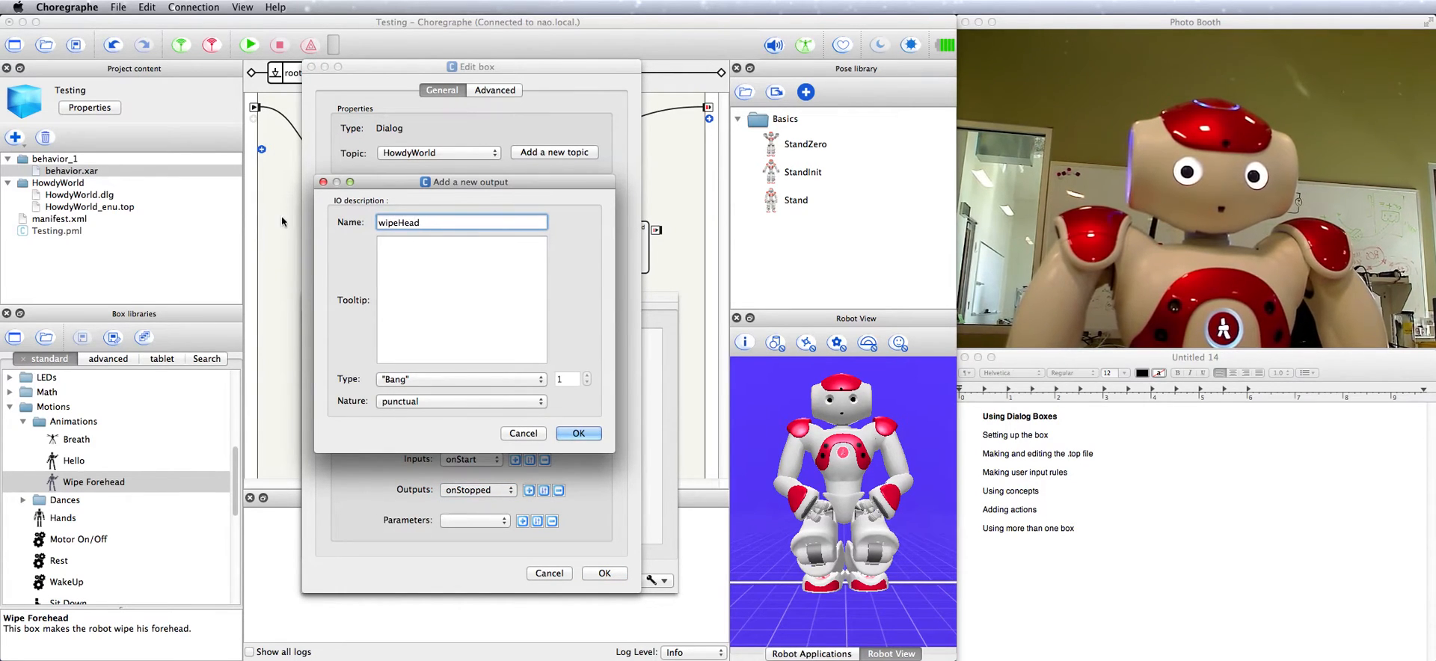
{"action": "left_click", "coordinate": [578, 433]}
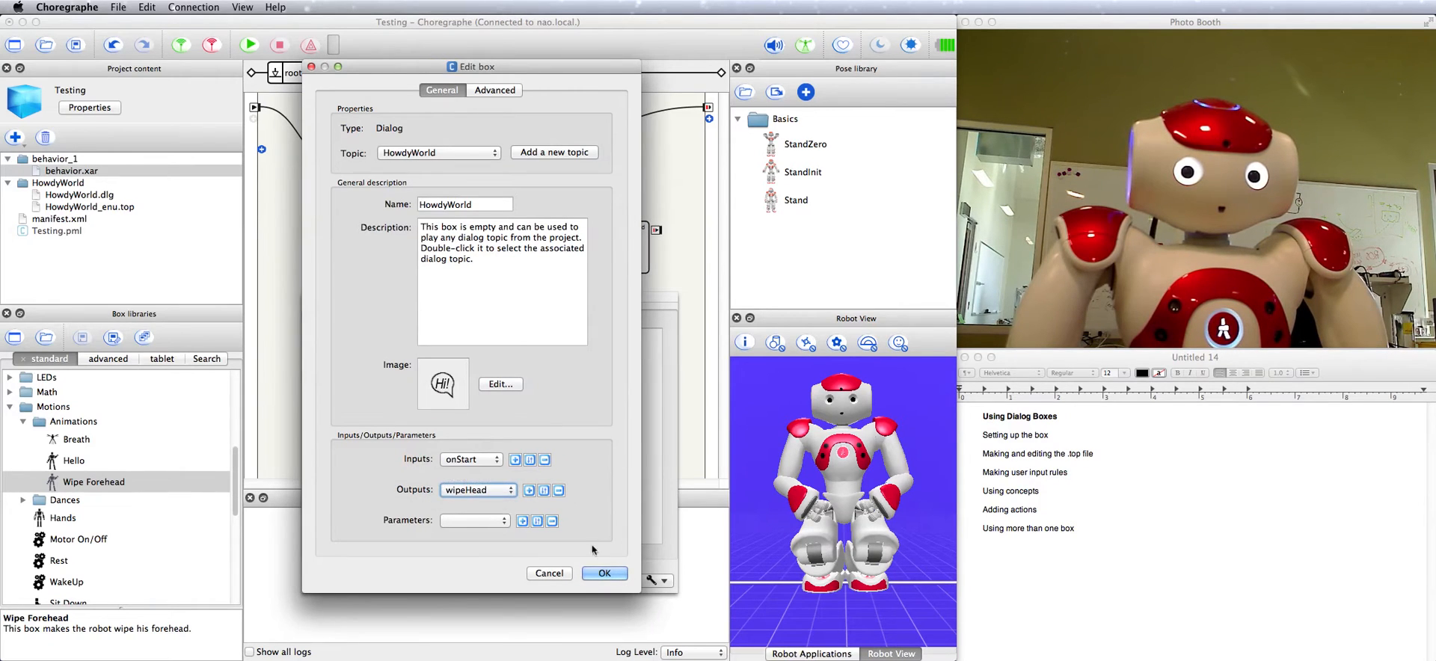
{"action": "left_click", "coordinate": [604, 572]}
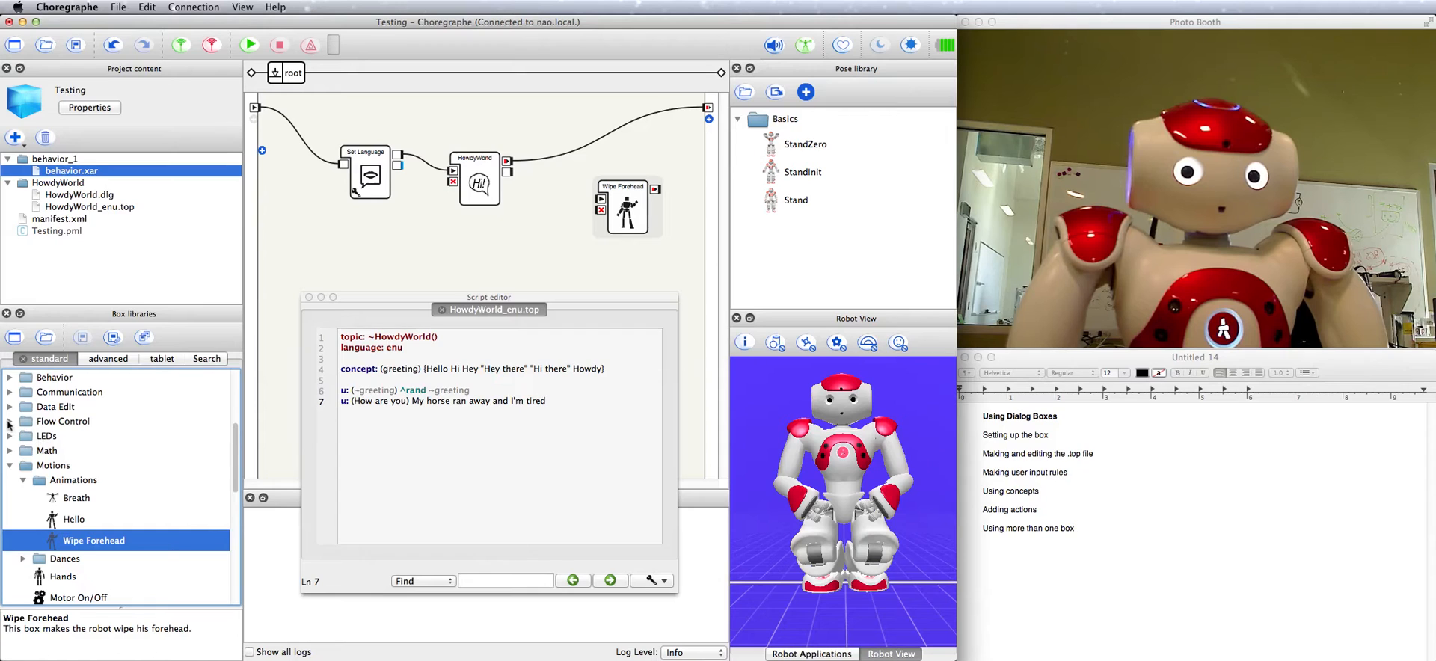
{"action": "left_click", "coordinate": [9, 421]}
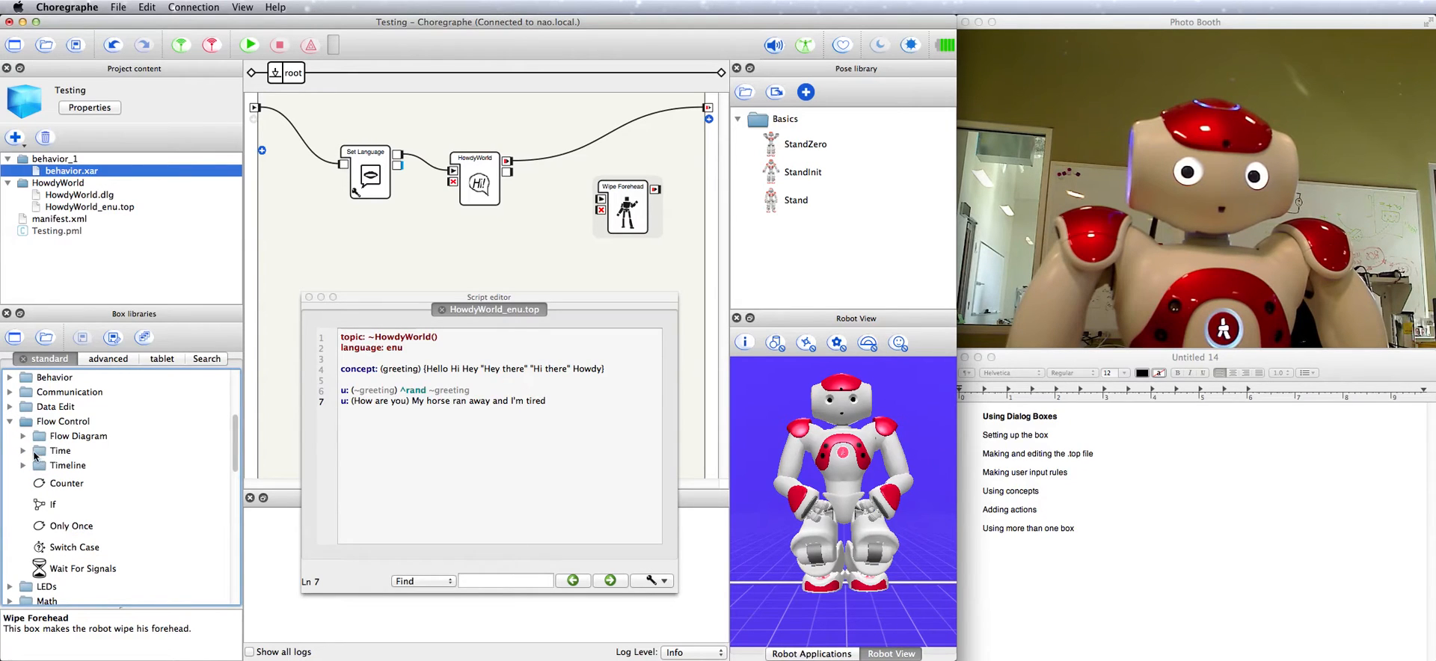
- Wire HowdyWorld's wipeHead output through a Wait box into Wipe Forehead
{"action": "left_click_drag", "start_coordinate": [72, 489], "coordinate": [486, 220]}
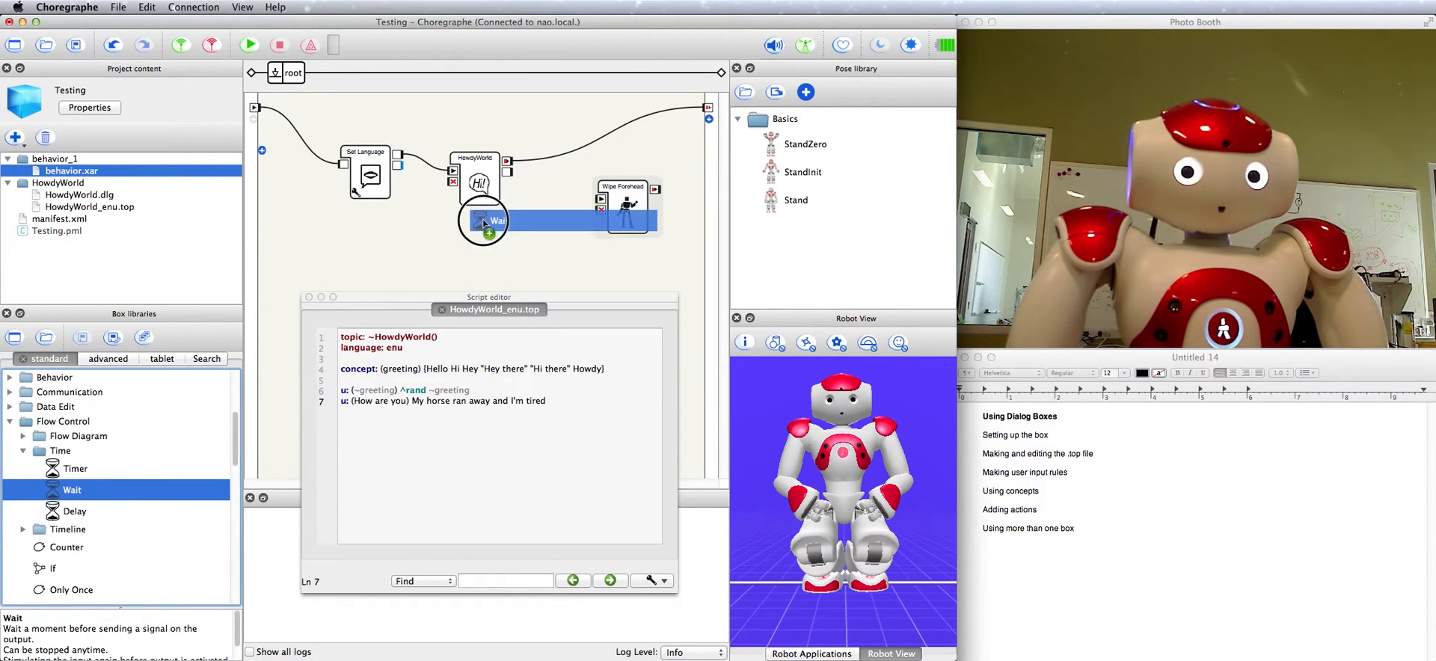
{"action": "left_click_drag", "start_coordinate": [481, 219], "coordinate": [559, 220]}
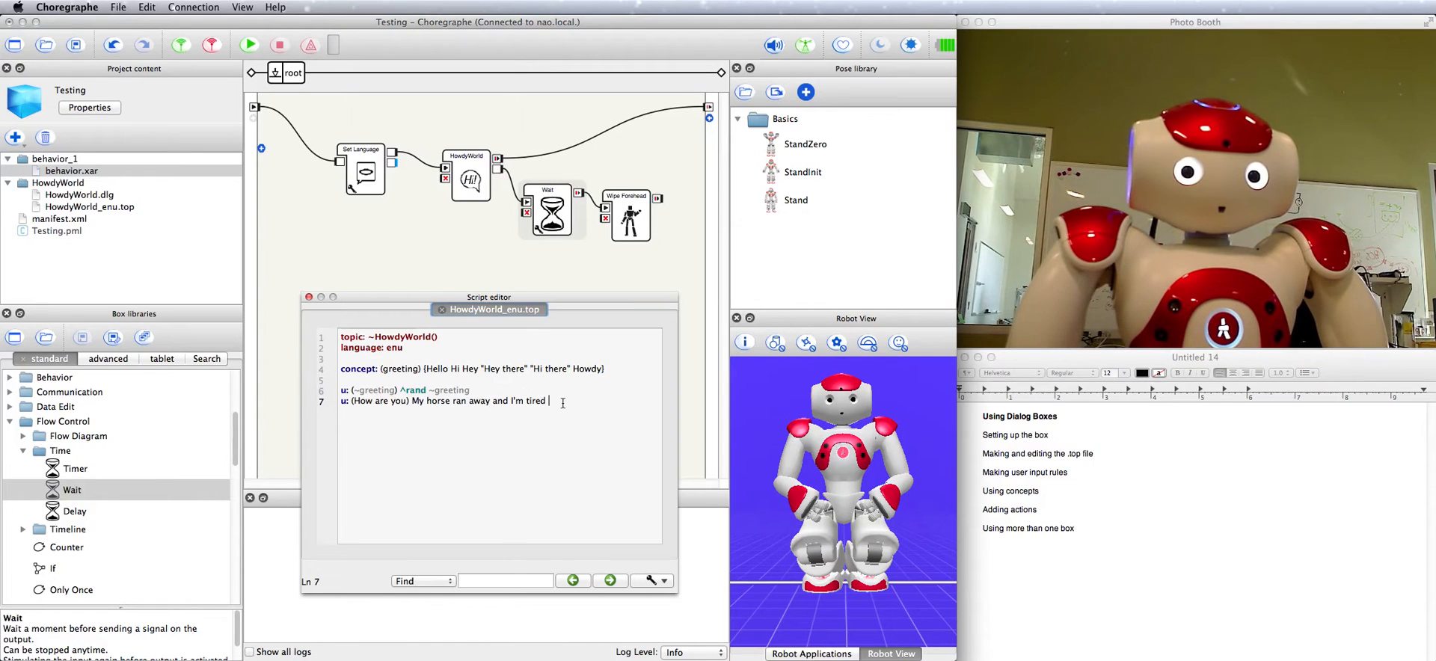
- Append $wipeHead=1 to the horse reply so the rule fires the wipeHead output
{"action": "type", "text": "$"}
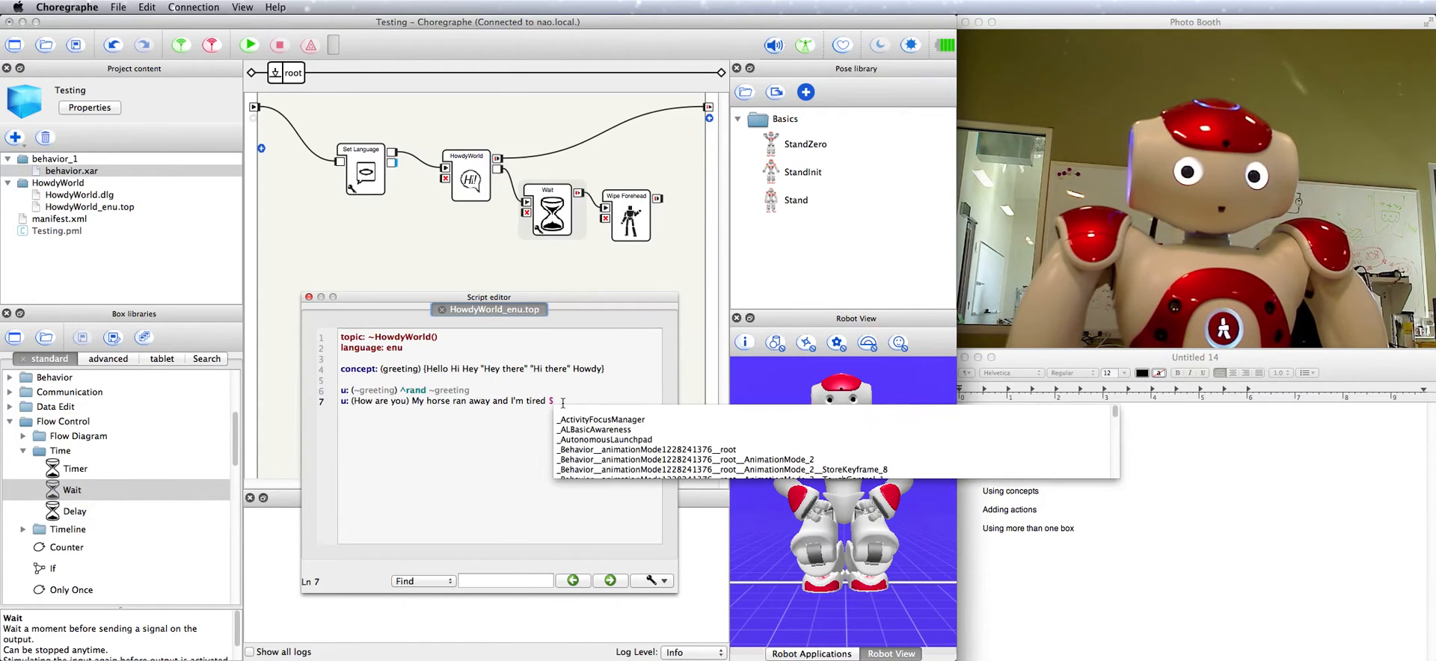
{"action": "type", "text": "wipeHead="}
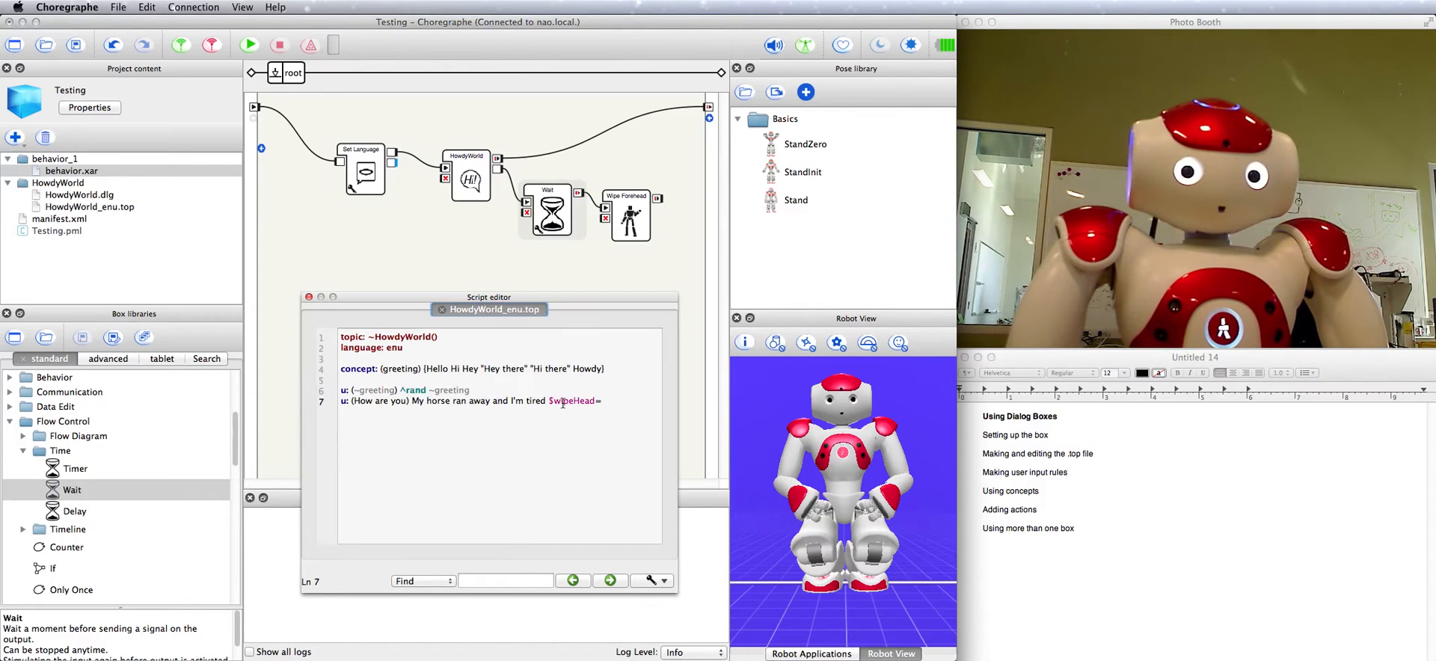
{"action": "type", "text": "1"}
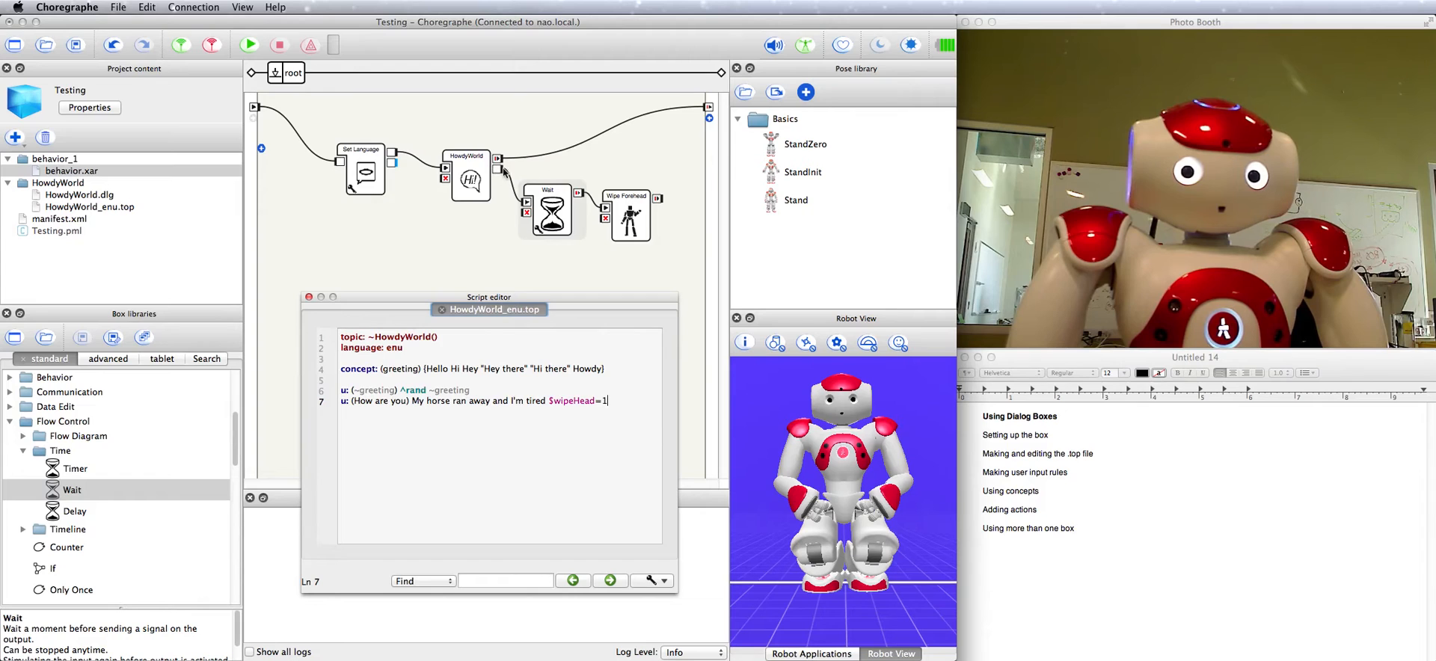
{"action": "mouse_move", "coordinate": [518, 212]}
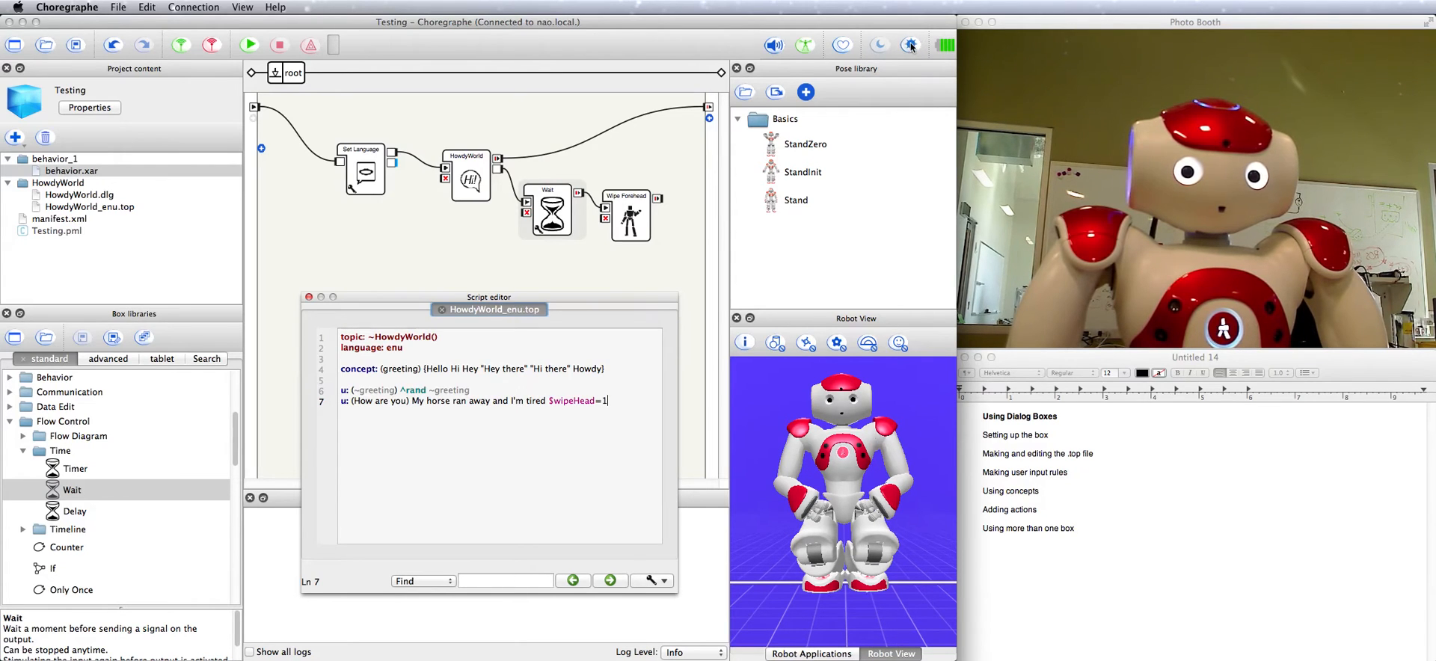
{"action": "left_click", "coordinate": [550, 213]}
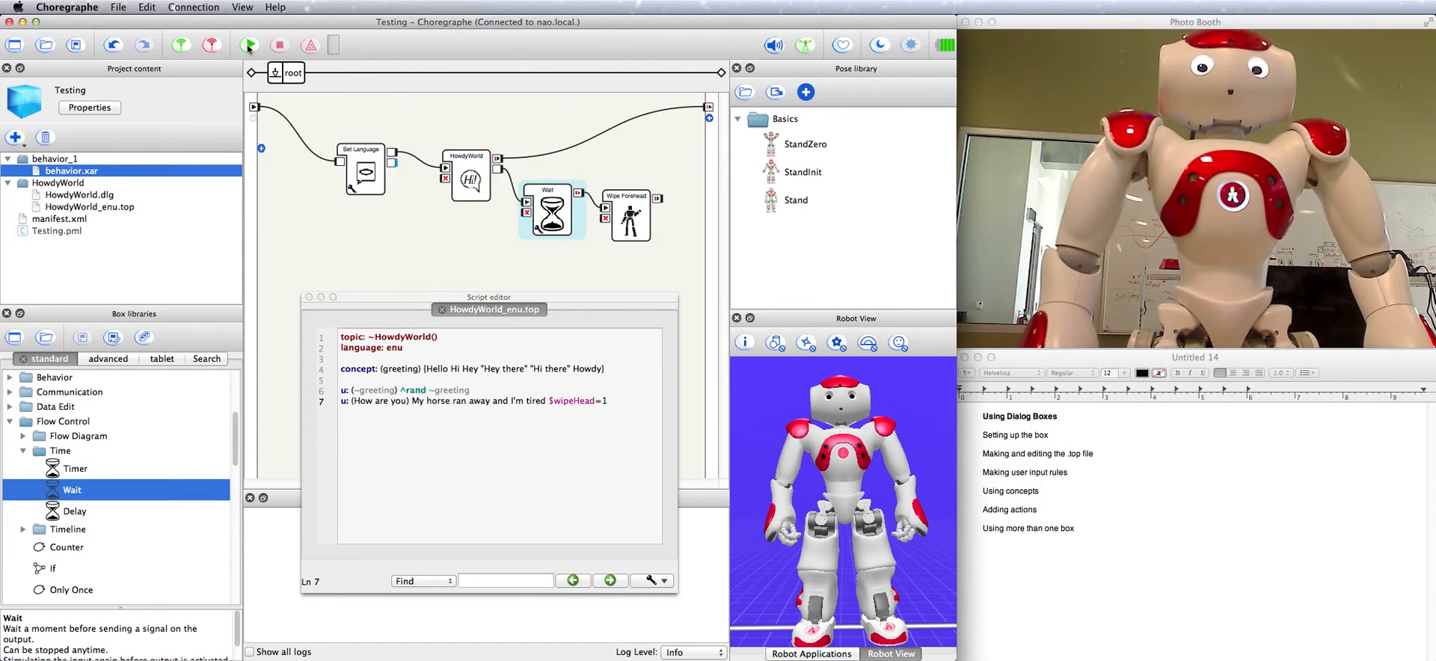
- Play the behavior on the NAO robot to test it, then stop the run
{"action": "left_click", "coordinate": [249, 44]}
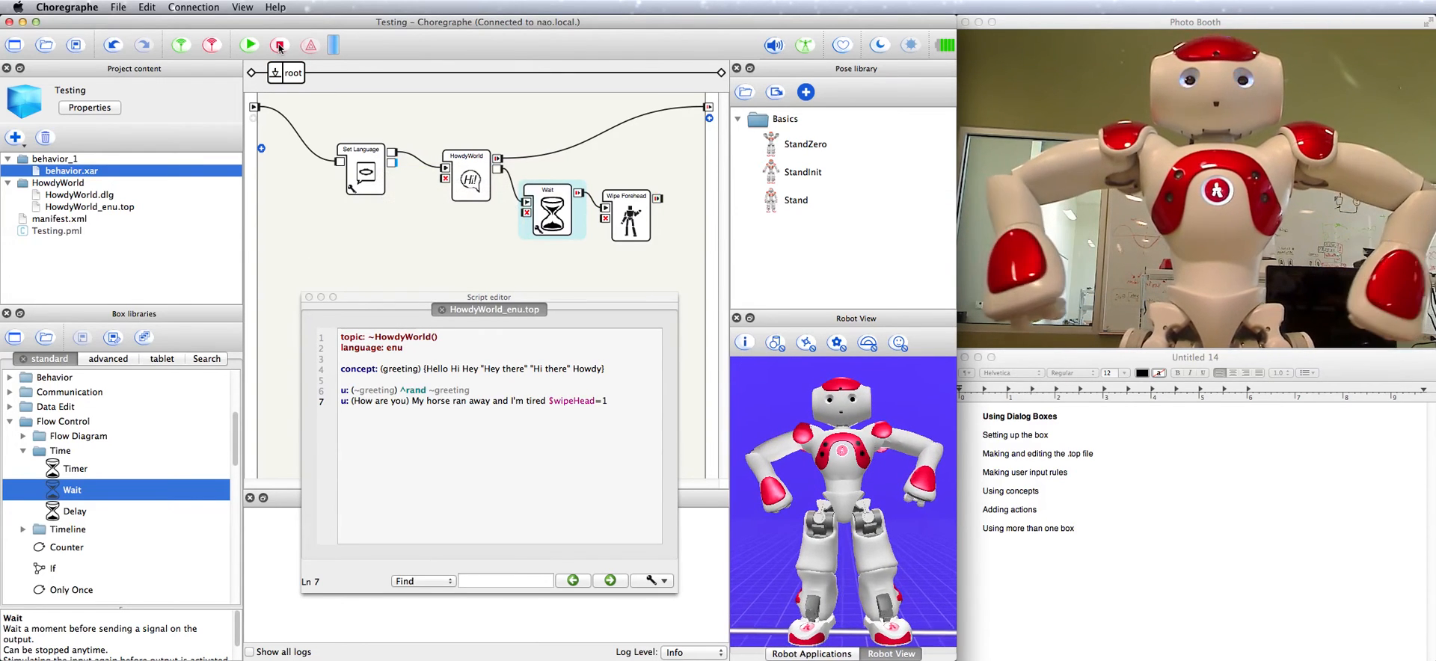
{"action": "left_click", "coordinate": [279, 44]}
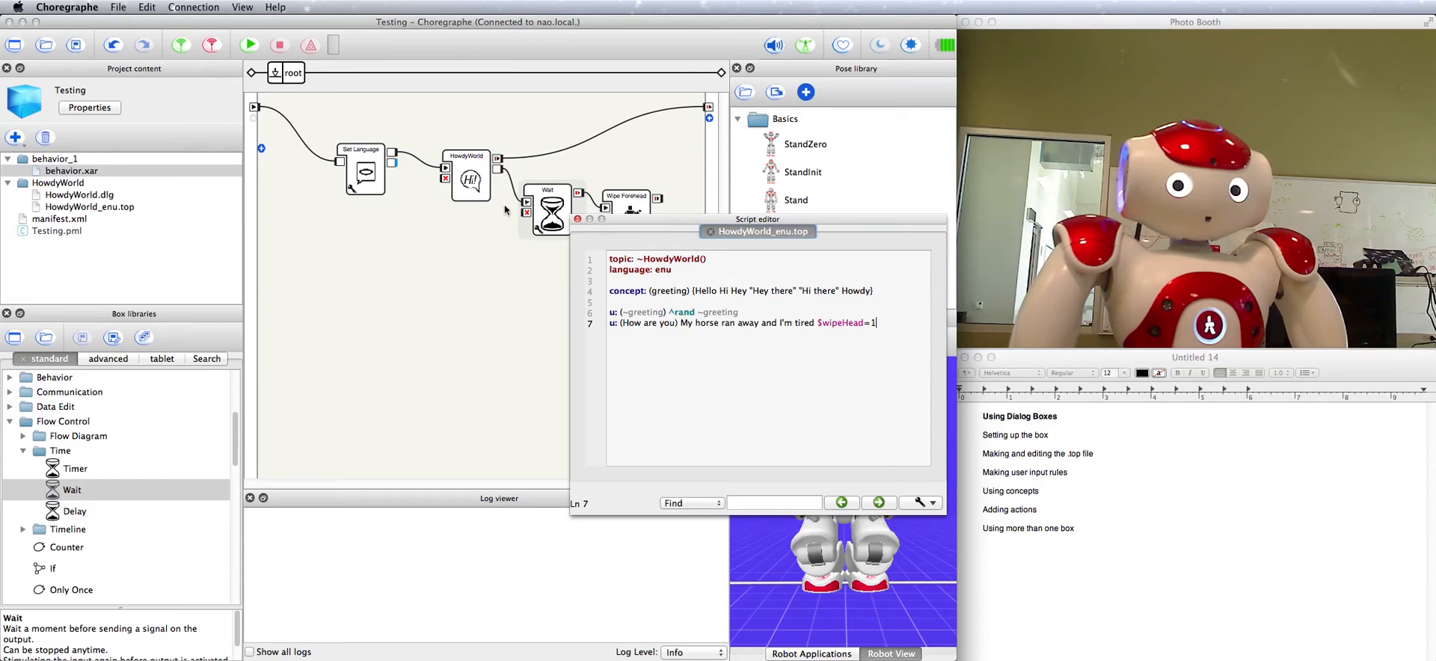
{"action": "mouse_move", "coordinate": [705, 318]}
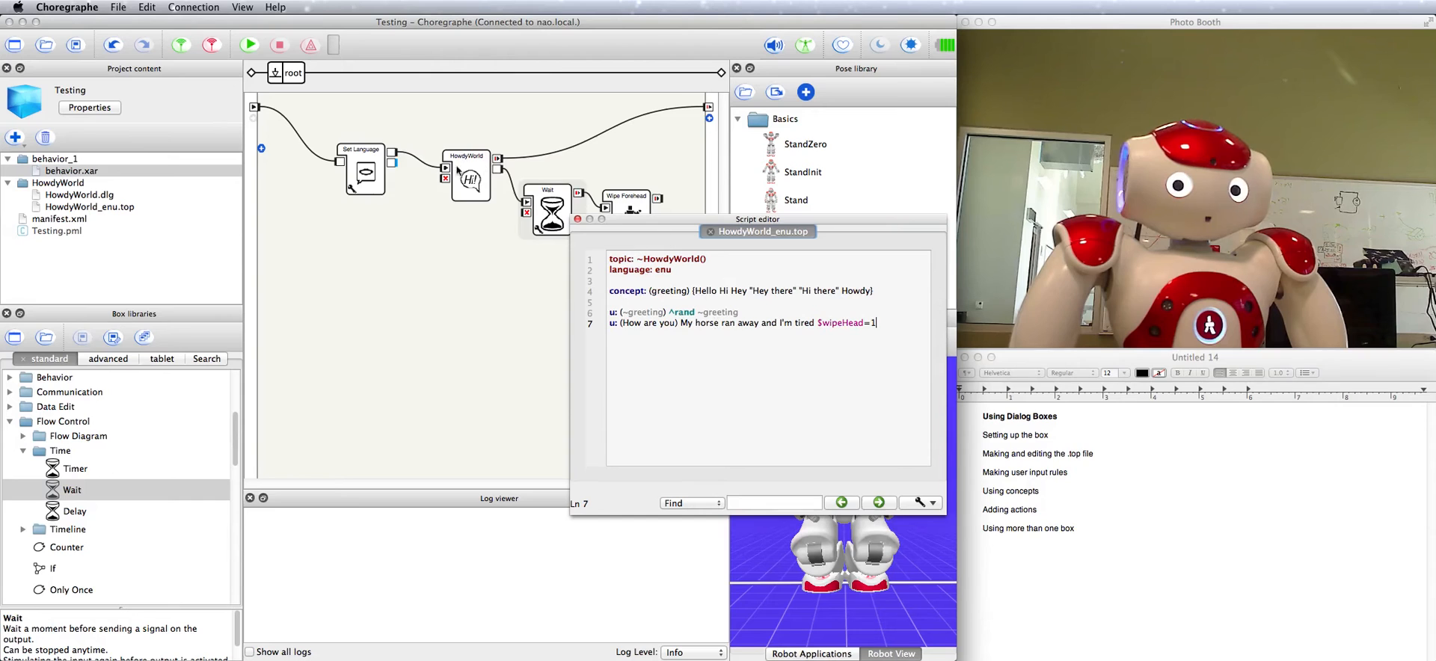
{"action": "mouse_move", "coordinate": [467, 203]}
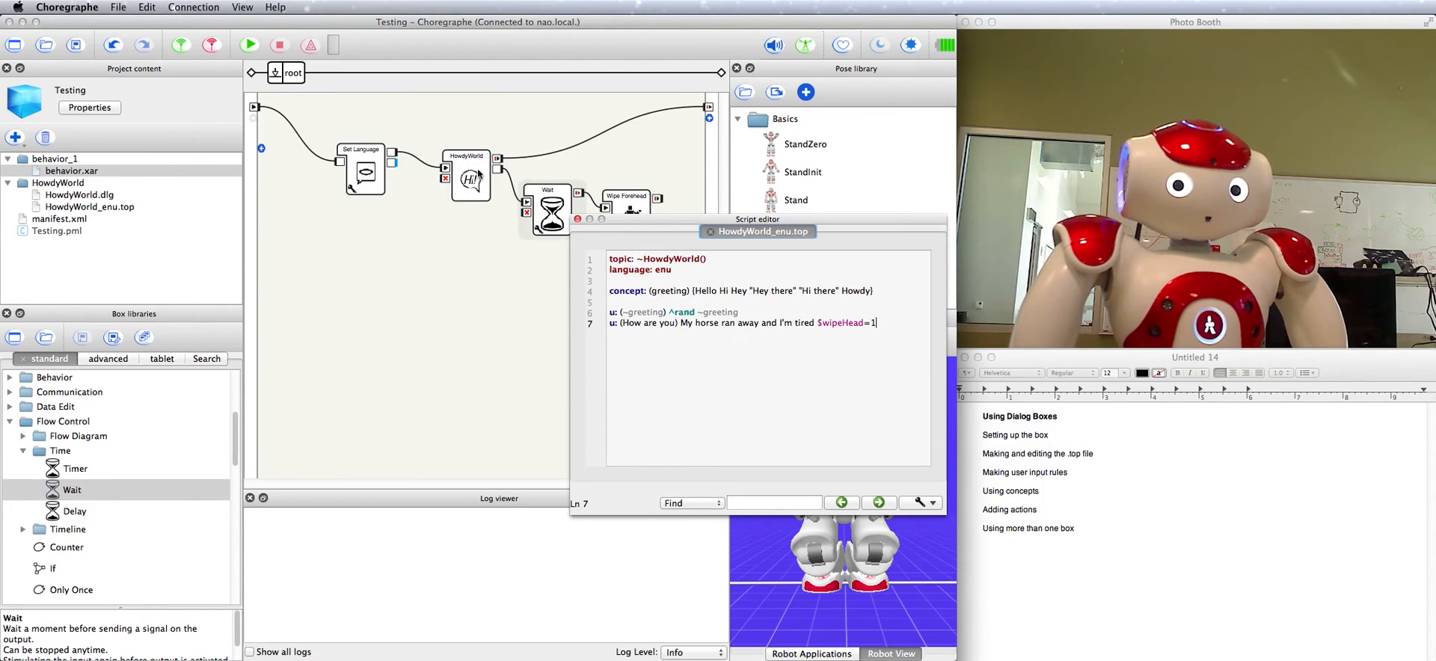
- Drop a second Dialog box below HowdyWorld and agree to choose a topic for it
{"action": "scroll", "scroll_direction": "down", "scroll_amount": 3}
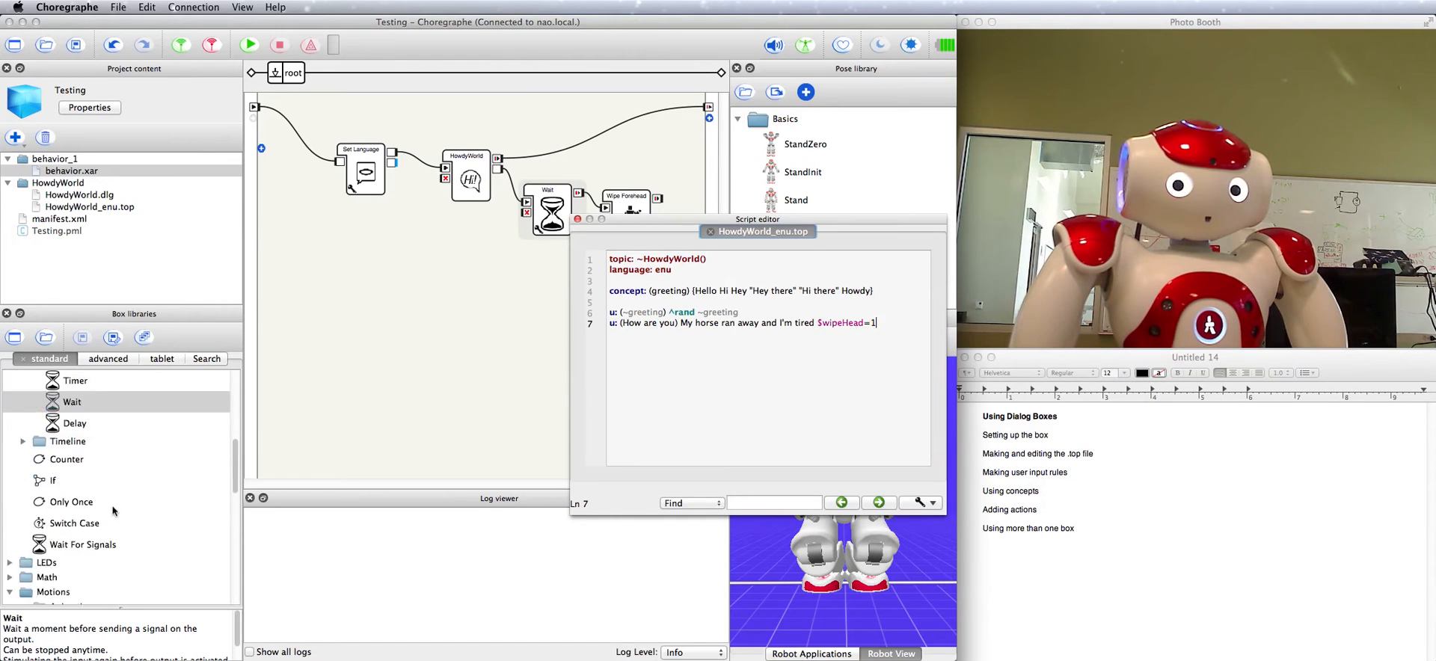
{"action": "scroll", "scroll_direction": "down", "scroll_amount": 3}
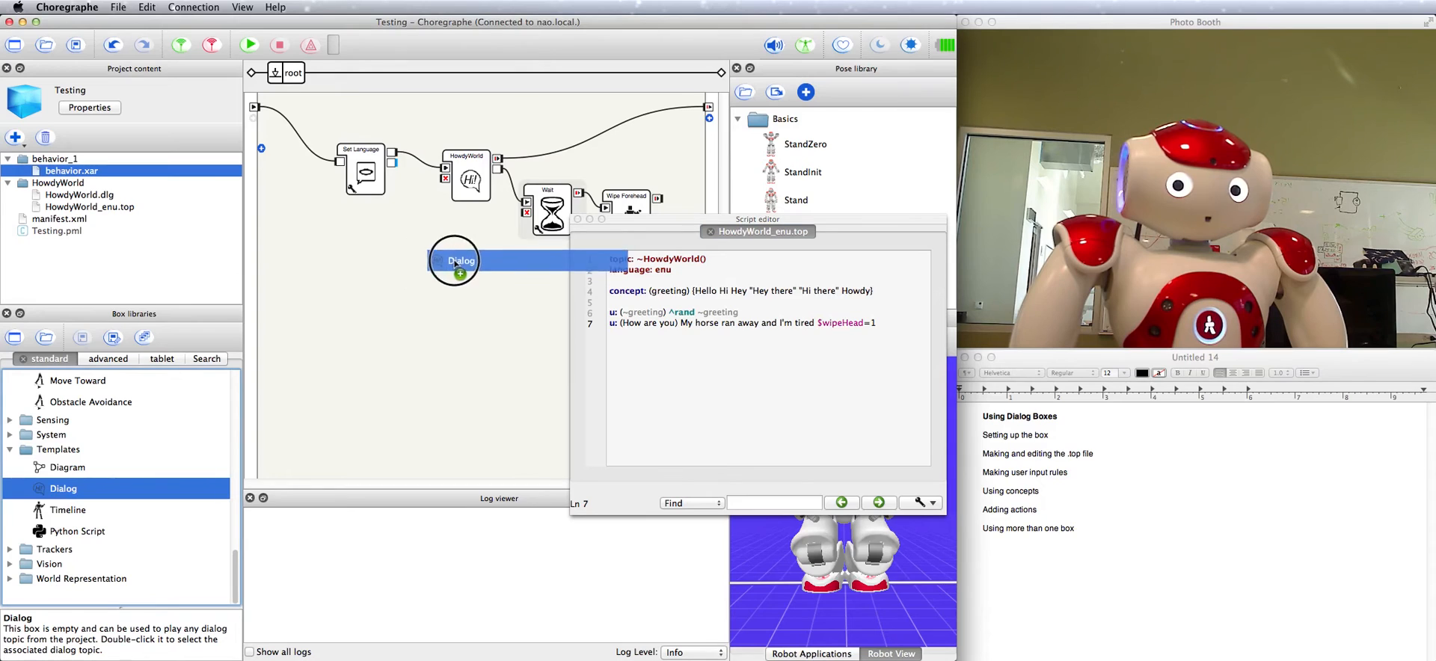
{"action": "left_click_drag", "start_coordinate": [453, 261], "coordinate": [481, 286]}
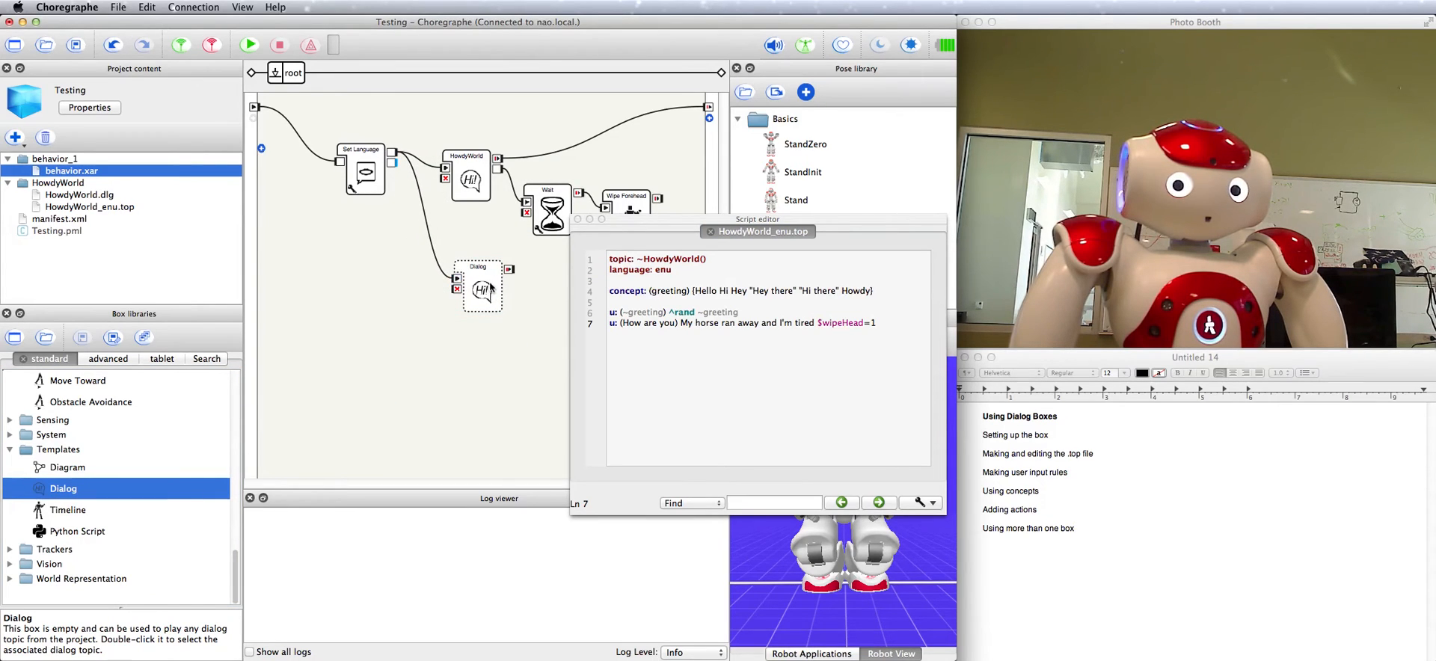
{"action": "double_click", "coordinate": [482, 290]}
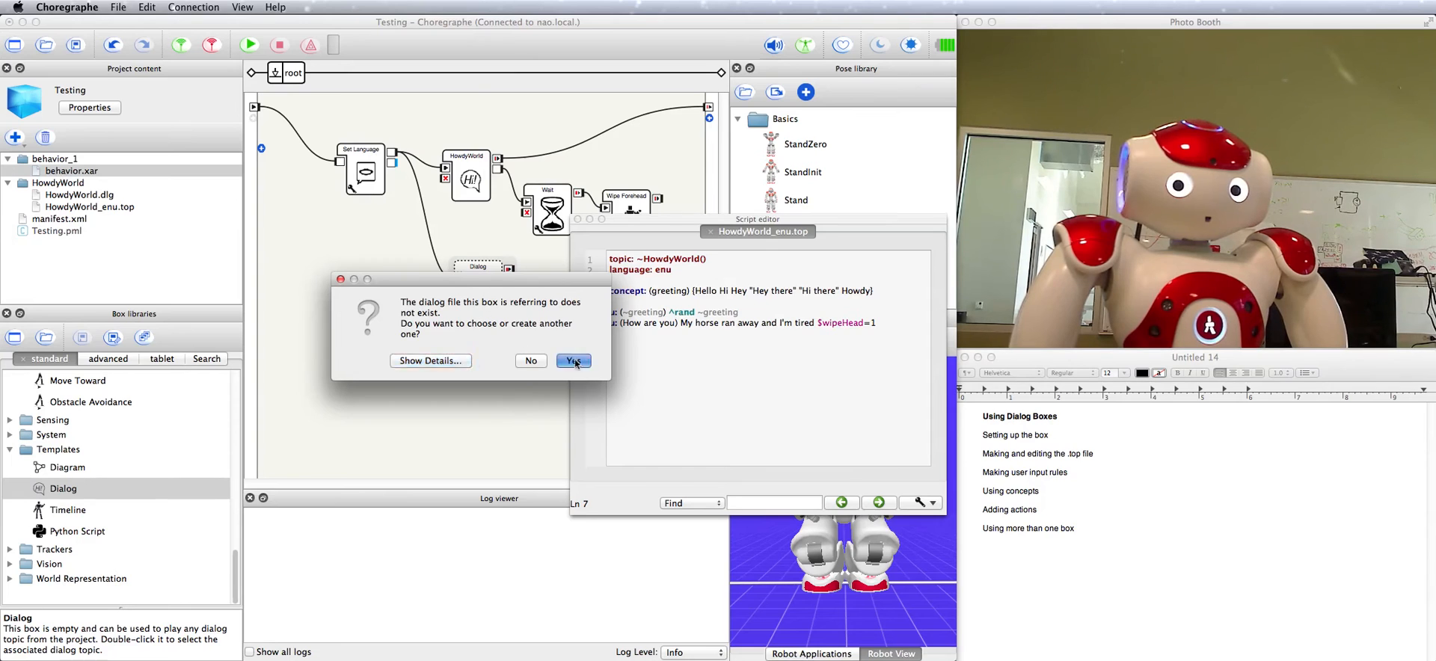
{"action": "left_click", "coordinate": [572, 359]}
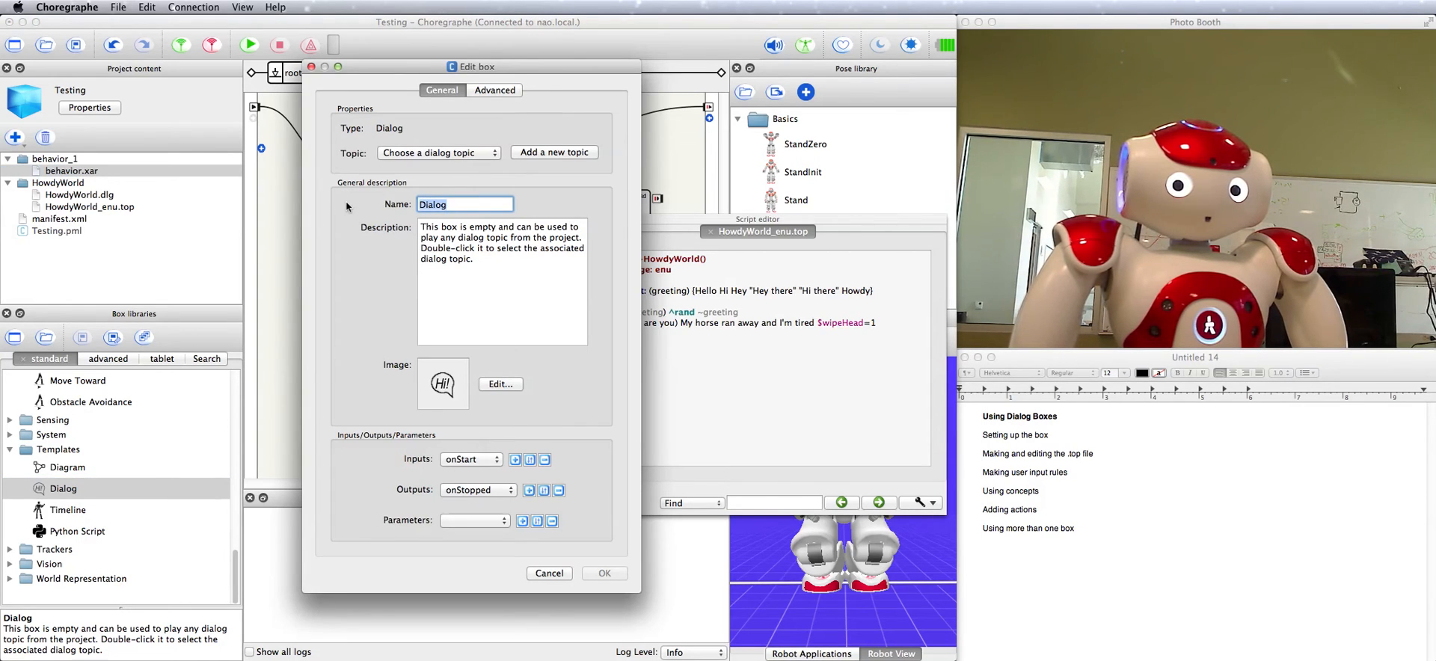
- Name the box FoodTalk, create a new FoodTalk topic for it and apply
{"action": "type", "text": "FoodTalk"}
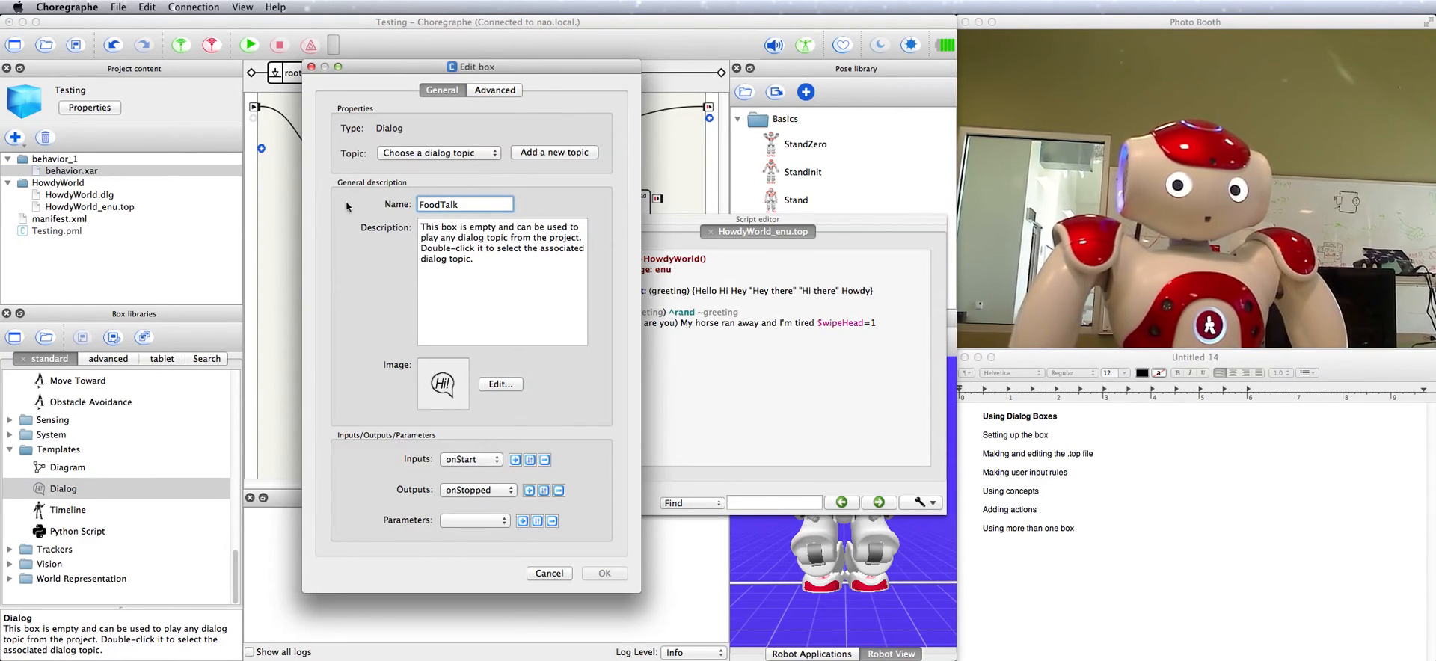
{"action": "left_click", "coordinate": [553, 152]}
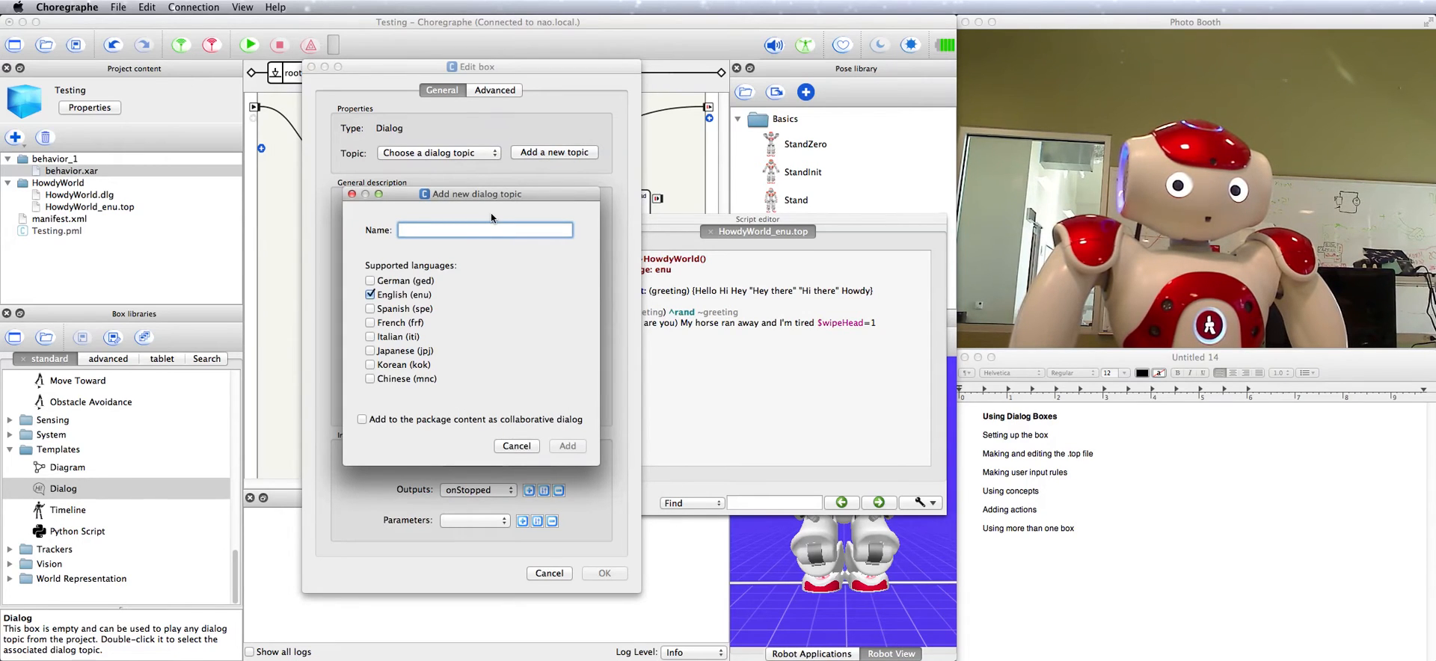
{"action": "type", "text": "FoodTalk"}
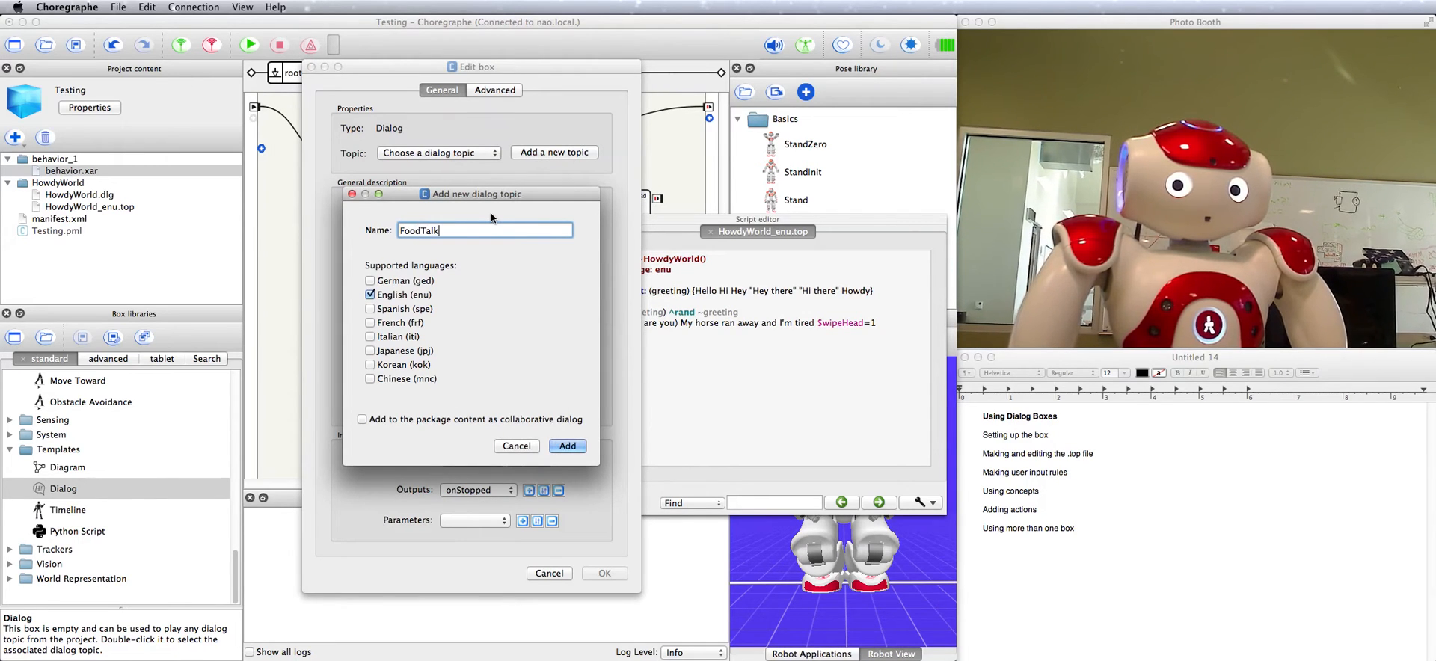
{"action": "left_click", "coordinate": [567, 446]}
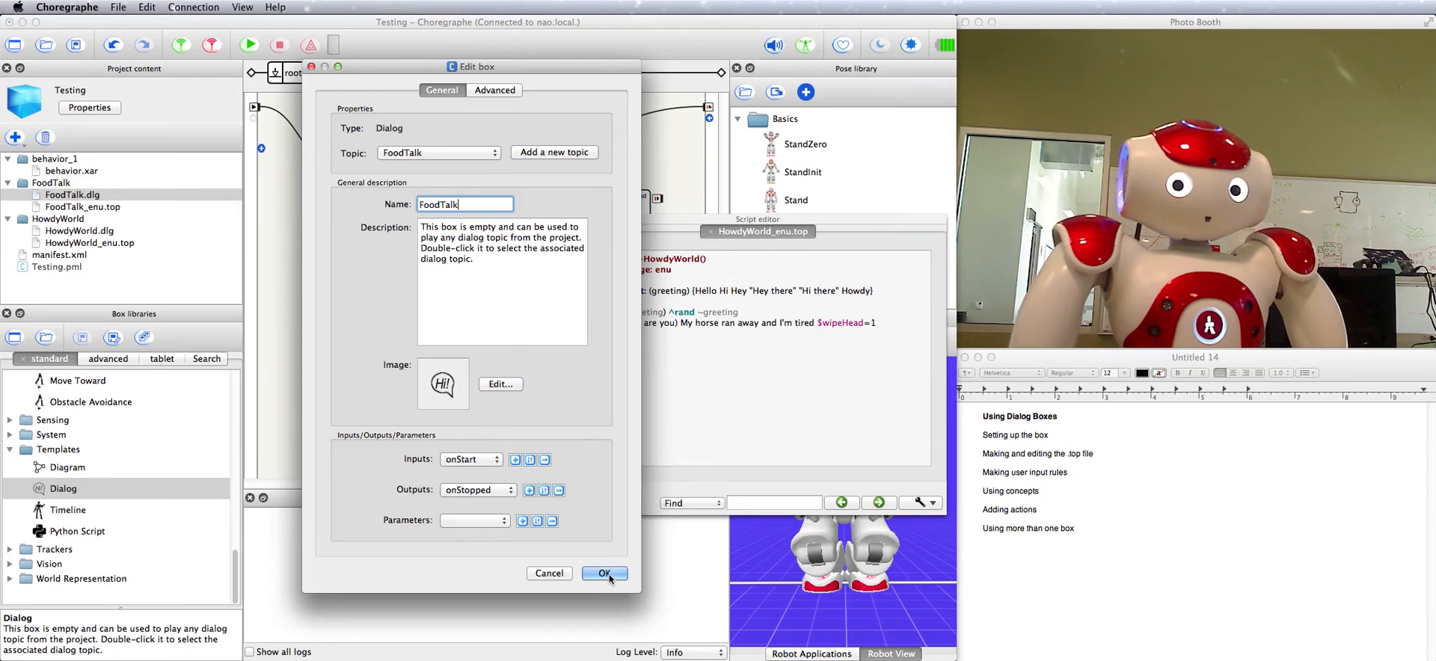
{"action": "left_click", "coordinate": [604, 573]}
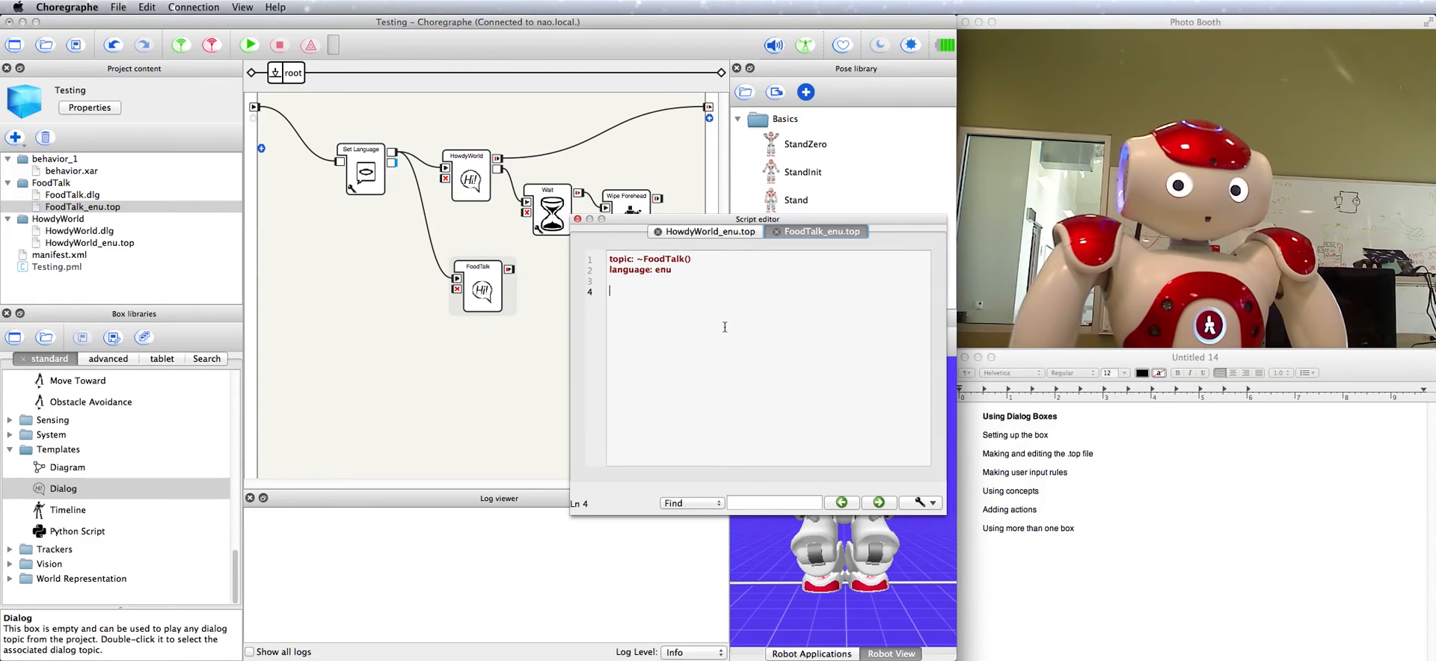
- Write a FoodTalk rule answering 'let's talk about food' with 'Okay, I'm hungry.'
{"action": "type", "text": "u: ("}
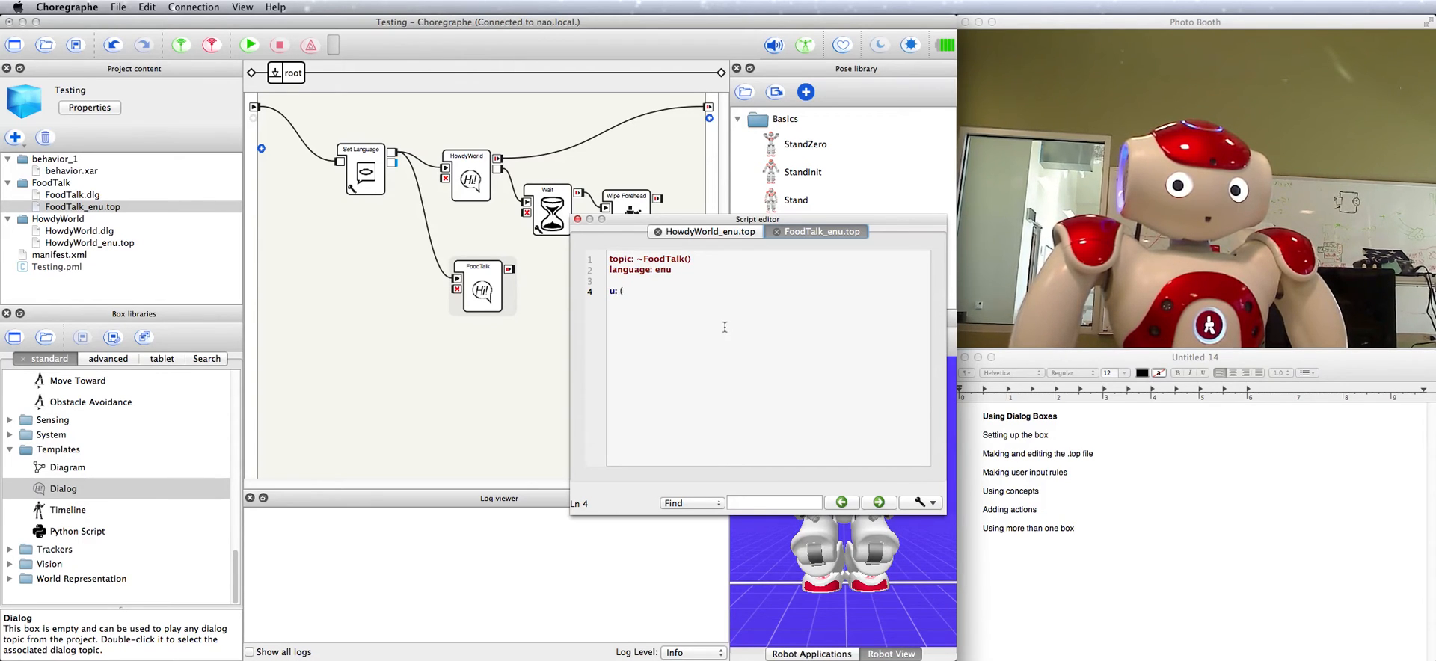
{"action": "type", "text": "let's talk about food"}
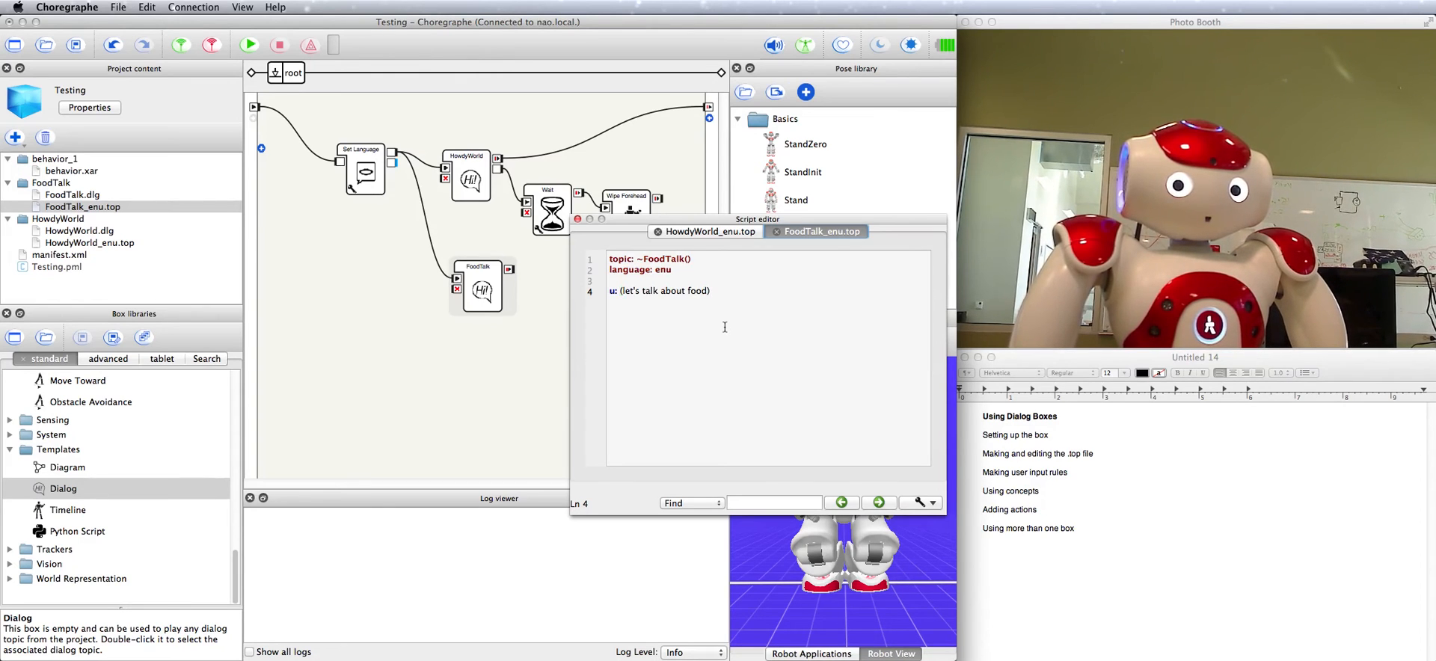
{"action": "type", "text": "Okay"}
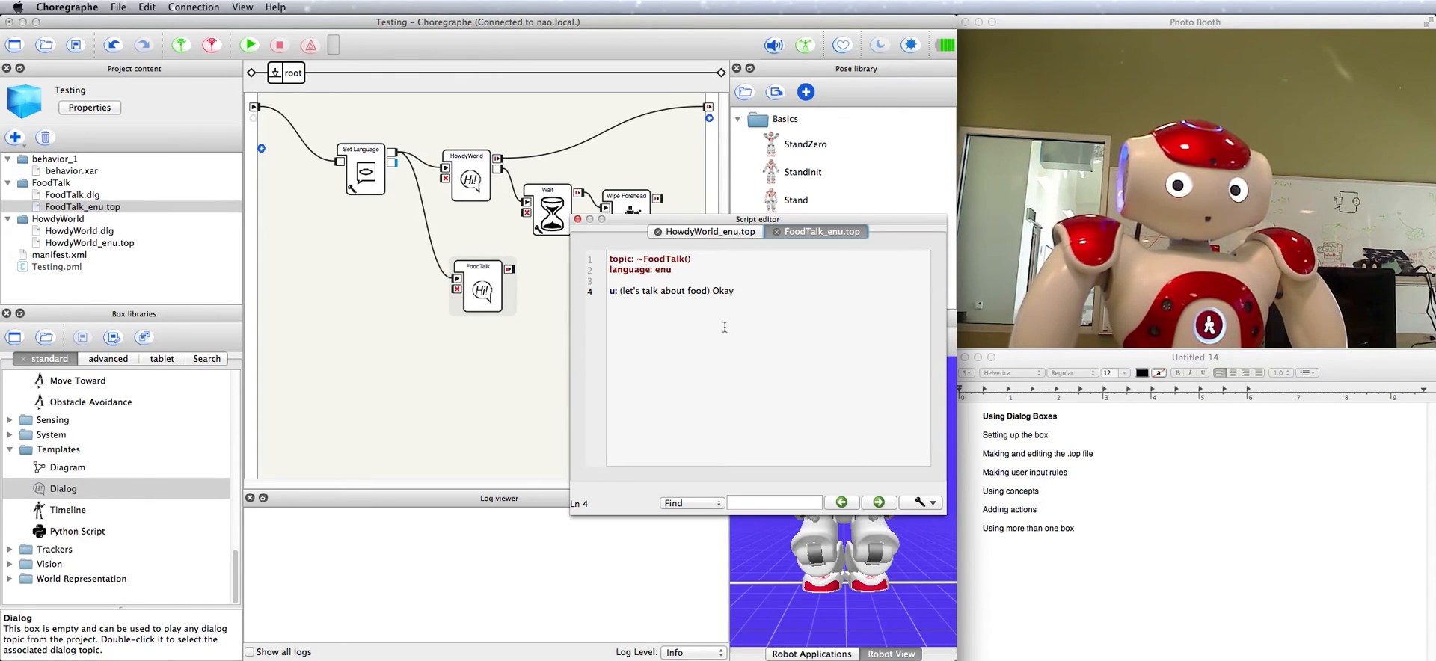
{"action": "type", "text": "I'm hungry."}
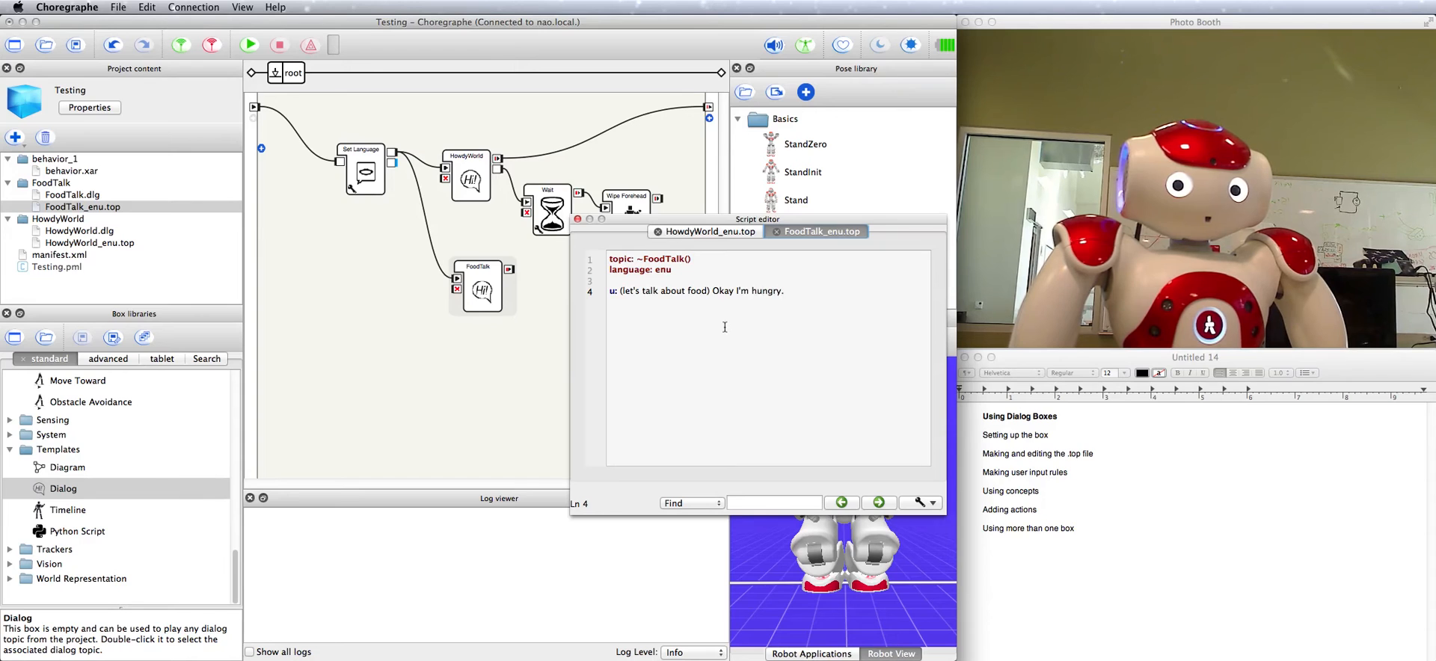
- Write a rule answering 'What do you want?' with 'I could go for some spaghetti.'
{"action": "type", "text": "u: (W"}
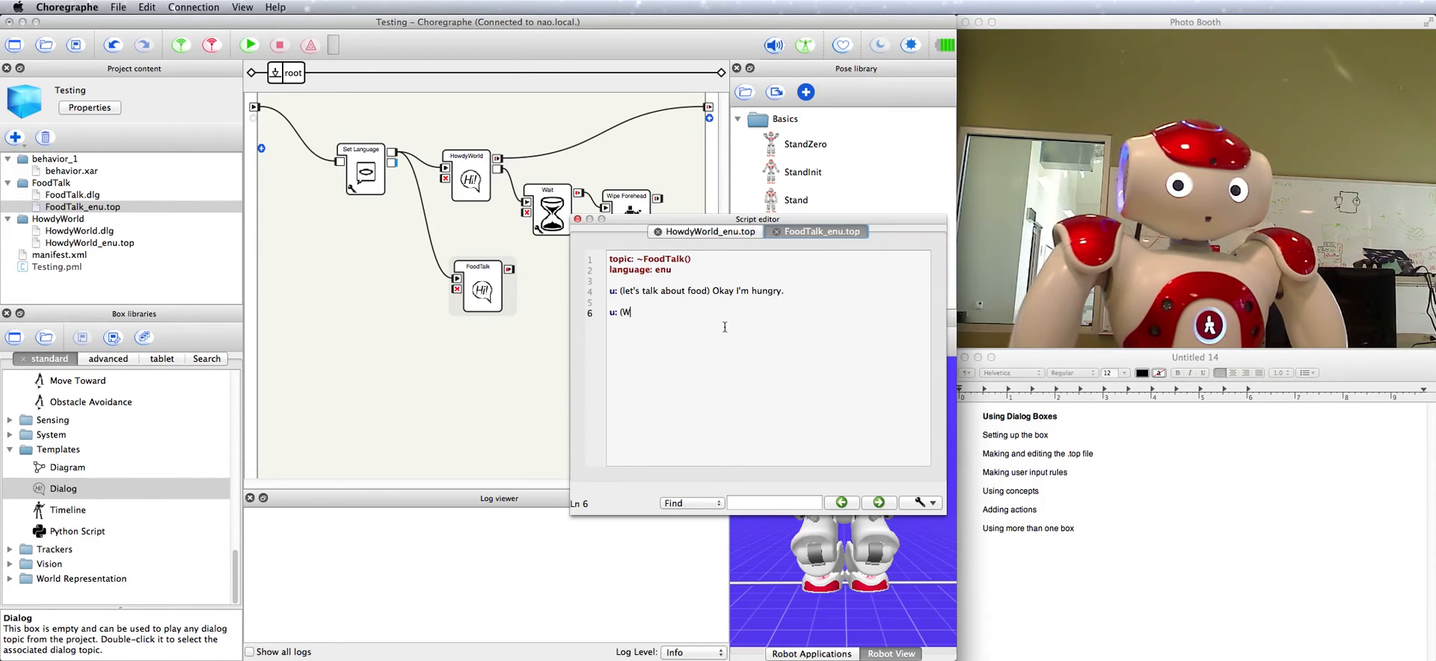
{"action": "type", "text": "hat do"}
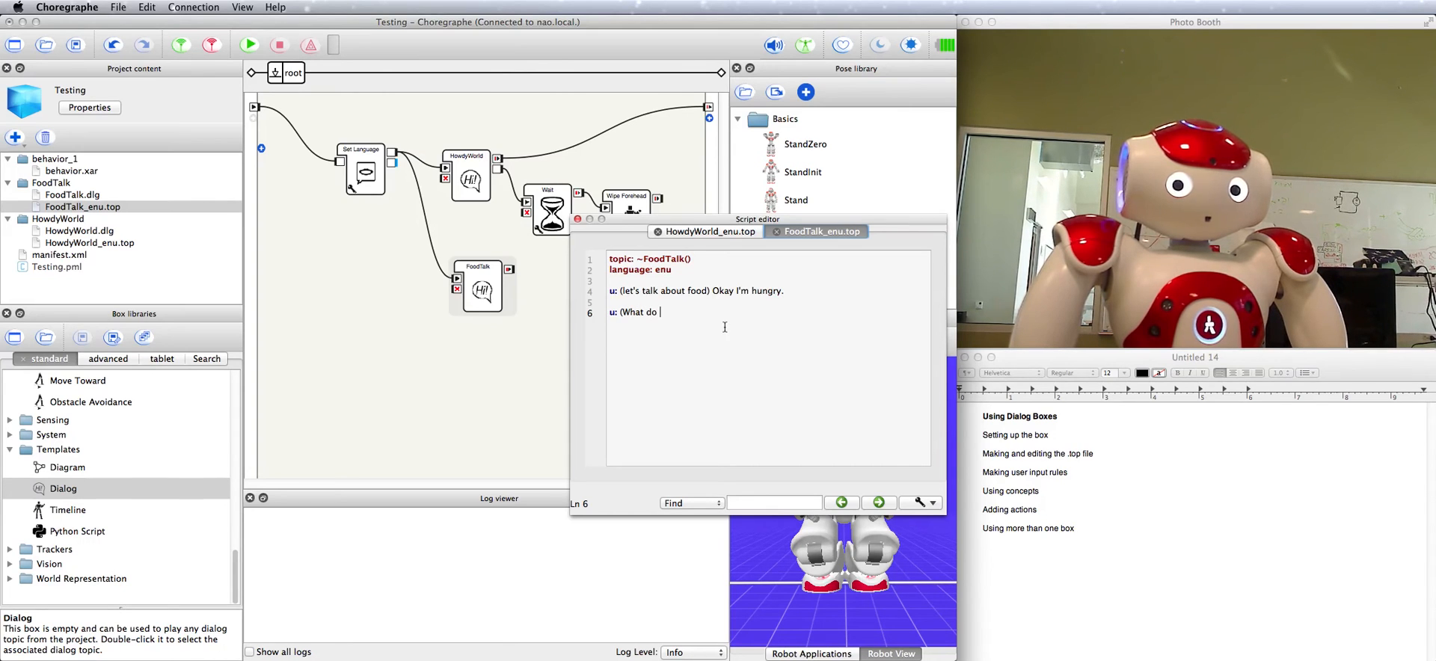
{"action": "type", "text": "you want?)"}
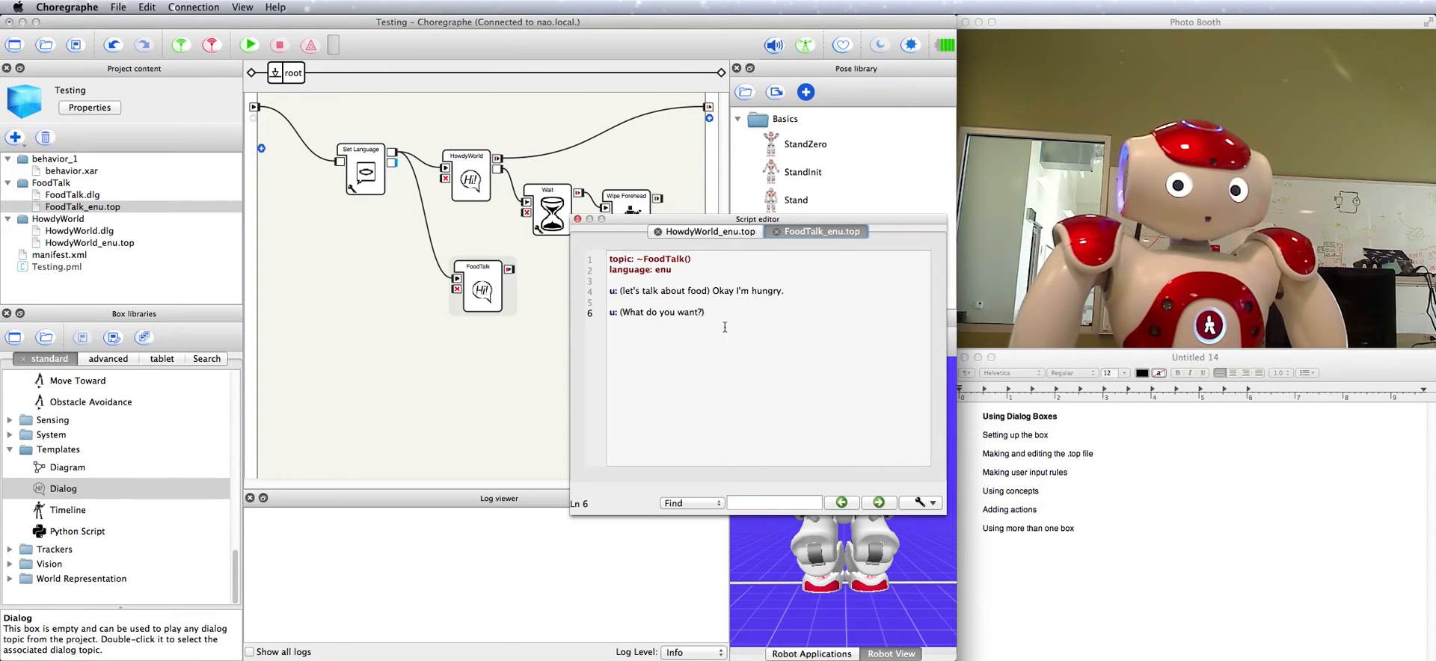
{"action": "type", "text": "I c"}
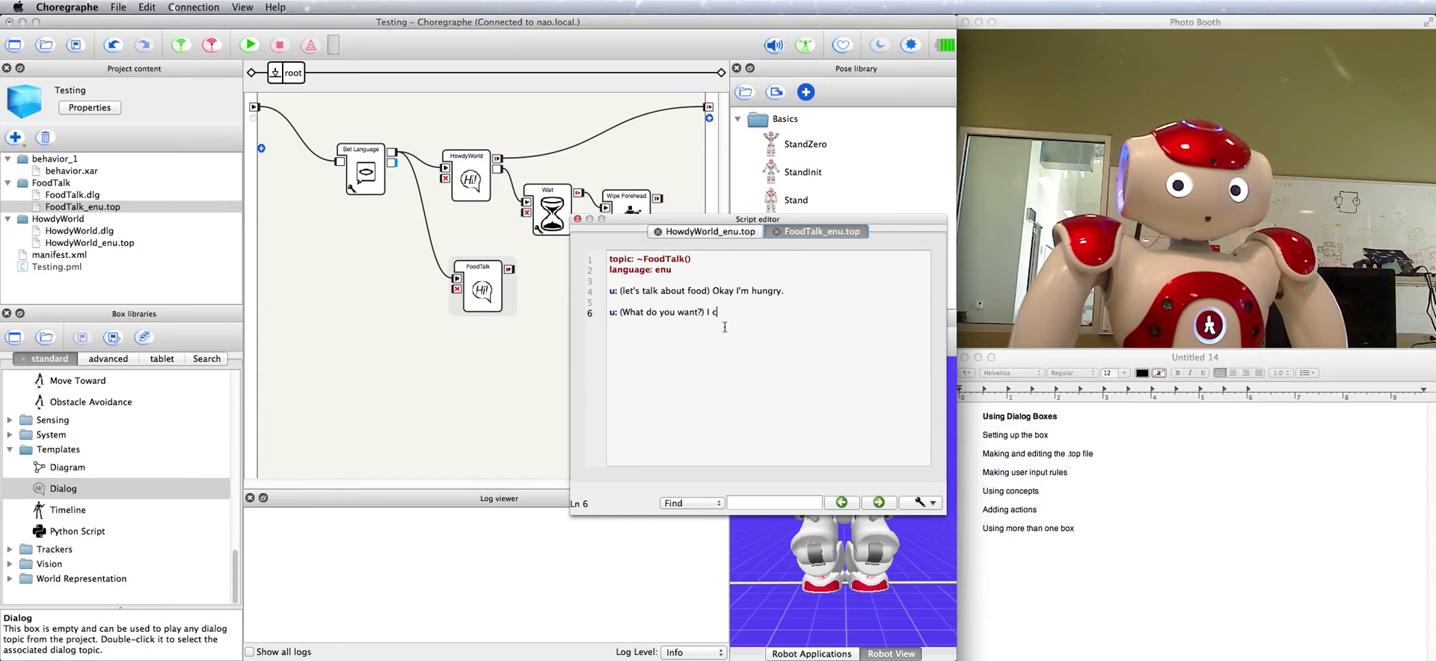
{"action": "type", "text": "ould f"}
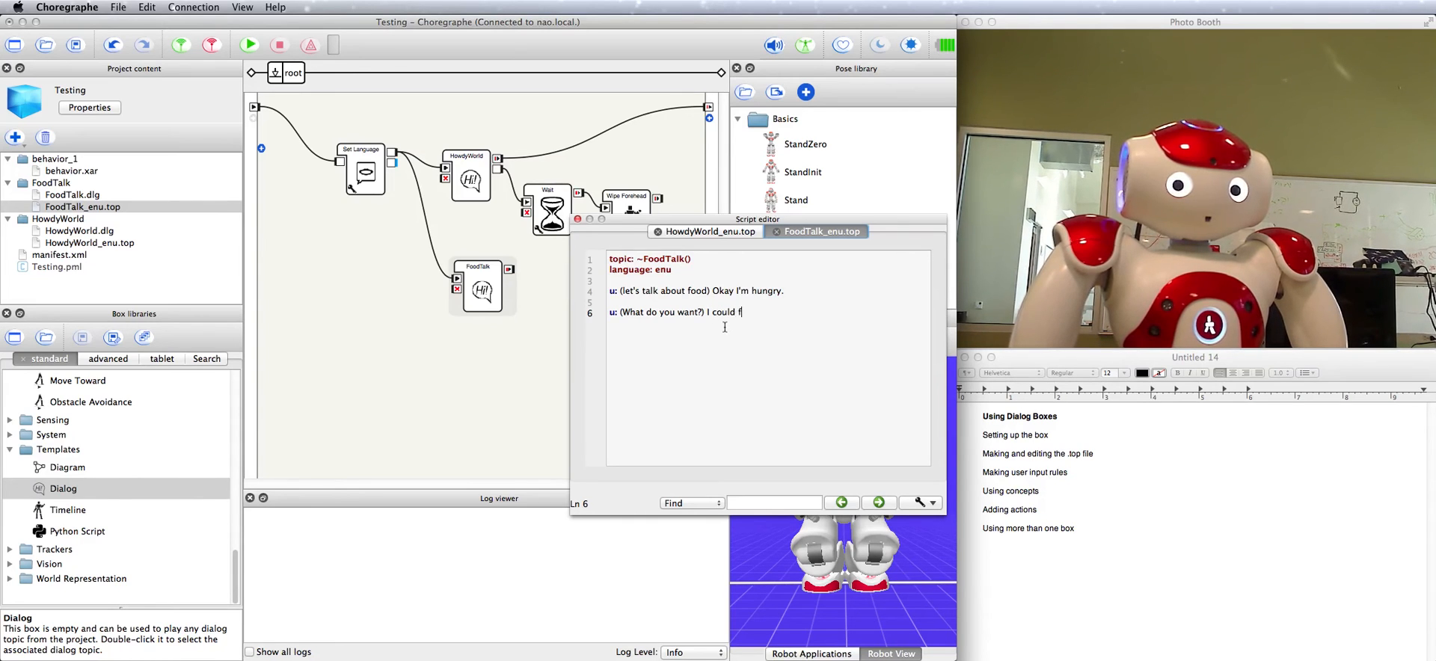
{"action": "type", "text": "go for some"}
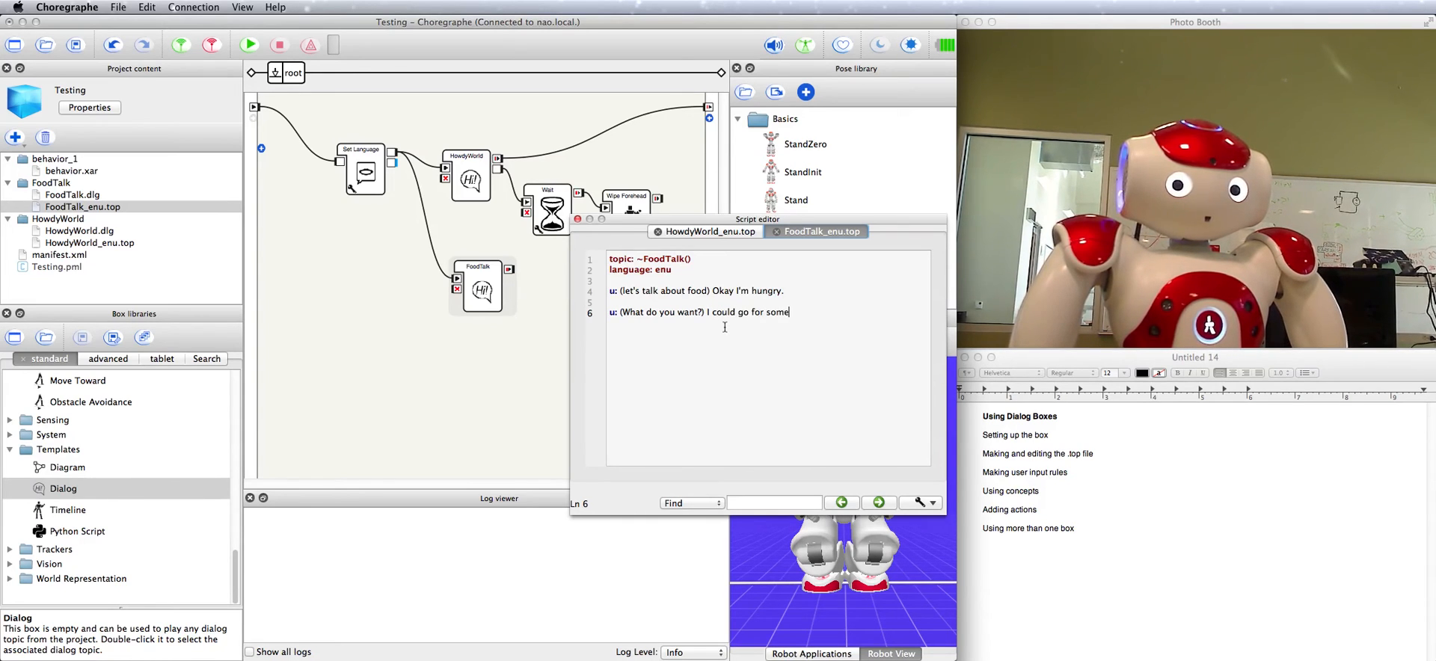
{"action": "type", "text": "spaghetti."}
{"action": "type", "text": "u"}
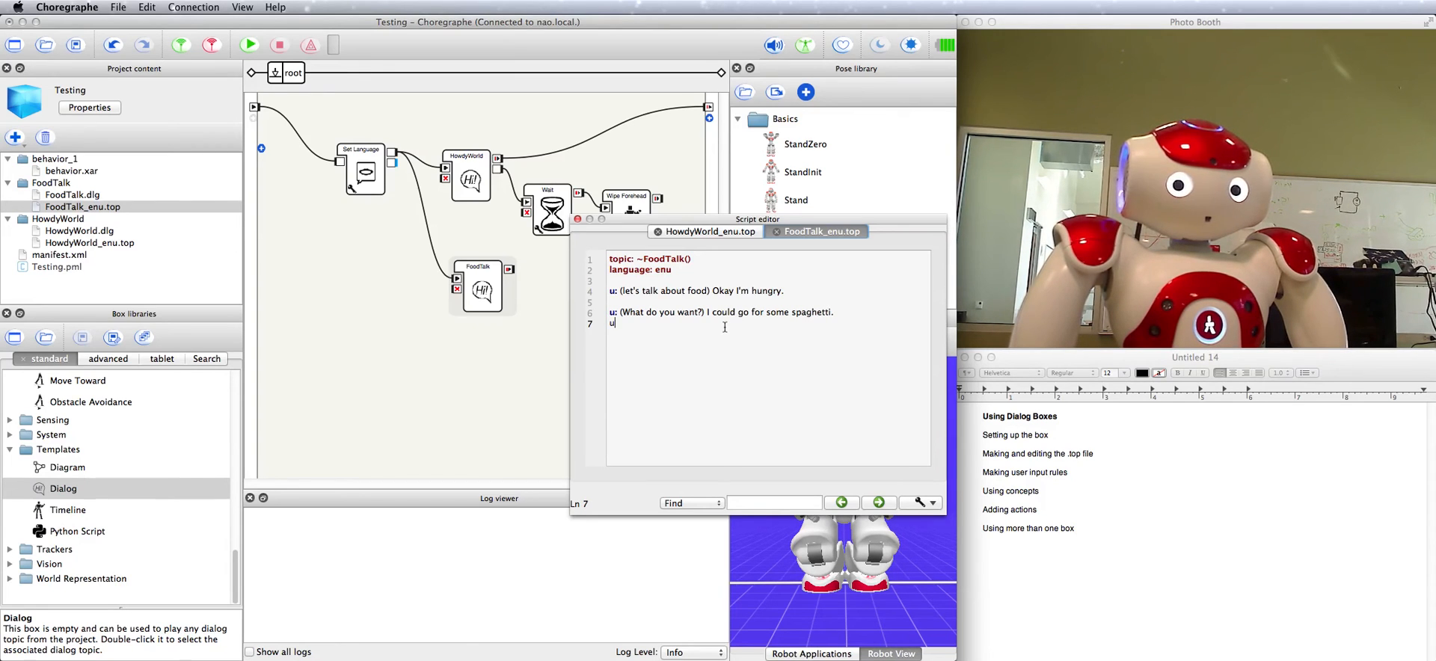
- Start a third rule triggered by 'I like chocolate'
{"action": "type", "text": "("}
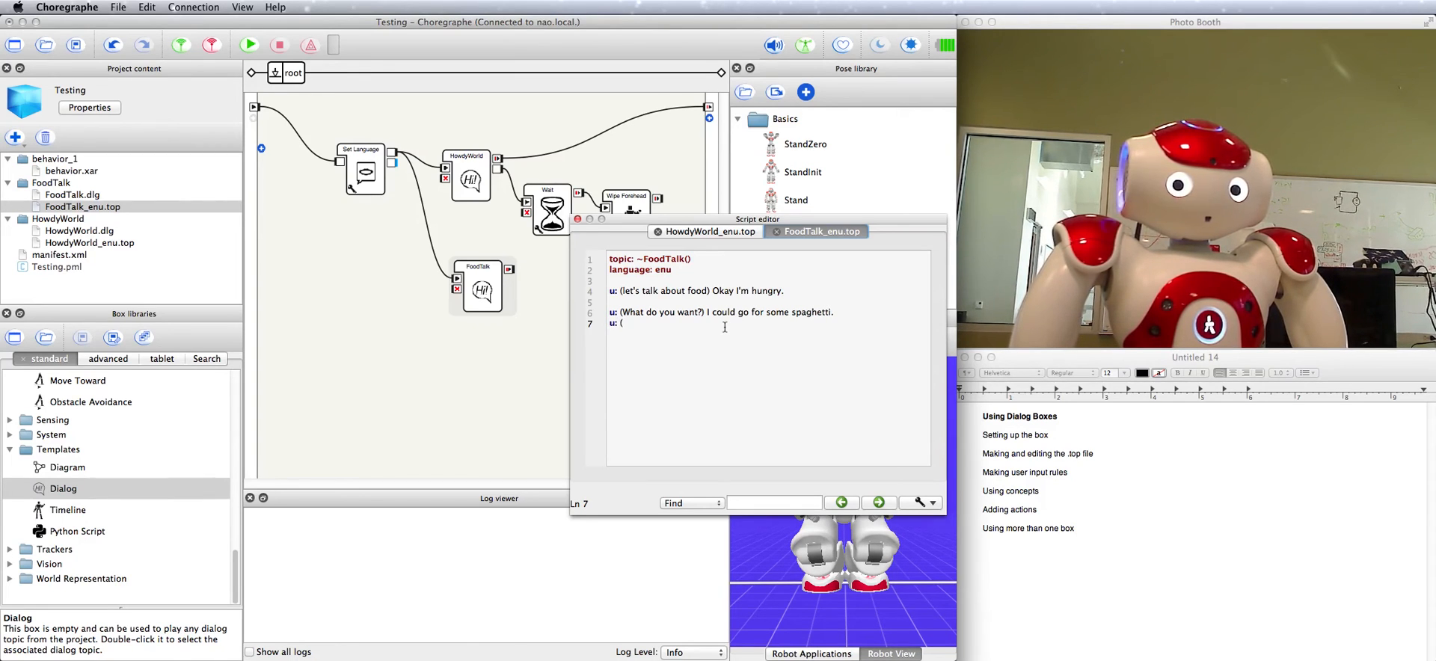
{"action": "type", "text": "I like chocolate) I sure do too."}
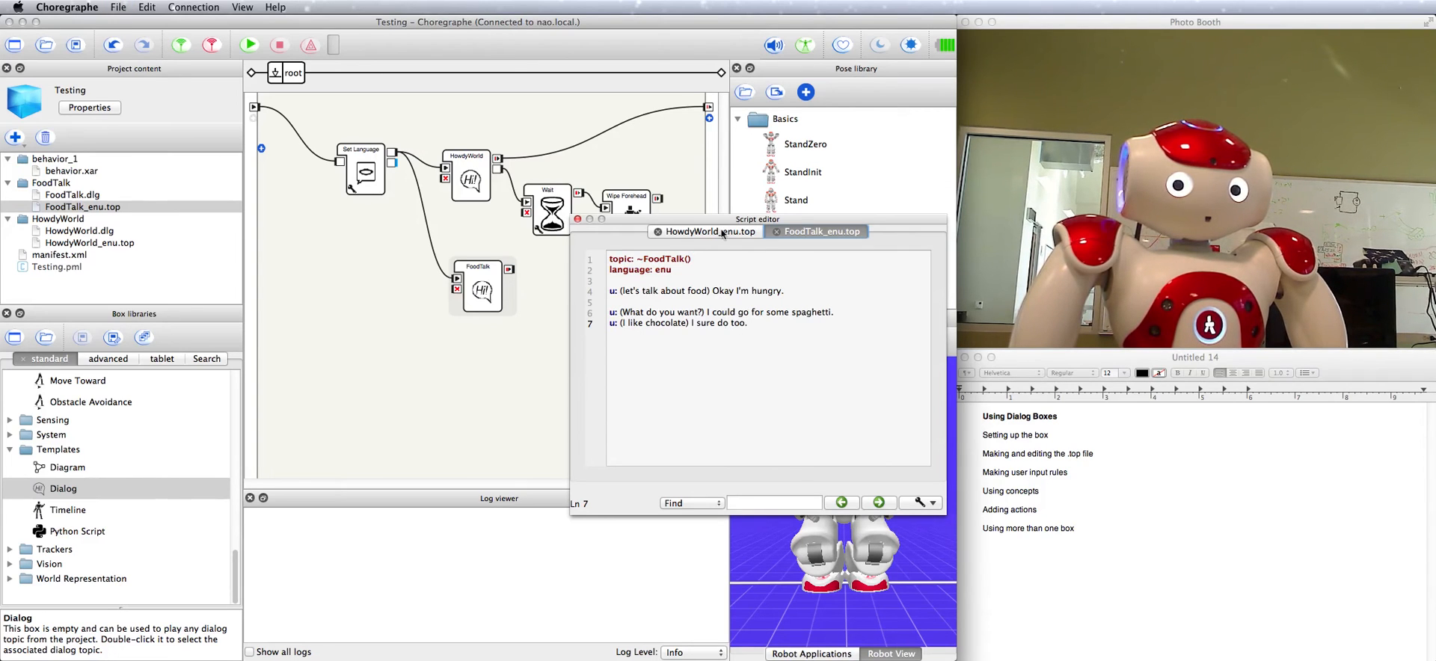
{"action": "left_click", "coordinate": [706, 231]}
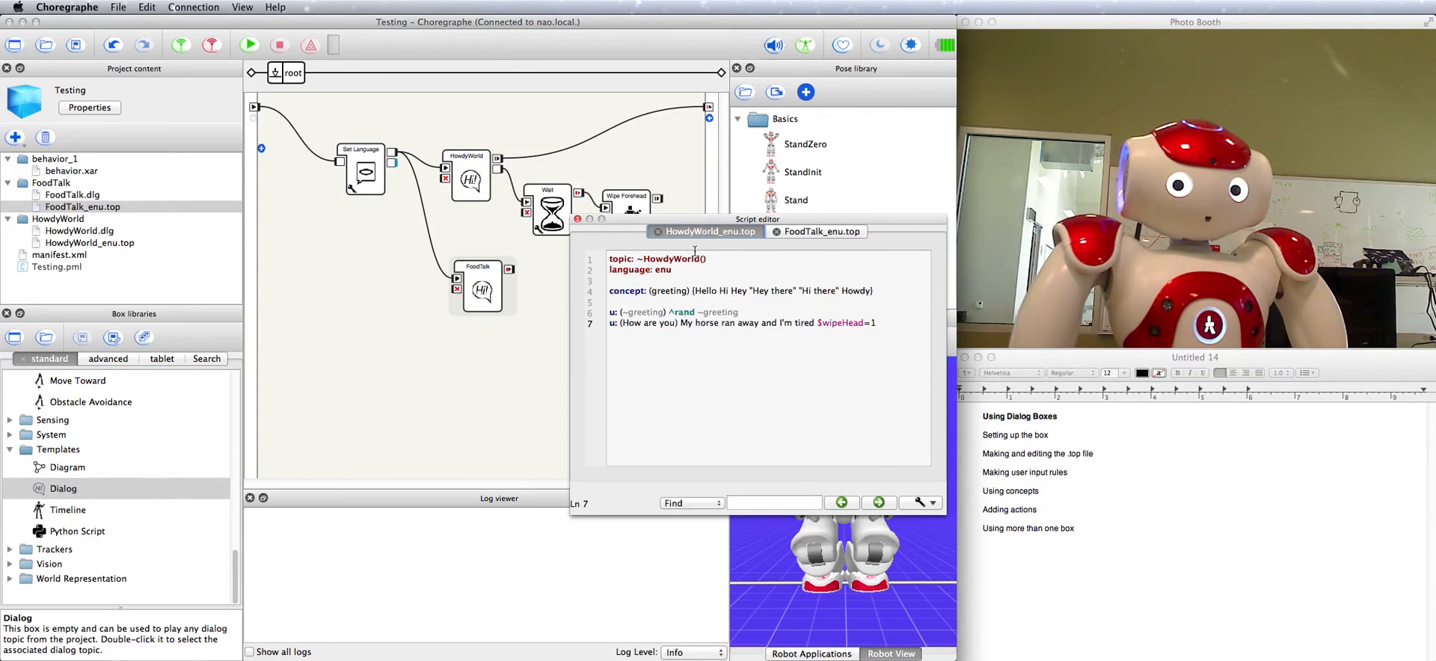
{"action": "left_click", "coordinate": [822, 231]}
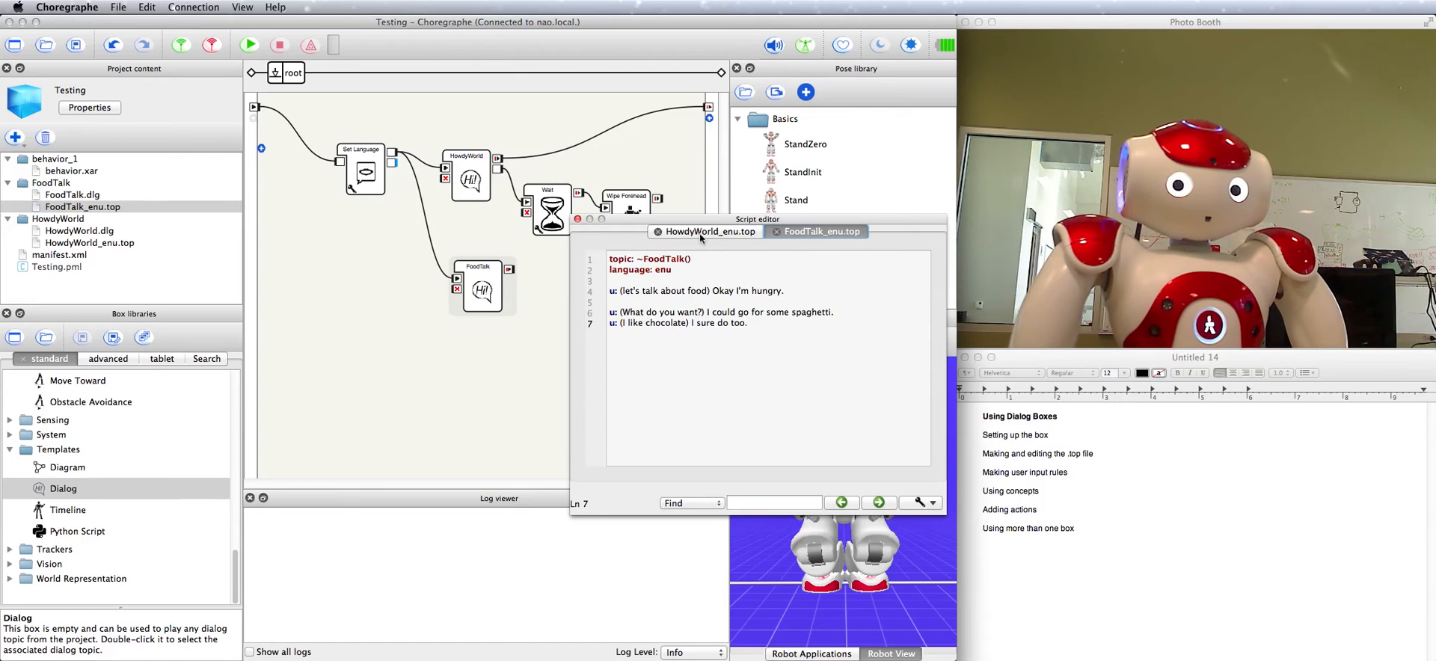
{"action": "left_click", "coordinate": [705, 231]}
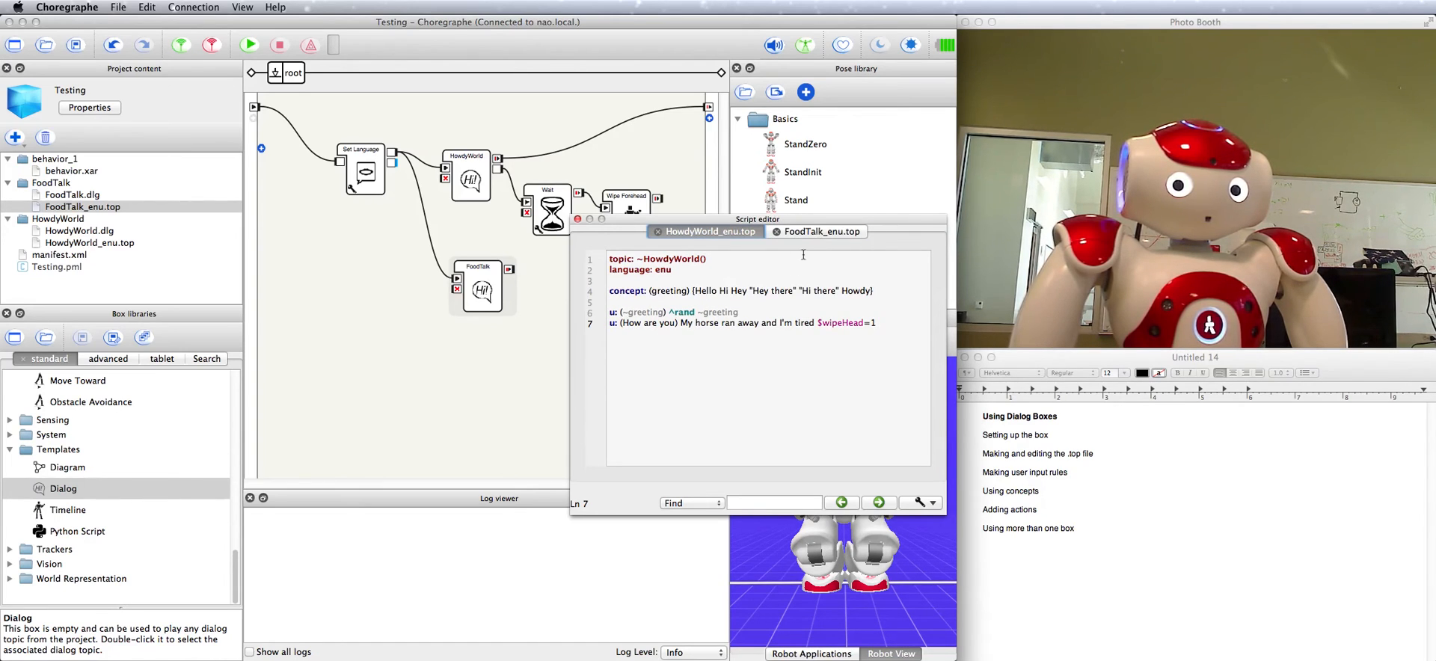
{"action": "left_click", "coordinate": [821, 231]}
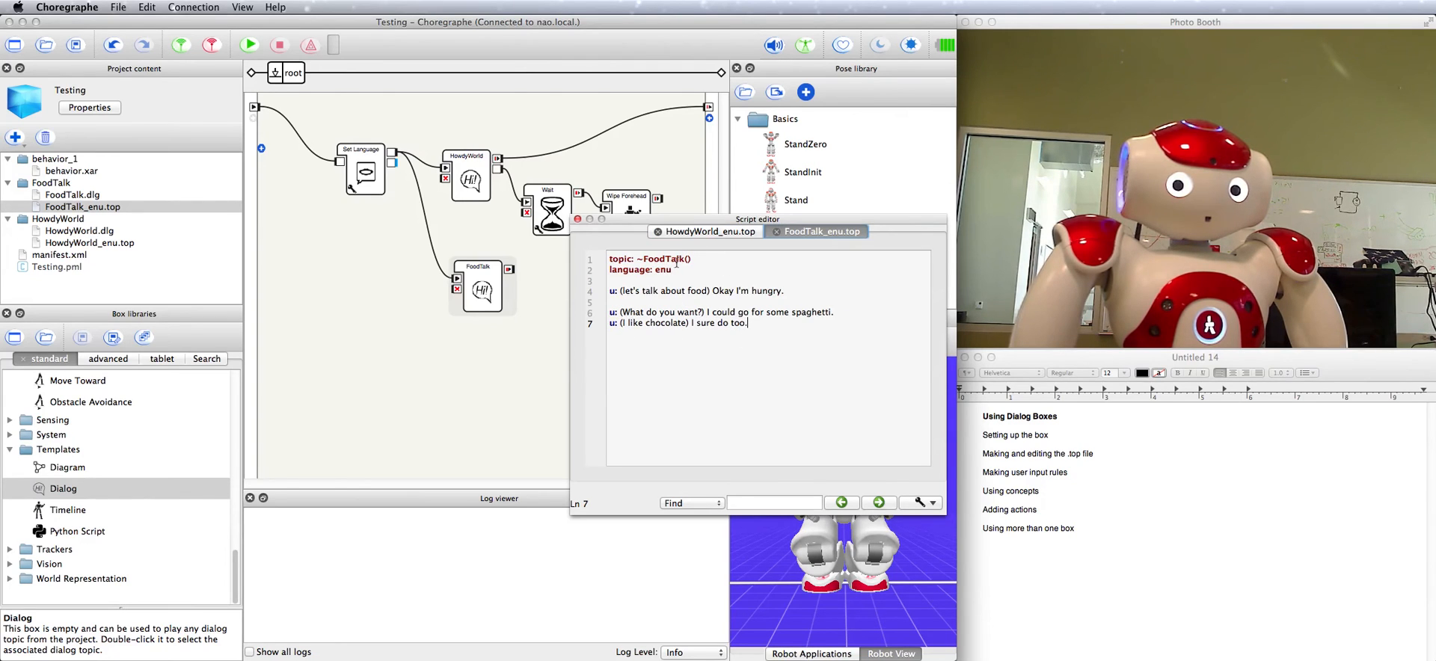
{"action": "left_click", "coordinate": [710, 231]}
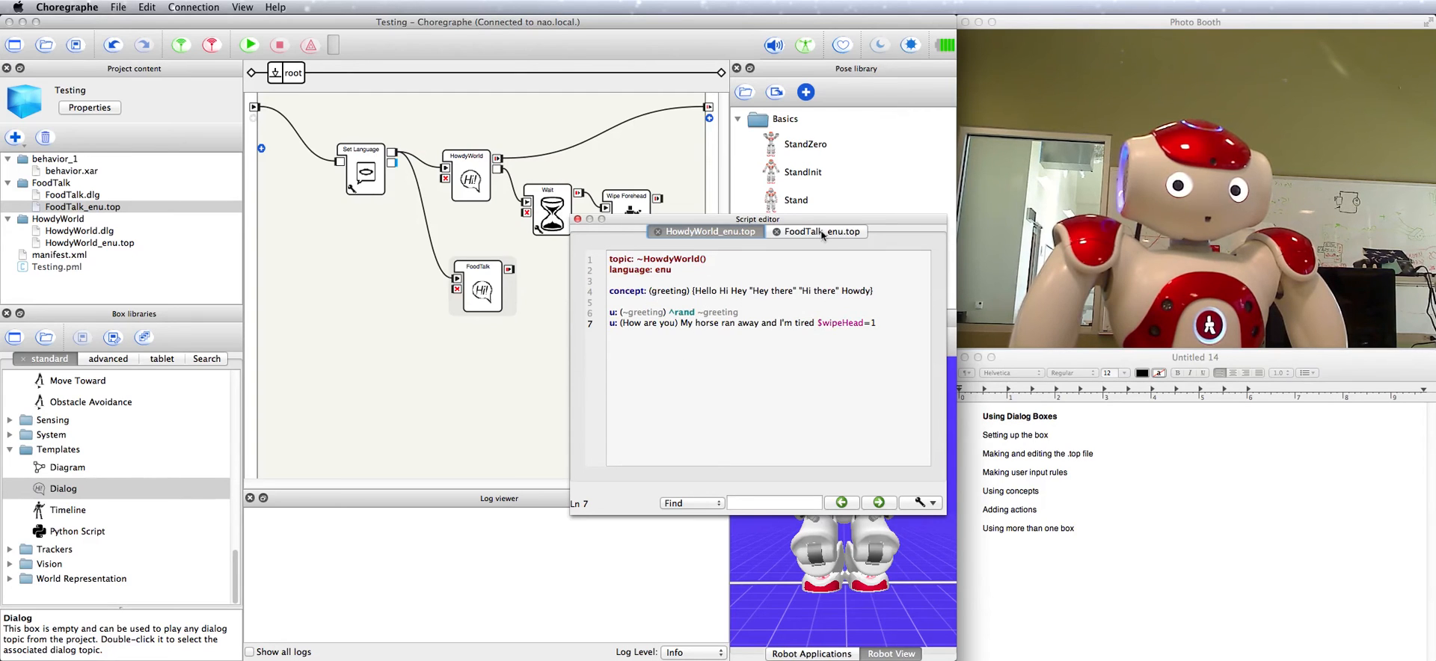
{"action": "left_click", "coordinate": [811, 231]}
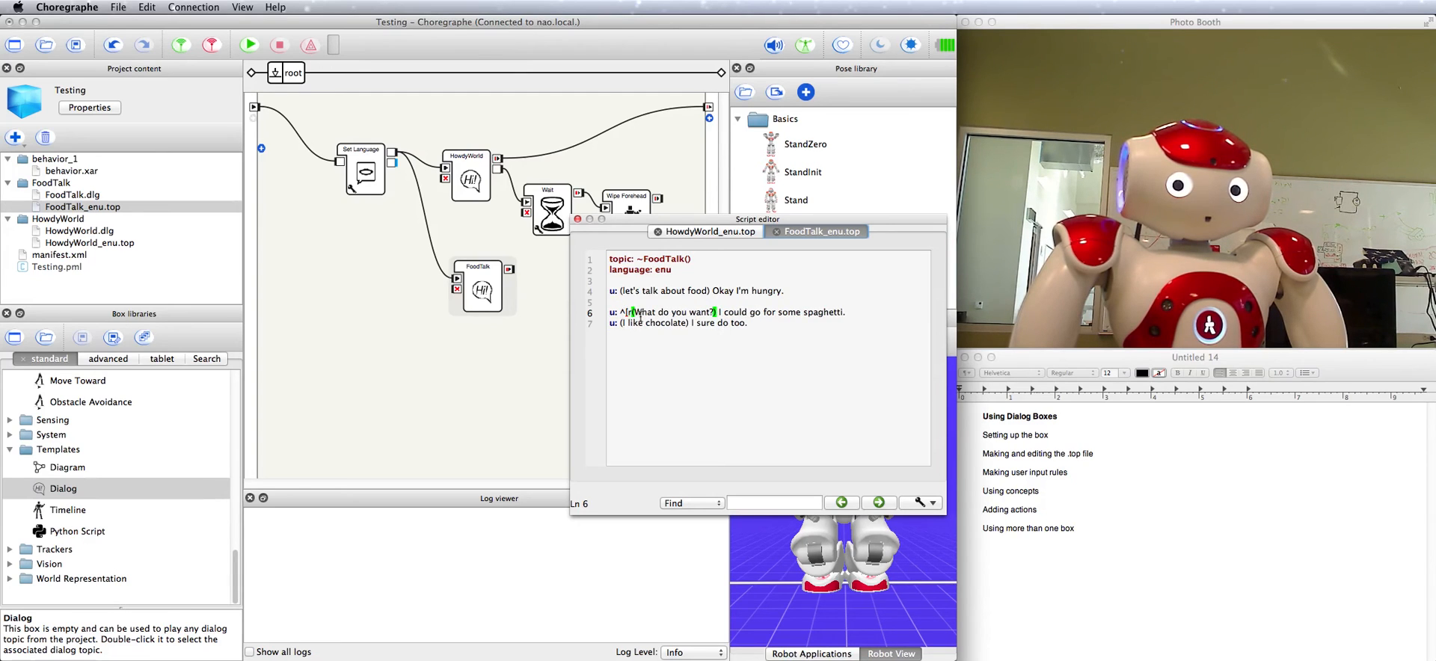
- Insert ^private after u: on the spaghetti and chocolate rules
{"action": "type", "text": "private"}
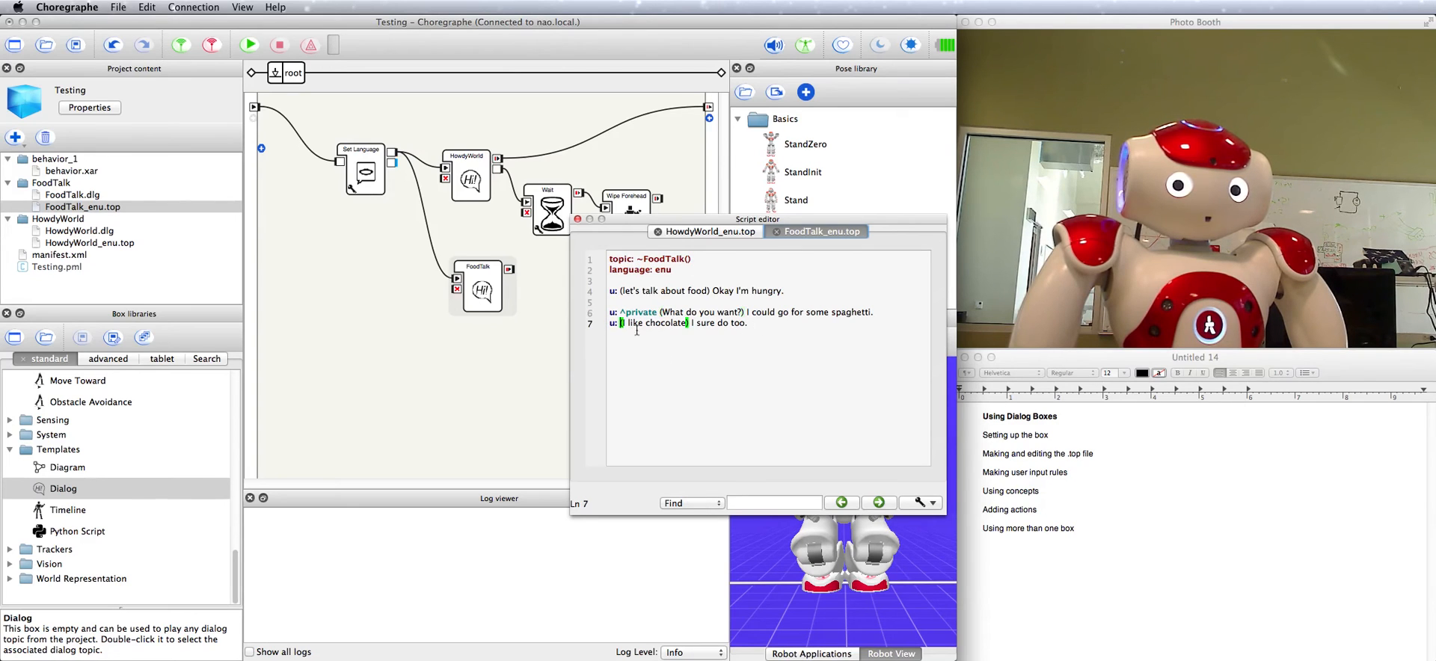
{"action": "type", "text": "^private"}
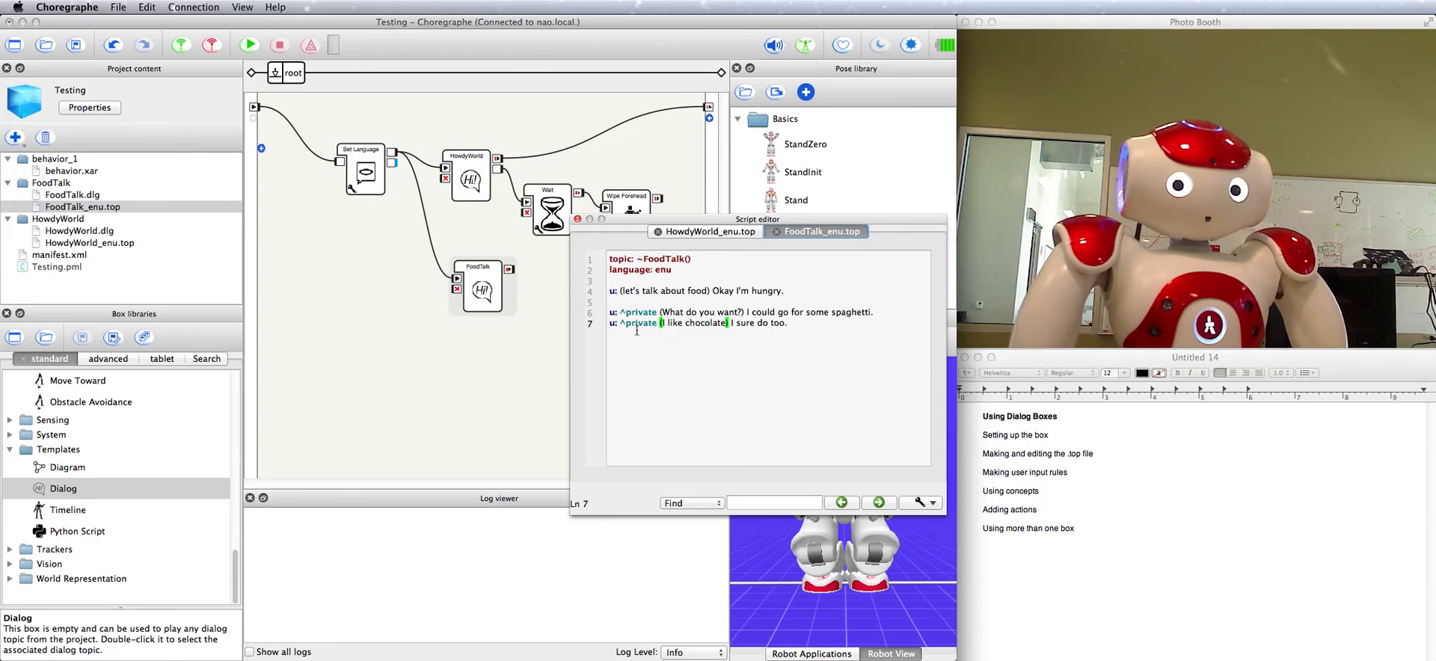
{"action": "mouse_move", "coordinate": [841, 60]}
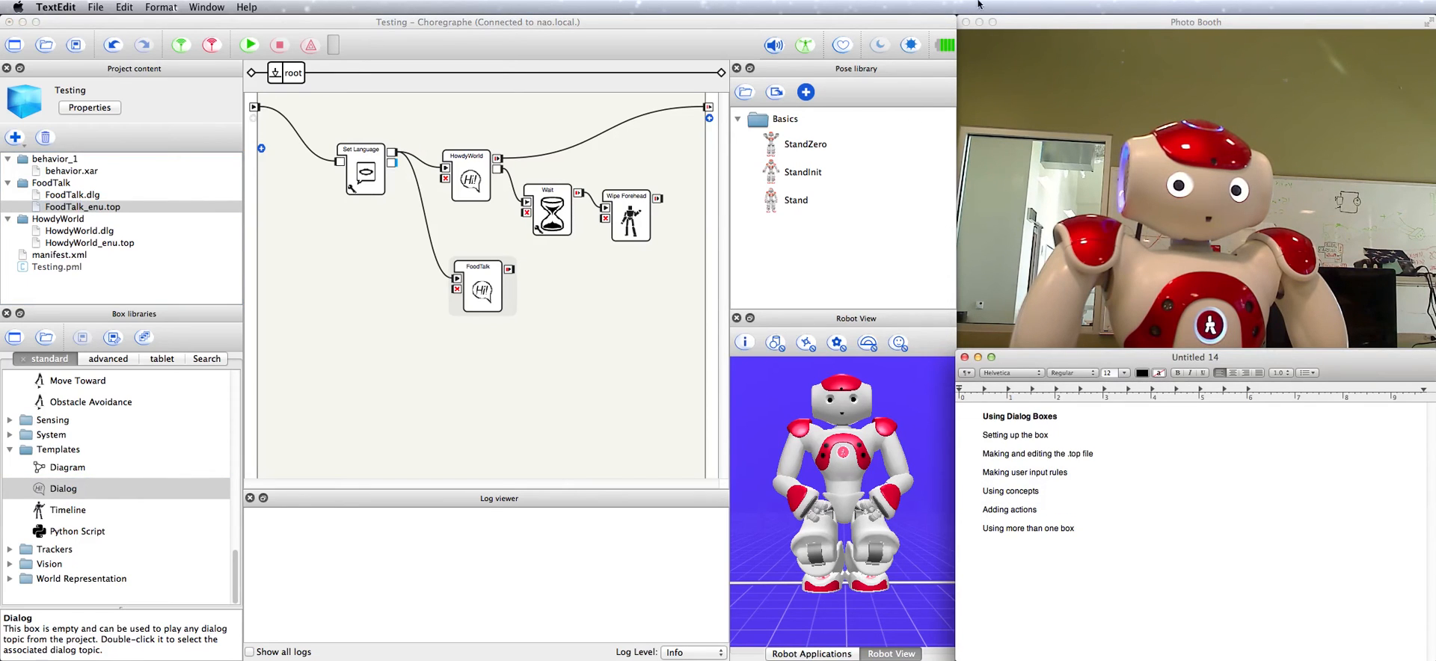
- Flip between the FoodTalk and HowdyWorld topic tabs, ending on HowdyWorld_enu.top
{"action": "double_click", "coordinate": [83, 207]}
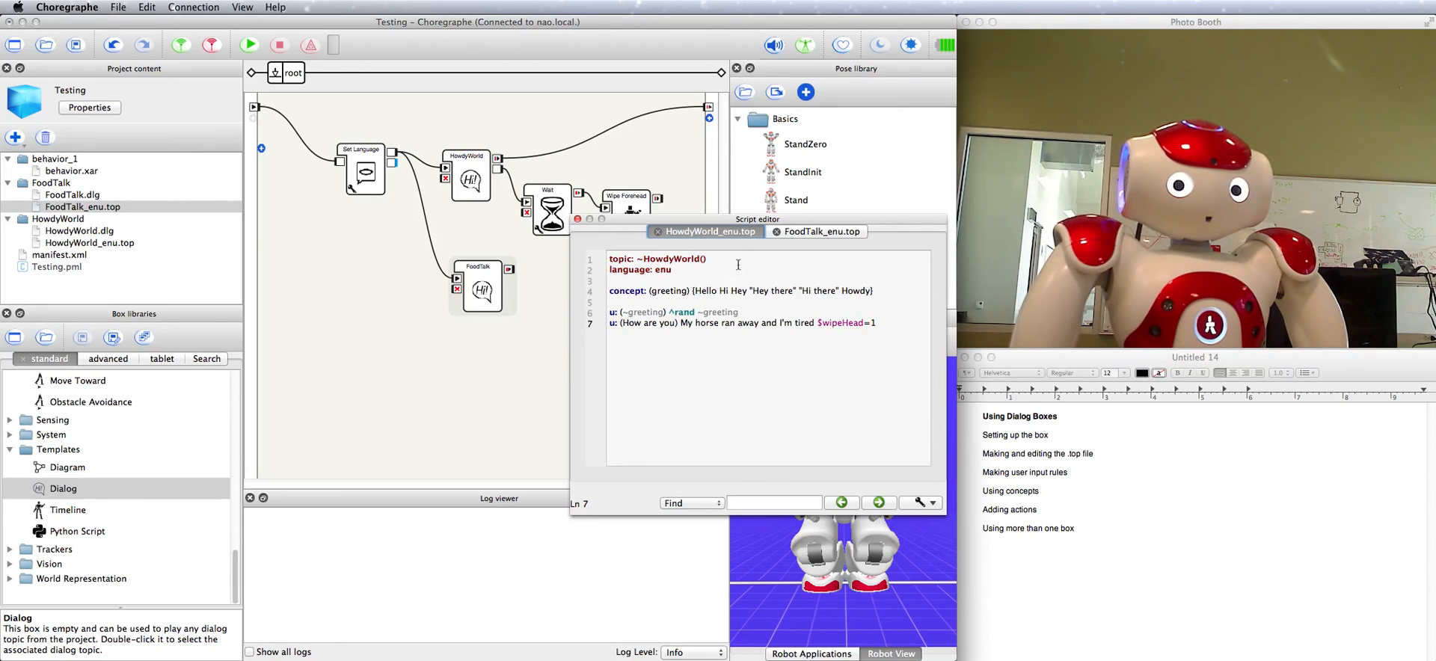
{"action": "left_click", "coordinate": [819, 232]}
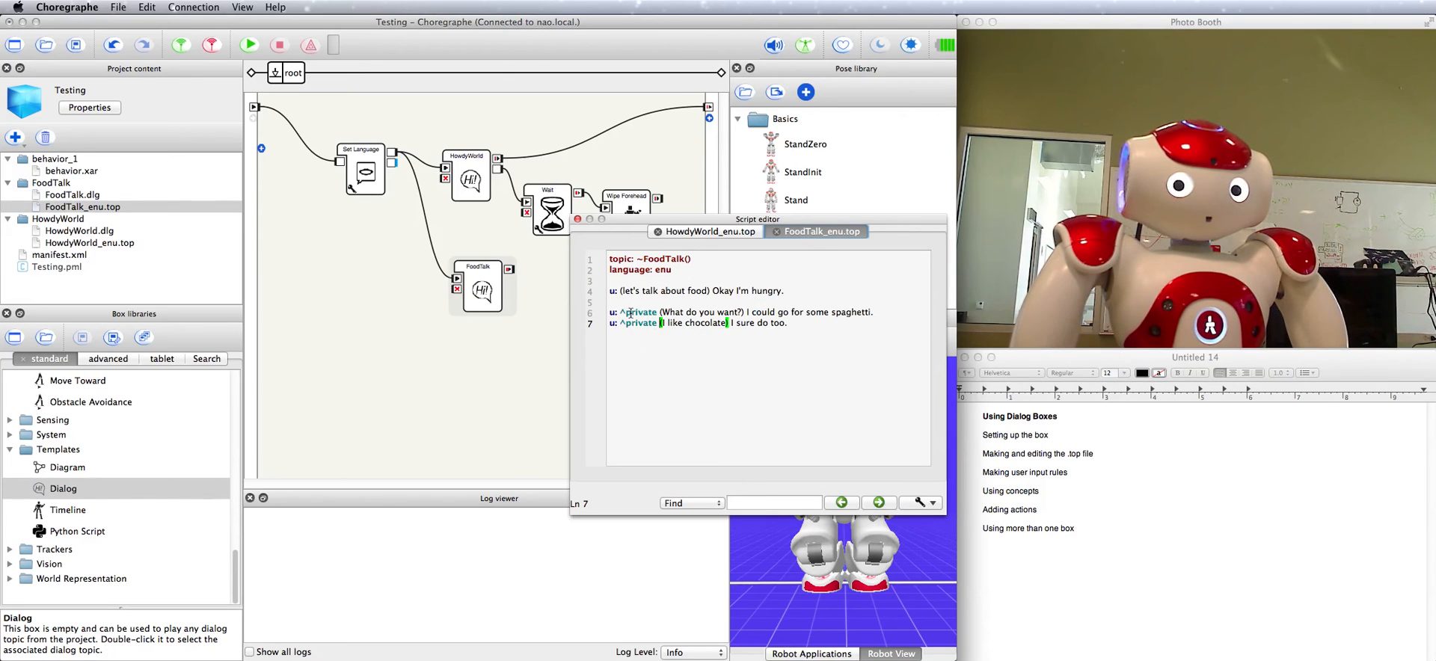
{"action": "left_click", "coordinate": [705, 231]}
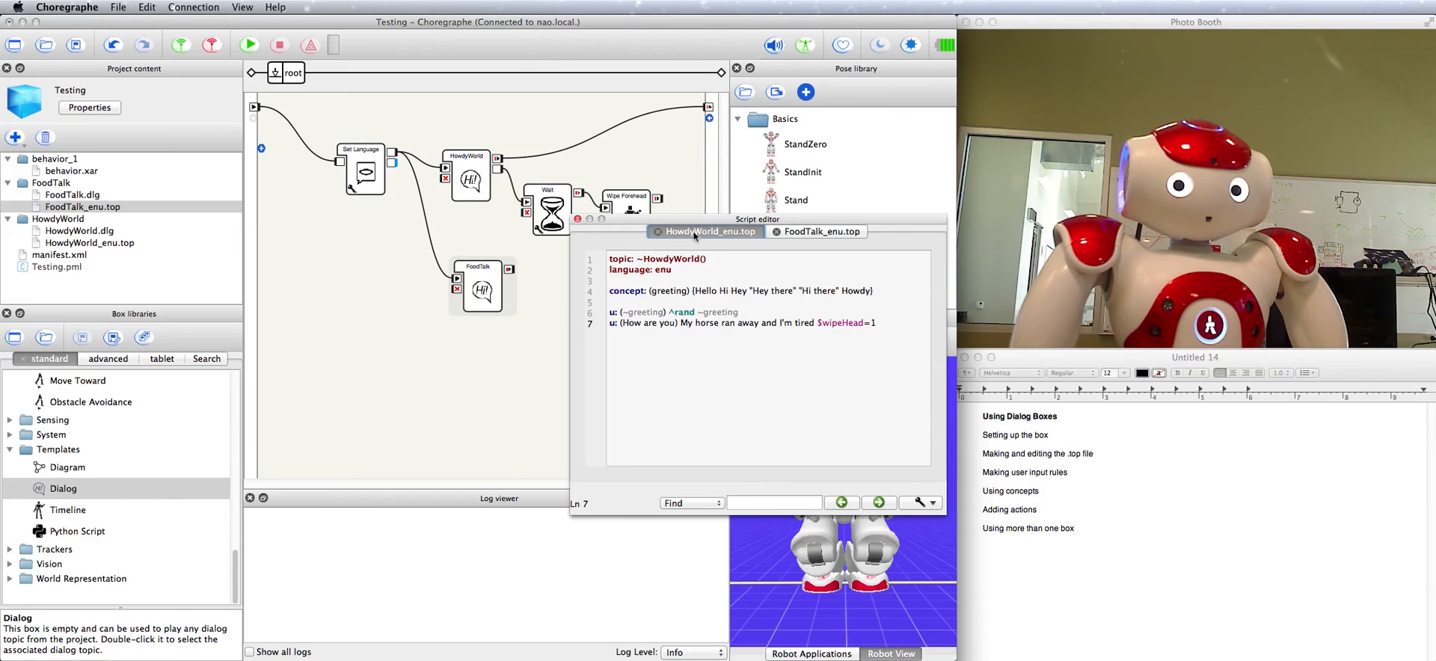
{"action": "left_click", "coordinate": [819, 231]}
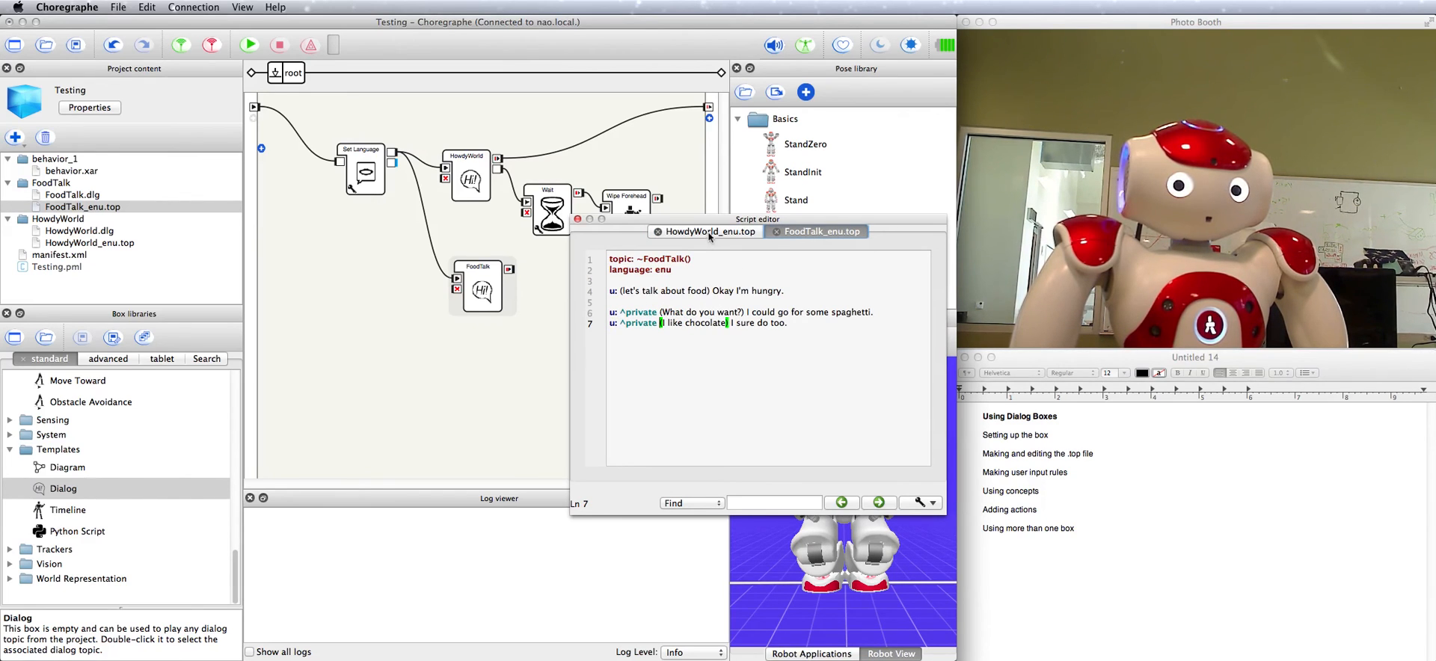
{"action": "left_click", "coordinate": [712, 231]}
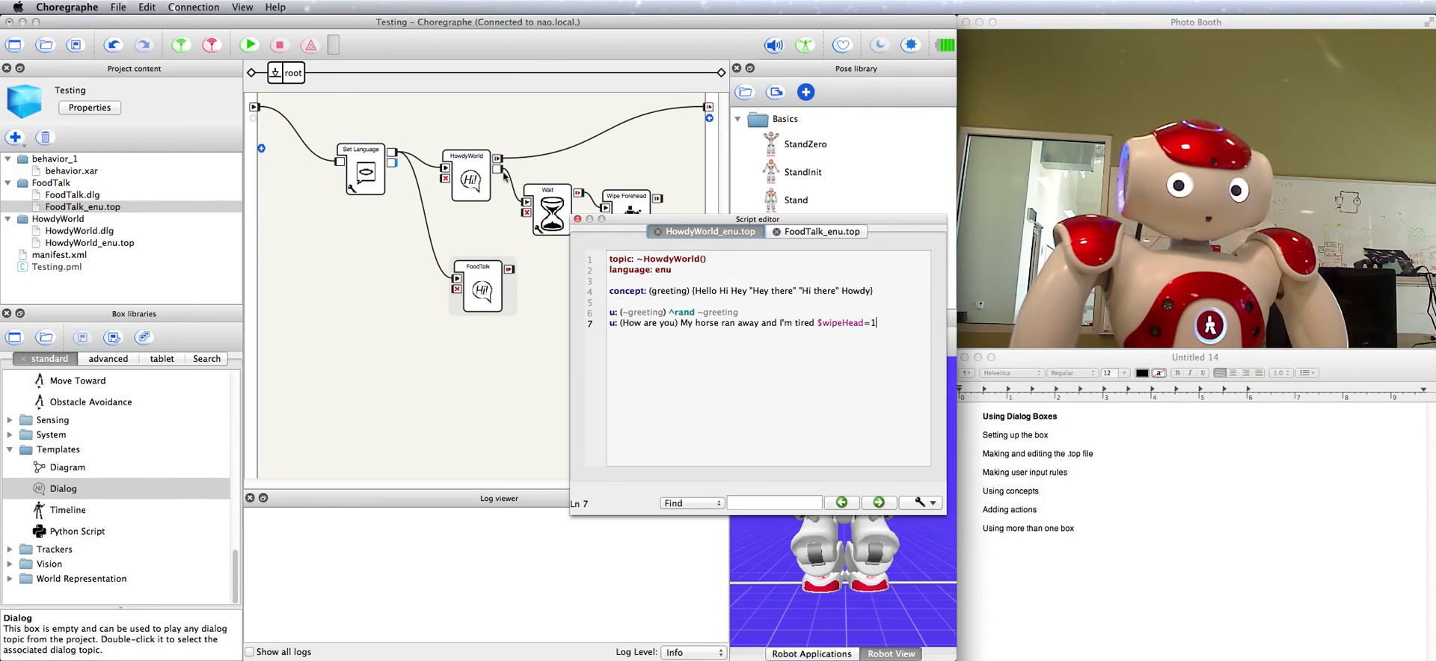
- Alternate between the HowdyWorld and FoodTalk topic tabs, ending on FoodTalk_enu.top
{"action": "left_click", "coordinate": [83, 207]}
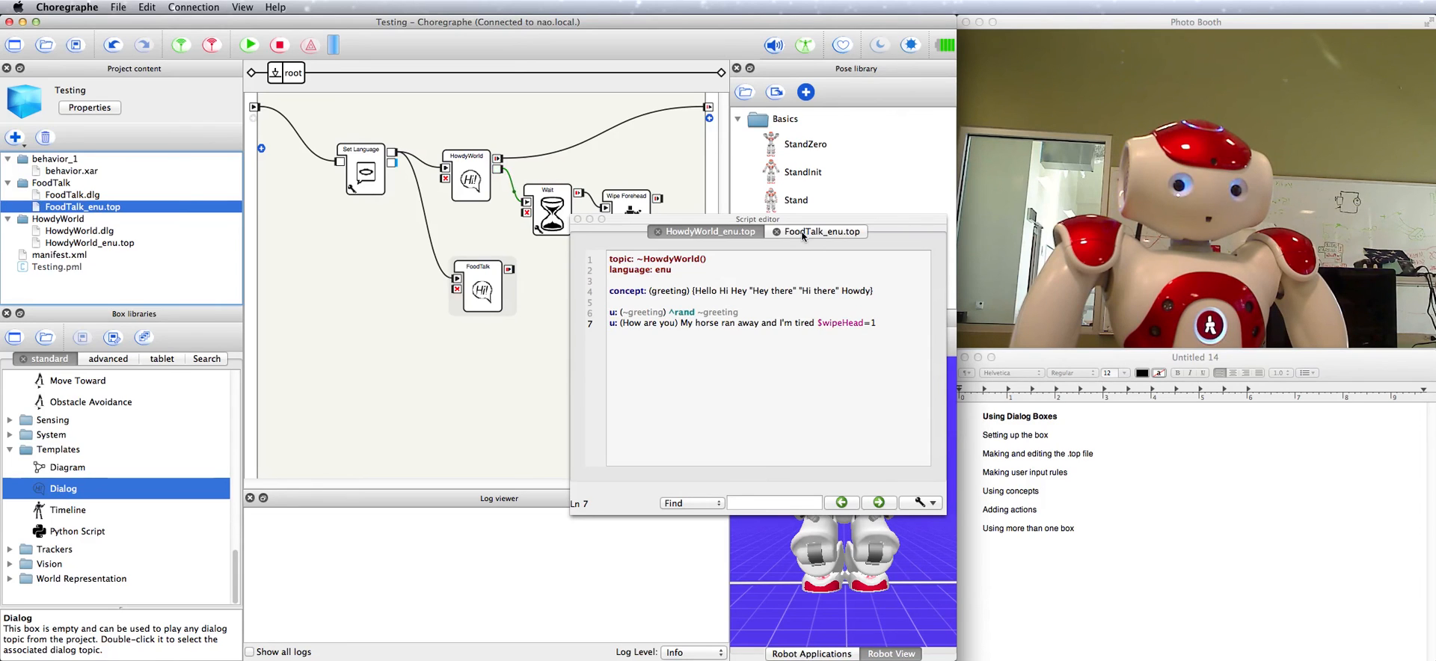
{"action": "left_click", "coordinate": [820, 231]}
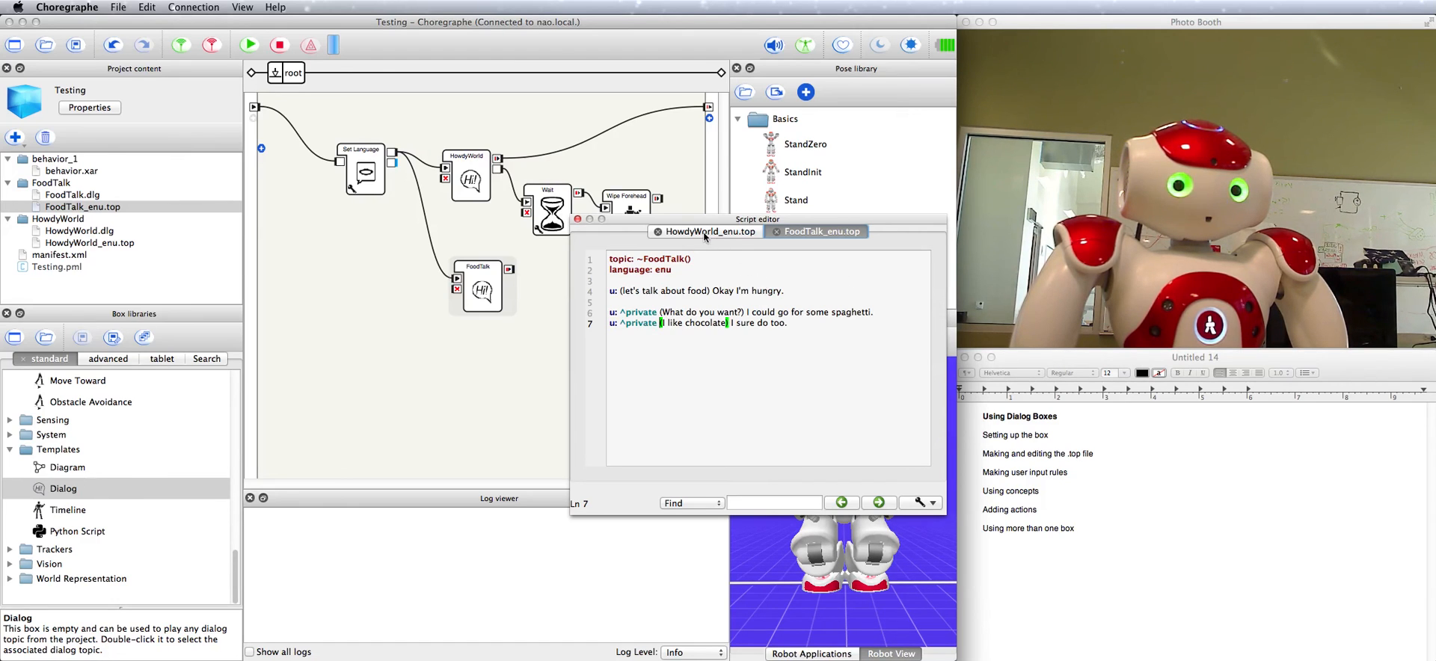
{"action": "left_click", "coordinate": [710, 231]}
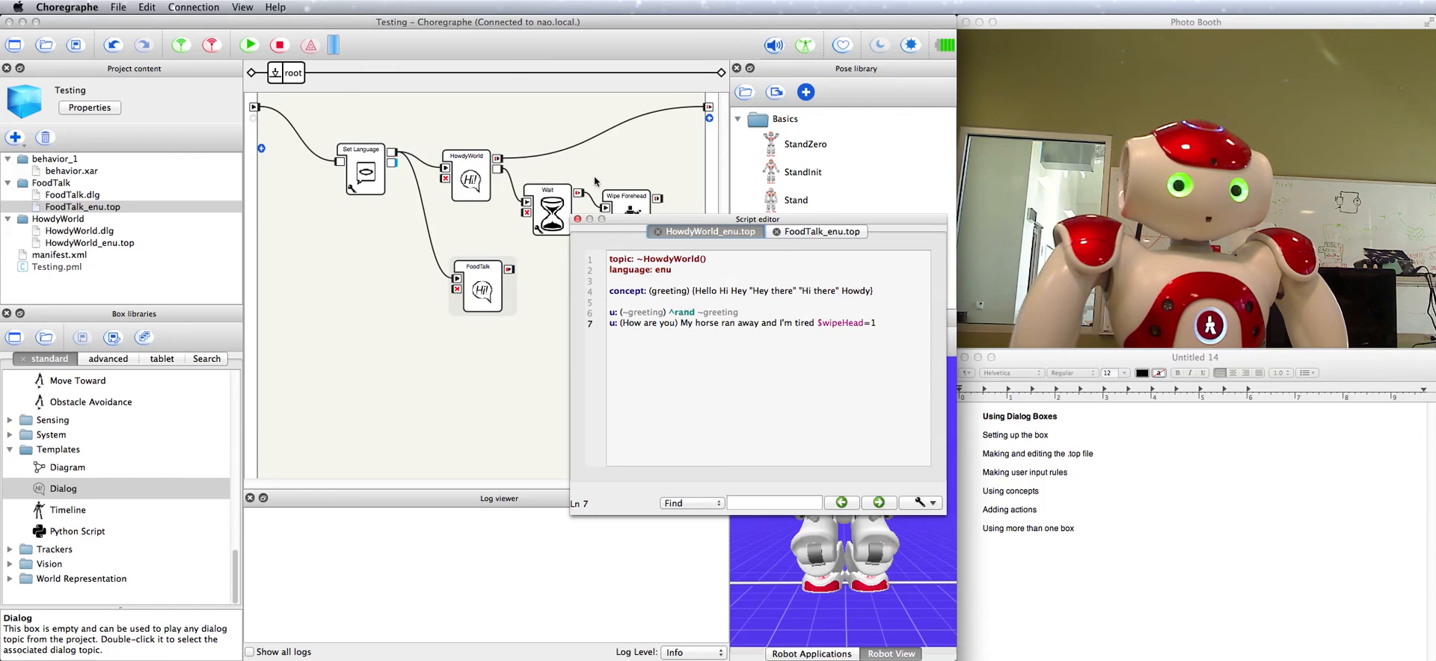
{"action": "left_click", "coordinate": [83, 207]}
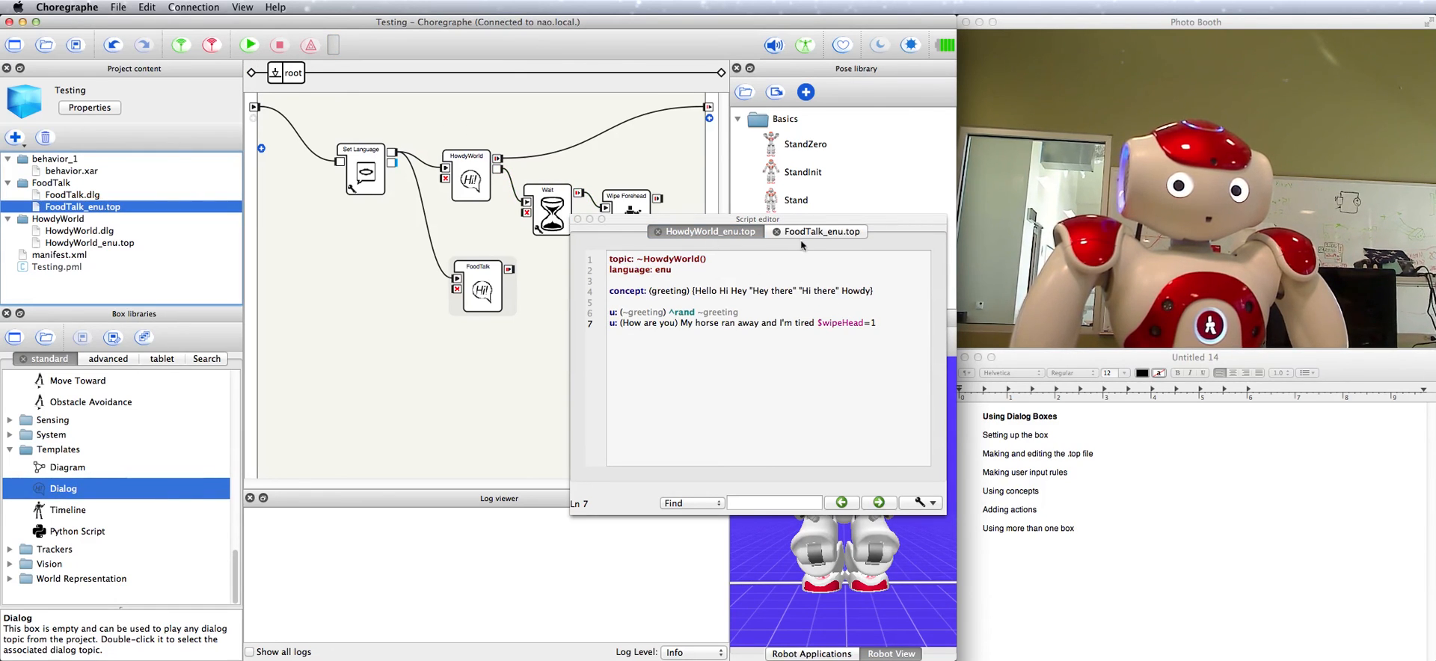
{"action": "left_click", "coordinate": [820, 231]}
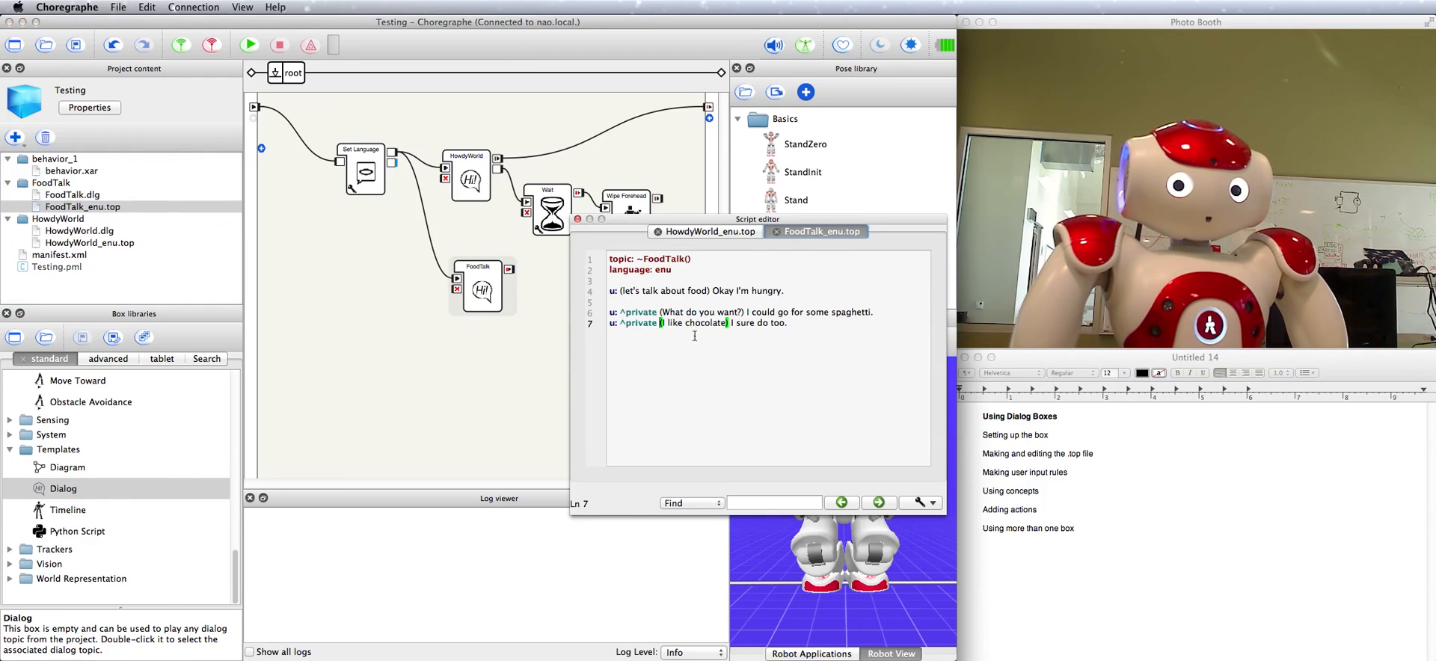
{"action": "left_click", "coordinate": [709, 232]}
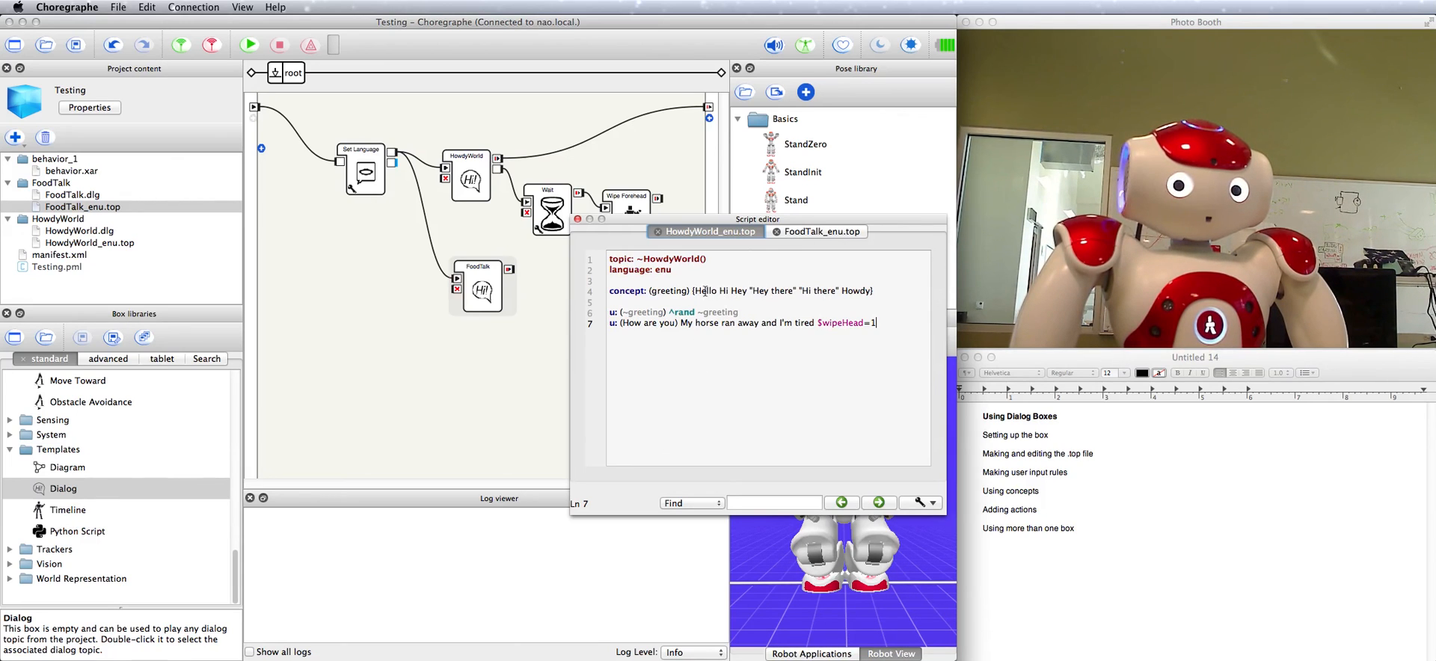
{"action": "left_click", "coordinate": [821, 232]}
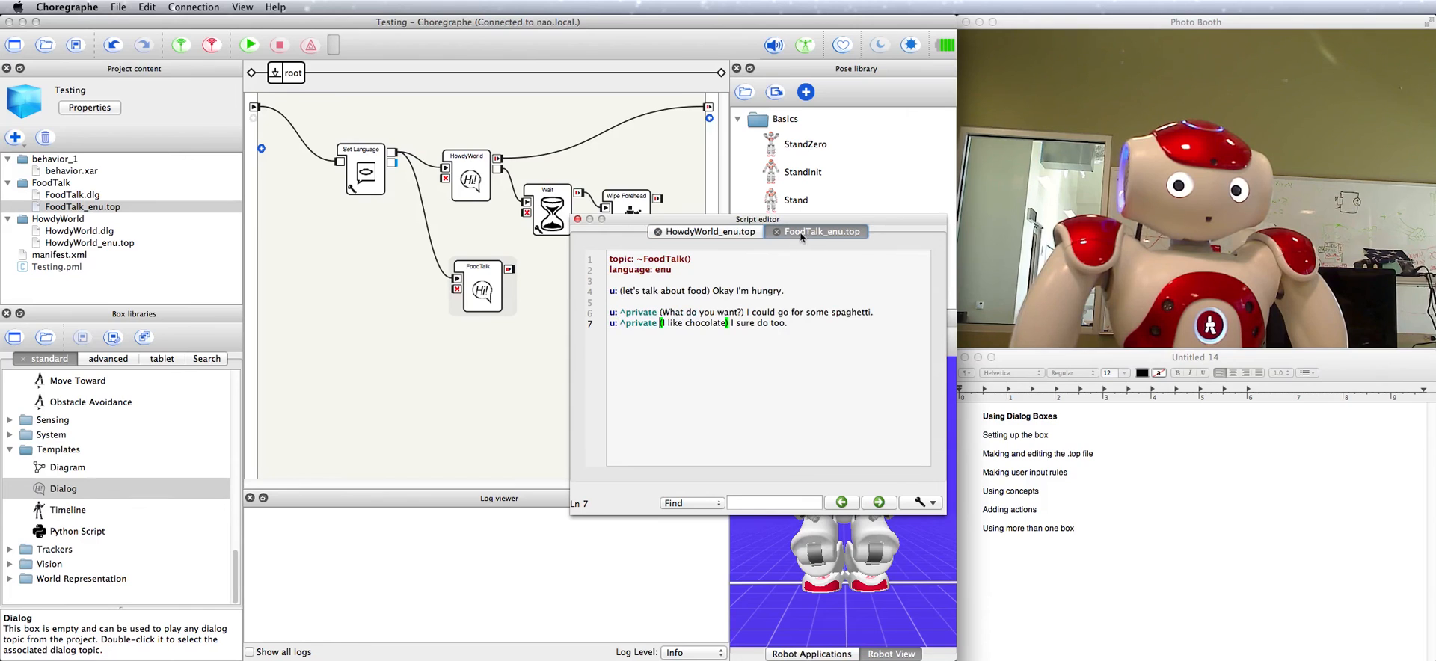